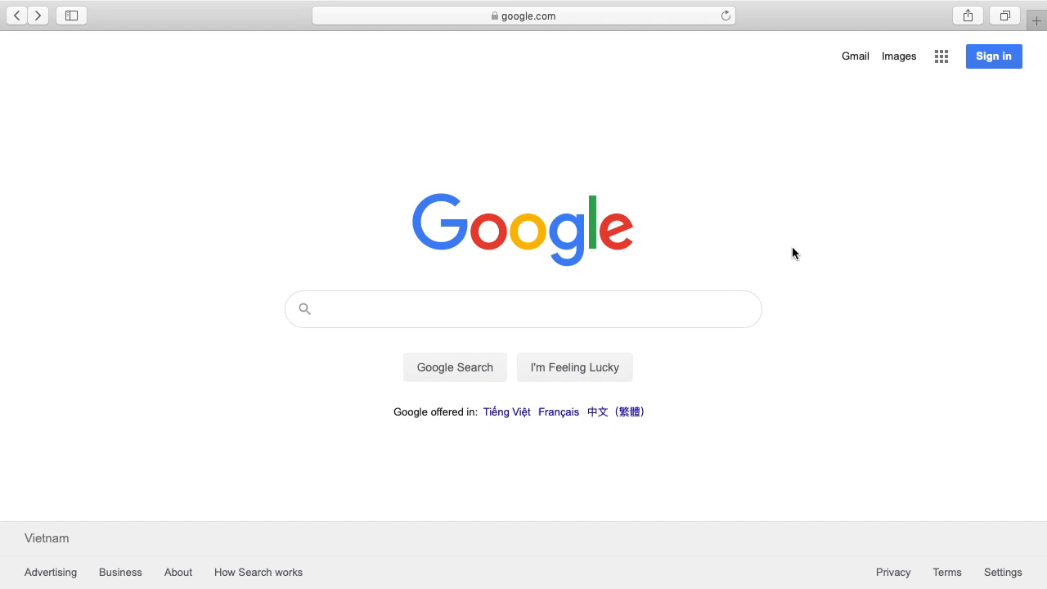
- Search Google for 'fake email generator'
{"action": "left_click", "coordinate": [523, 309]}
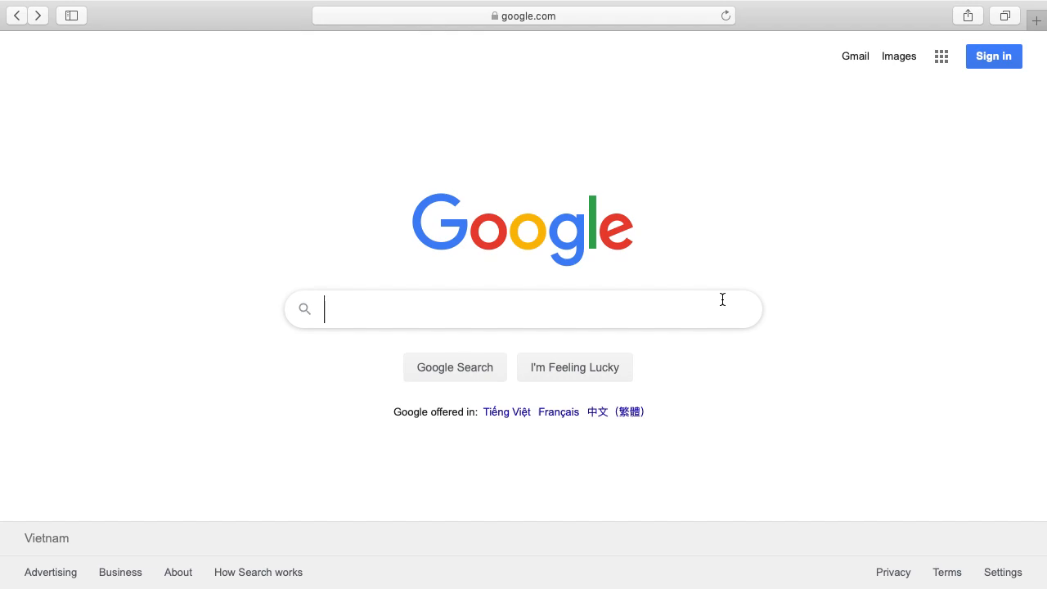
{"action": "type", "text": "fake email generator"}
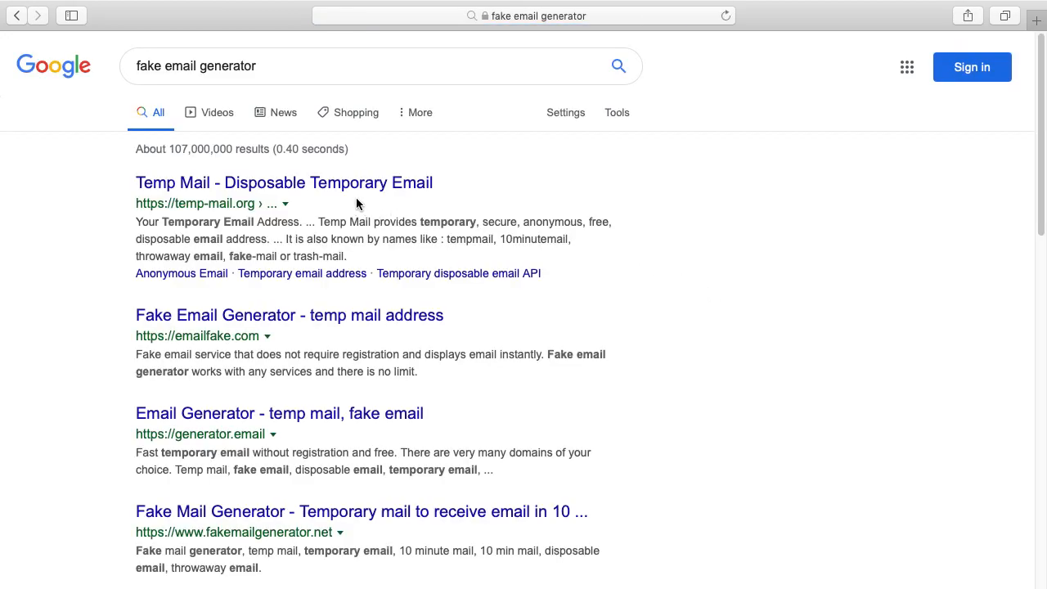
- Open the emailfake.com result to get a generated temporary address
{"action": "left_click", "coordinate": [289, 315]}
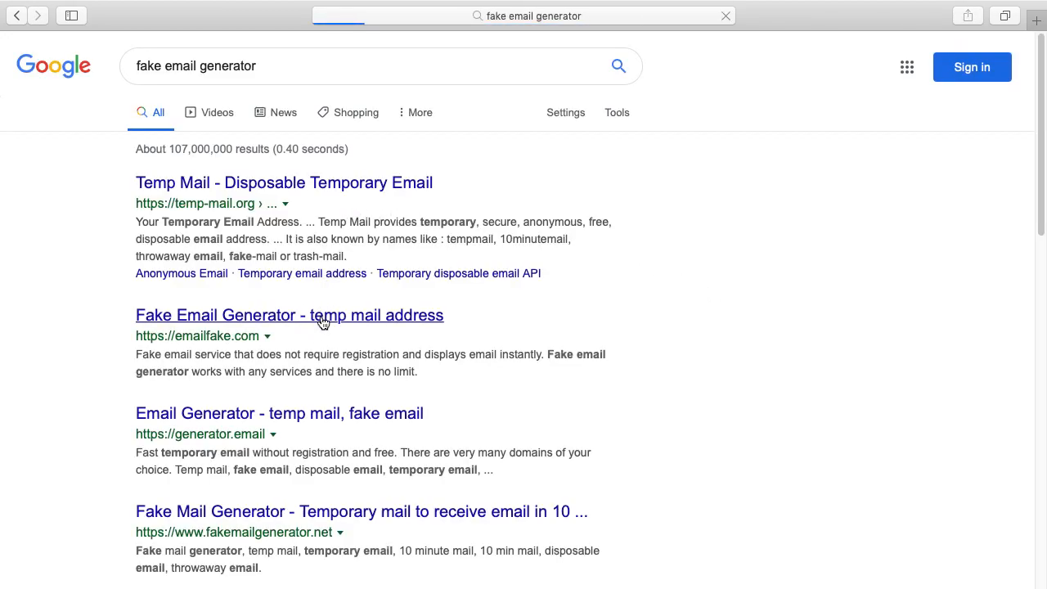
{"action": "left_click", "coordinate": [290, 315]}
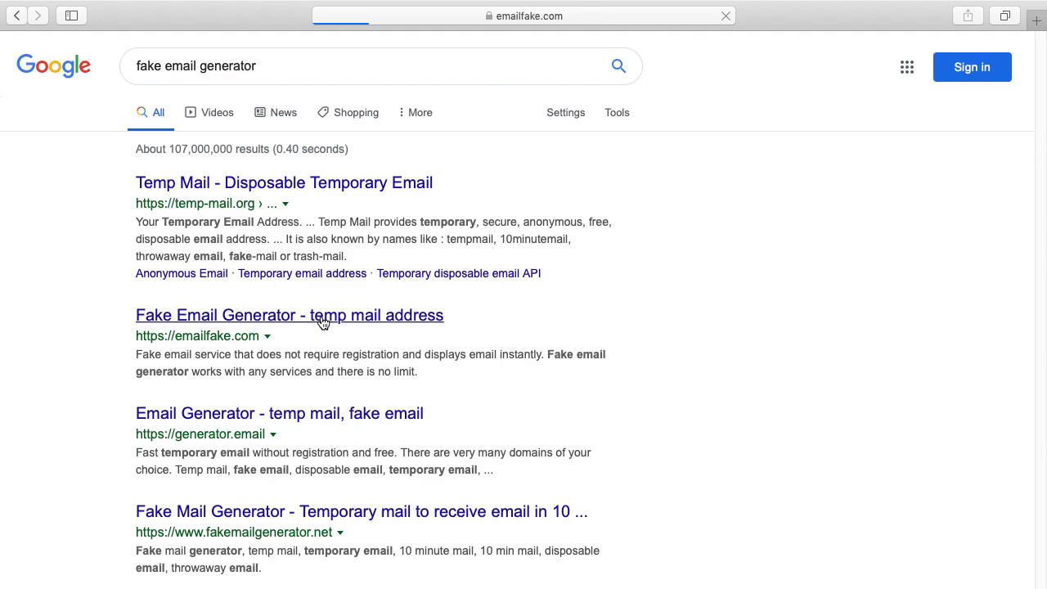
{"action": "left_click", "coordinate": [290, 315]}
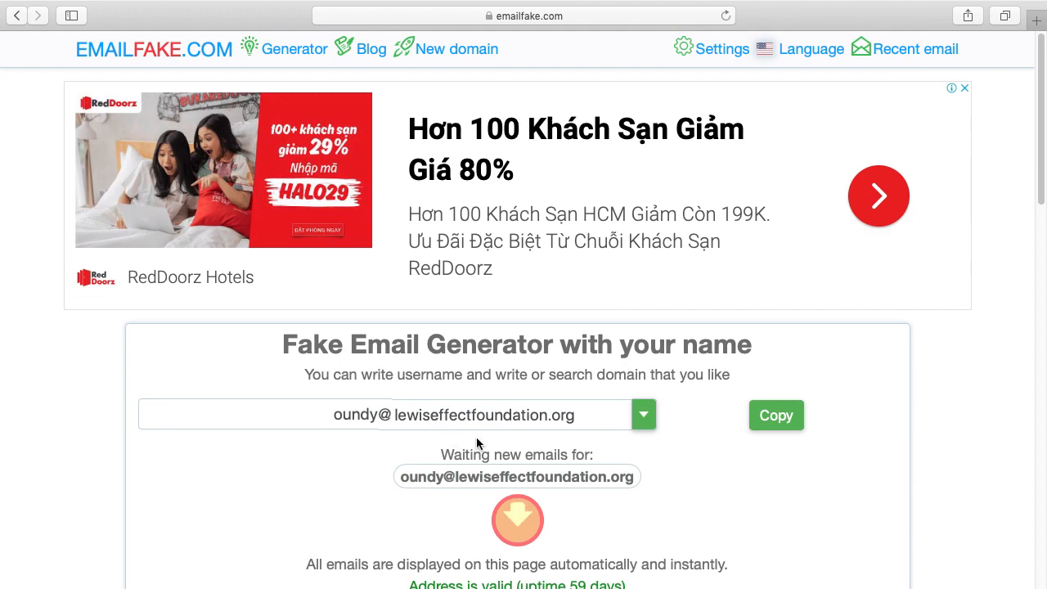
{"action": "mouse_move", "coordinate": [507, 401]}
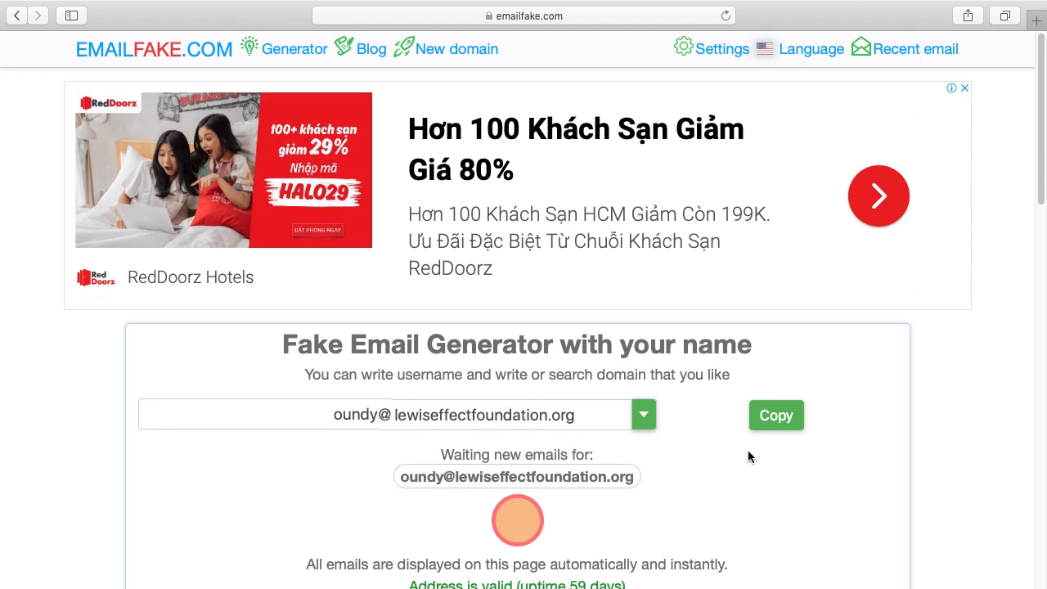
{"action": "scroll", "scroll_direction": "down", "scroll_amount": 3}
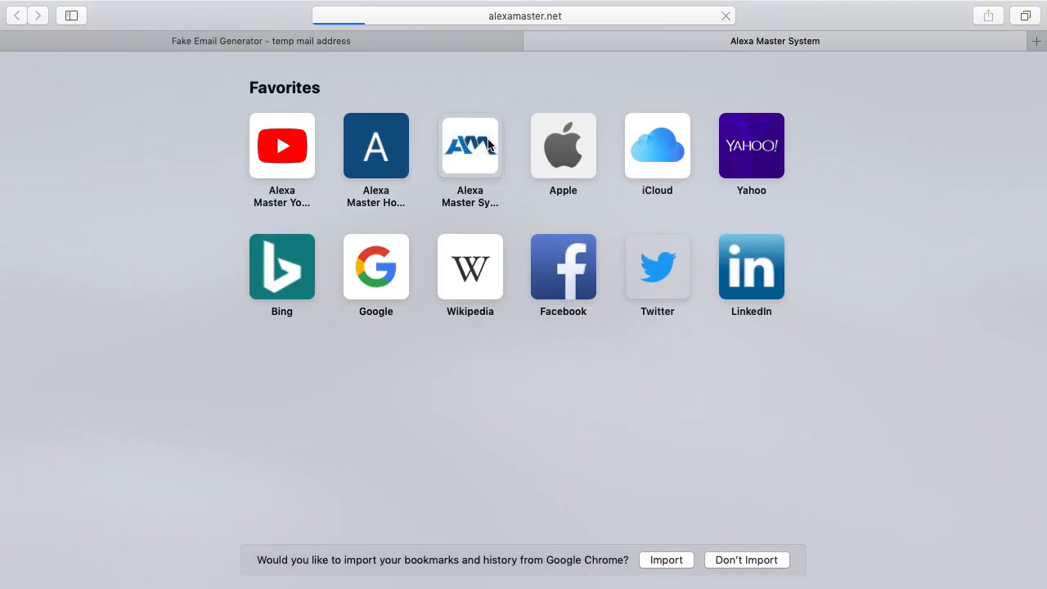
- Open Alexa Master, dismiss its cookie notice, and go to REGISTER
{"action": "left_click", "coordinate": [469, 145]}
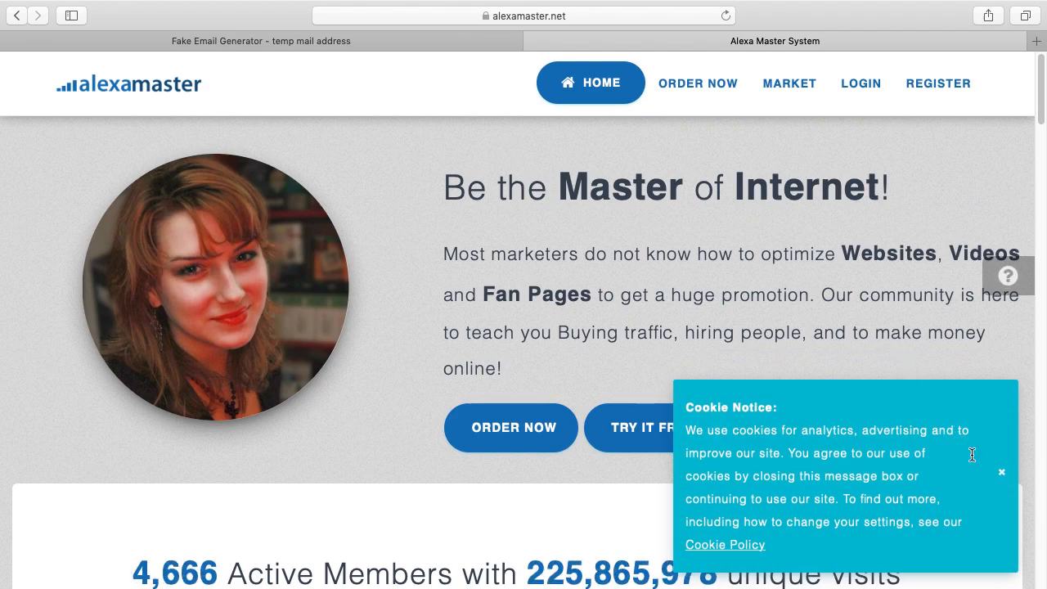
{"action": "left_click", "coordinate": [1002, 472]}
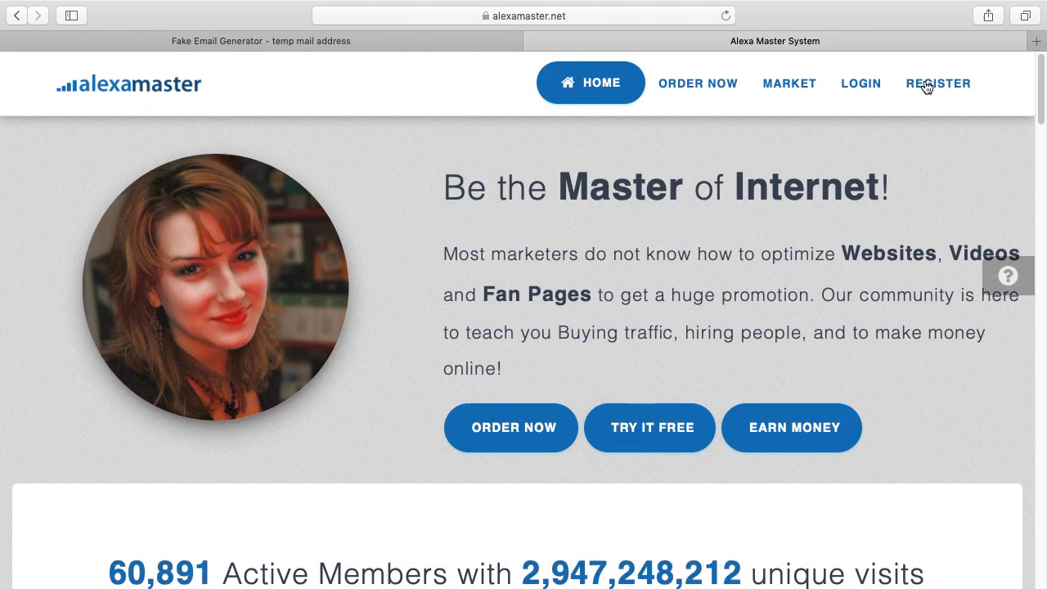
{"action": "left_click", "coordinate": [938, 82]}
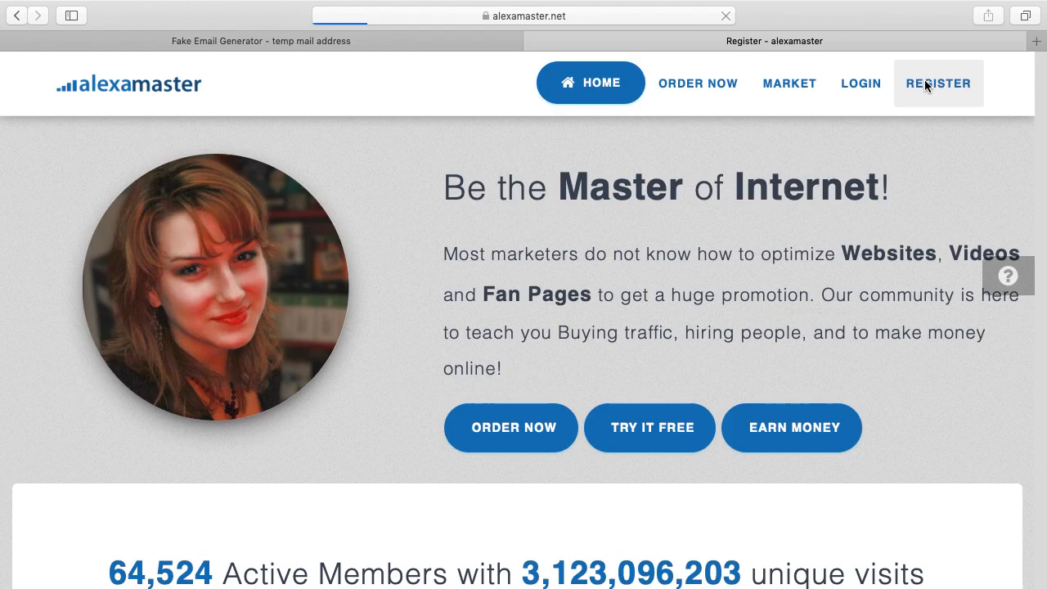
{"action": "left_click", "coordinate": [938, 83]}
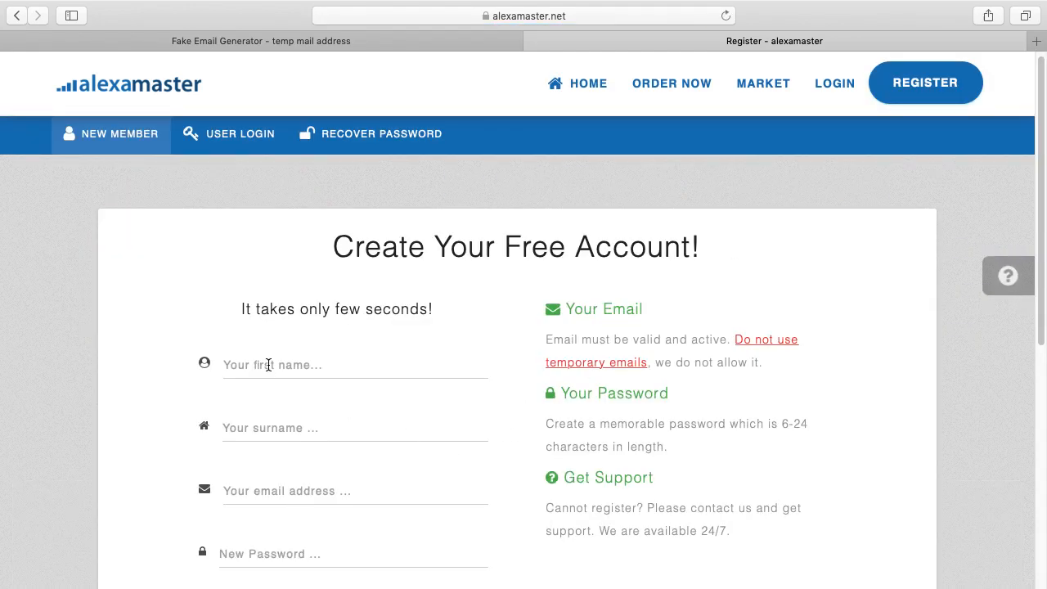
{"action": "type", "text": "J"}
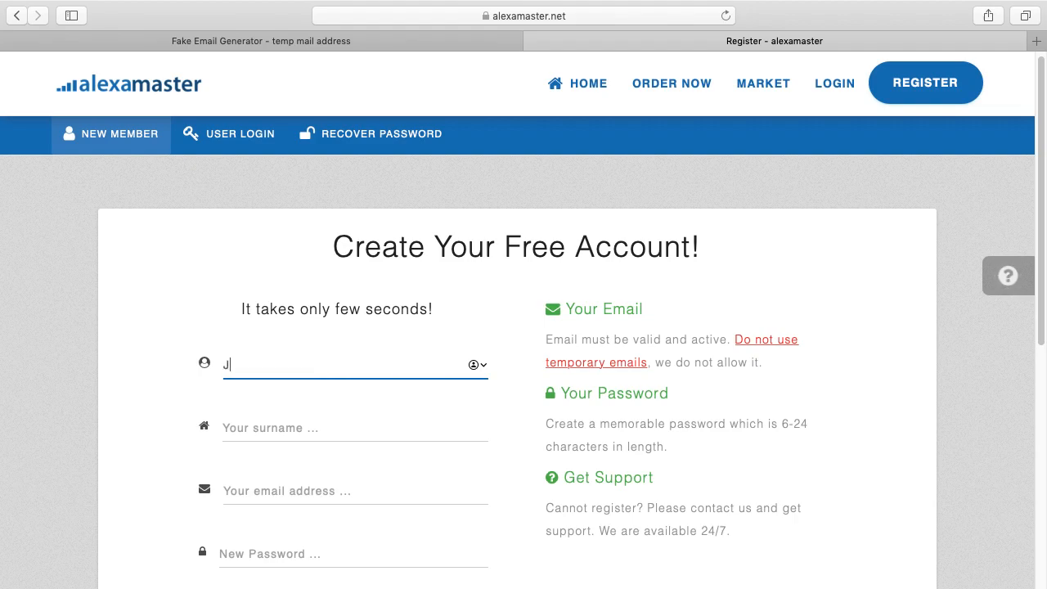
{"action": "type", "text": "ohn"}
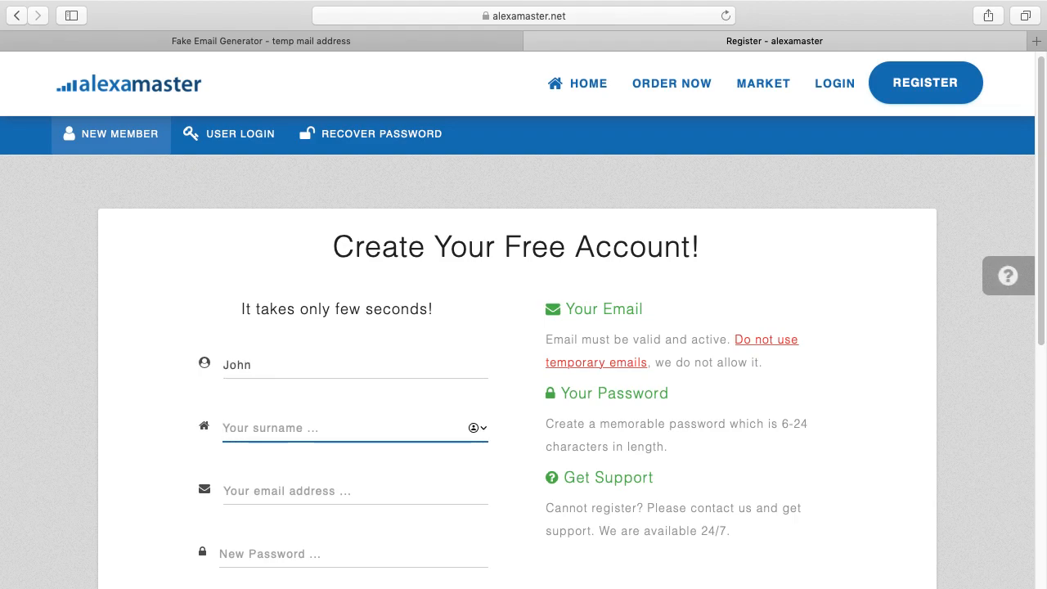
{"action": "type", "text": "Doe"}
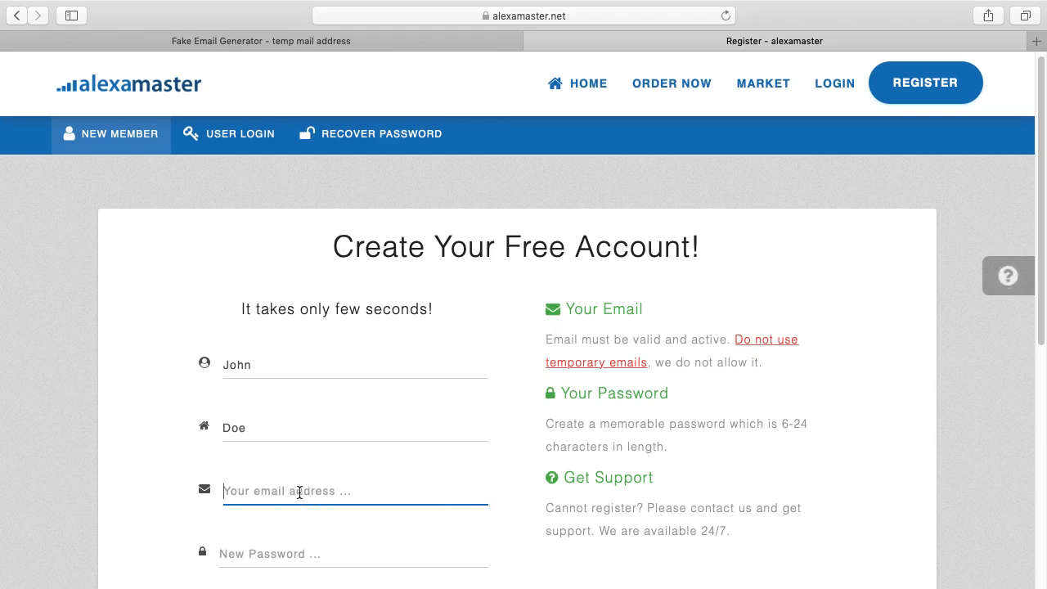
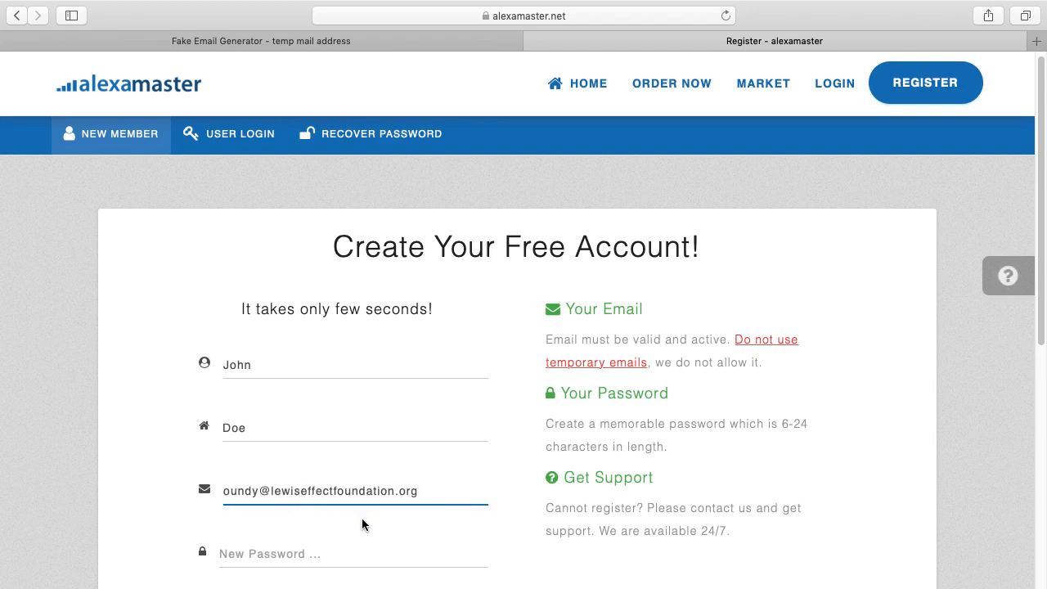
- Set a password, accept the User Agreement, and submit the registration
{"action": "scroll", "scroll_direction": "down", "scroll_amount": 3}
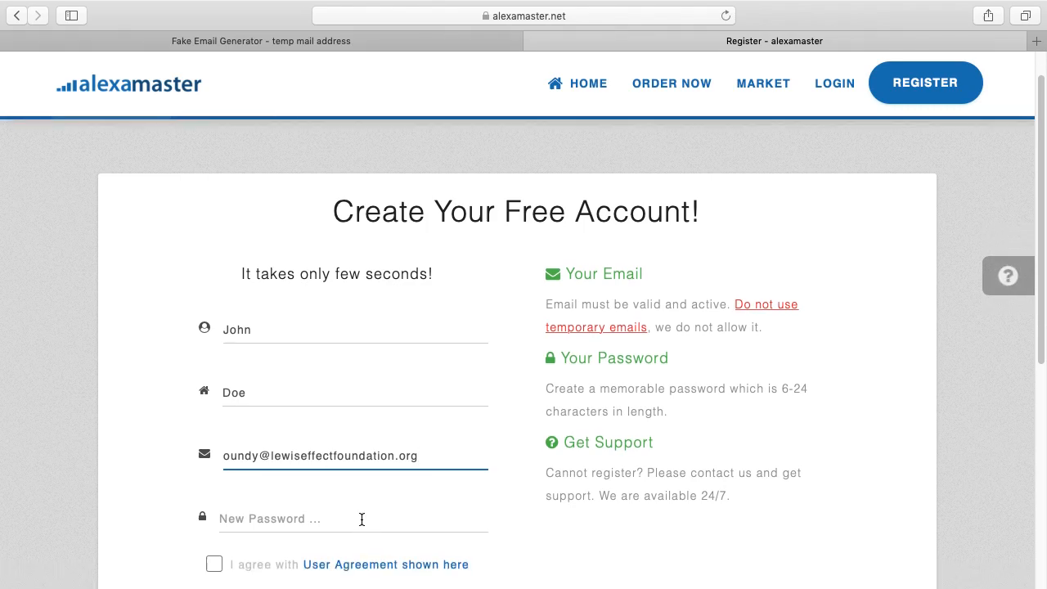
{"action": "left_click", "coordinate": [352, 517]}
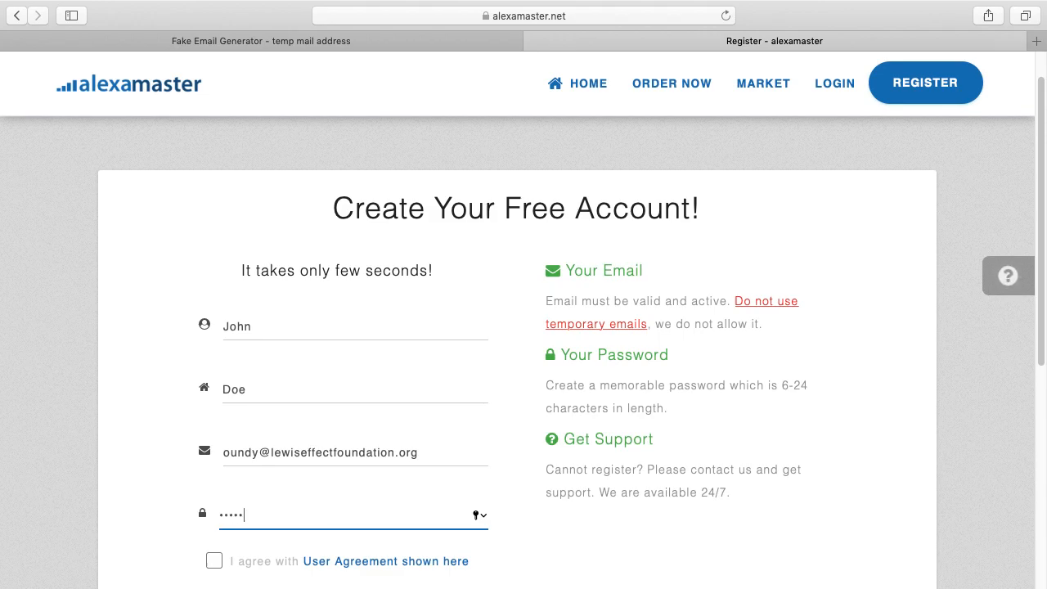
{"action": "type", "text": "•"}
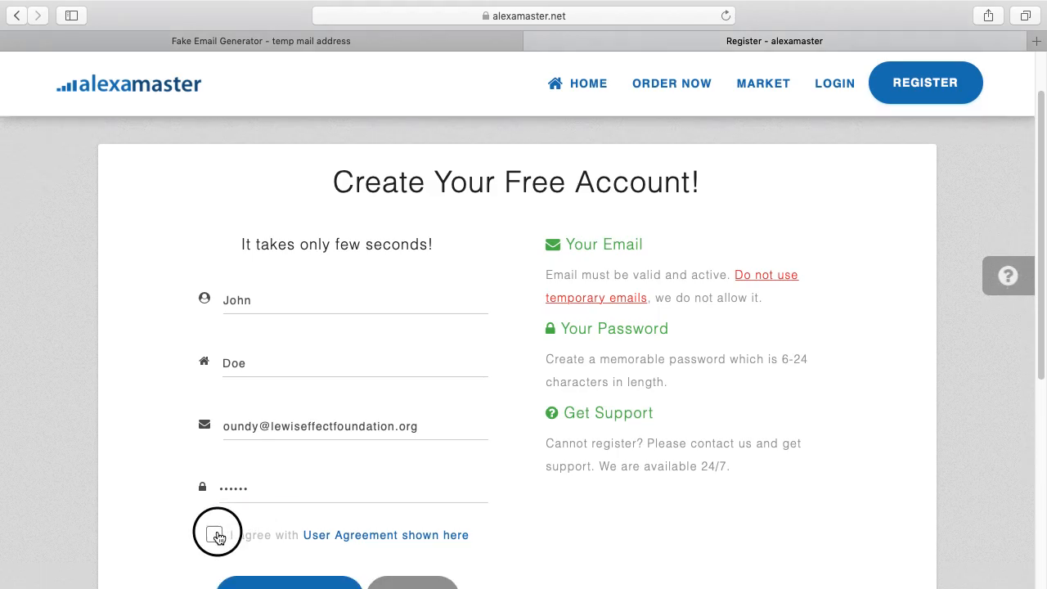
{"action": "left_click", "coordinate": [217, 531]}
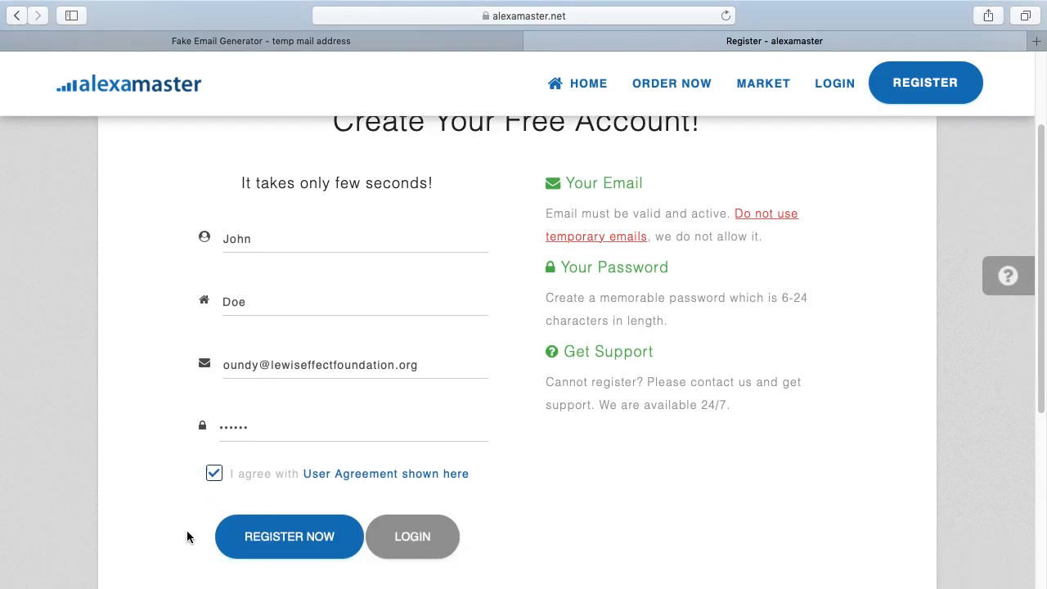
{"action": "left_click", "coordinate": [289, 536]}
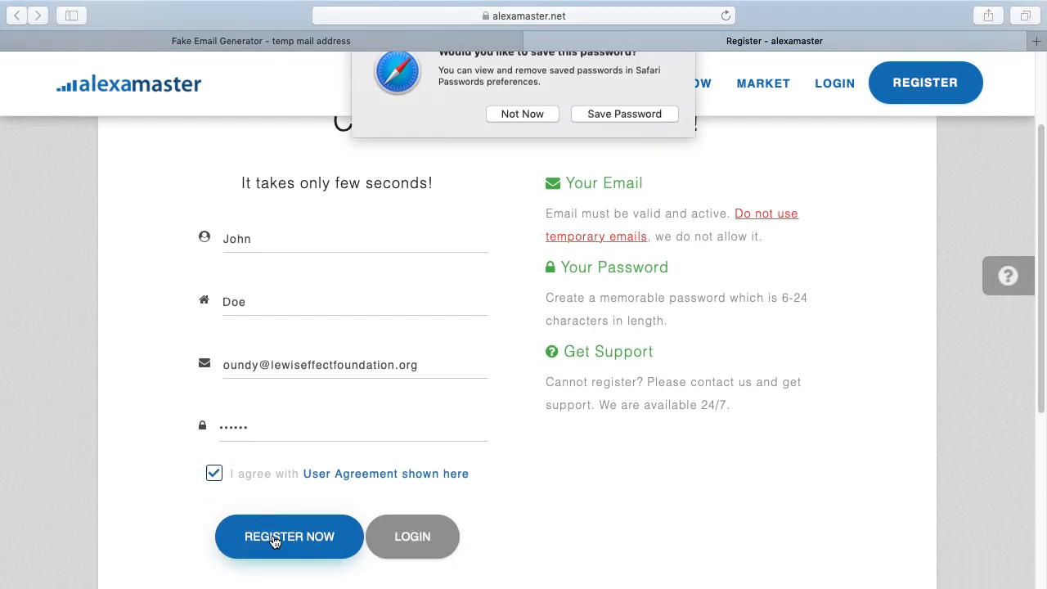
{"action": "left_click", "coordinate": [289, 536]}
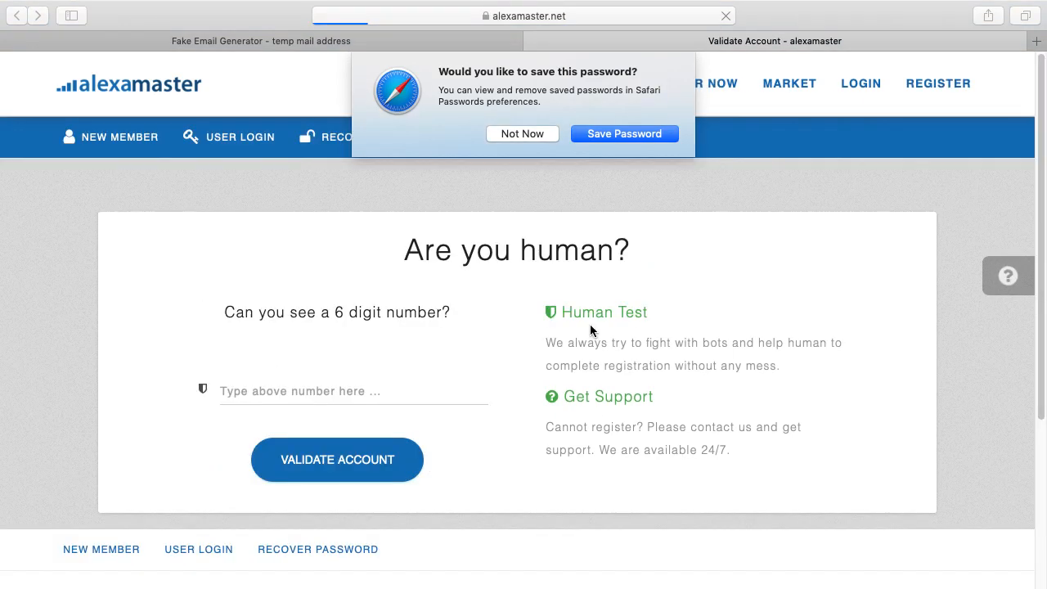
{"action": "left_click", "coordinate": [522, 133]}
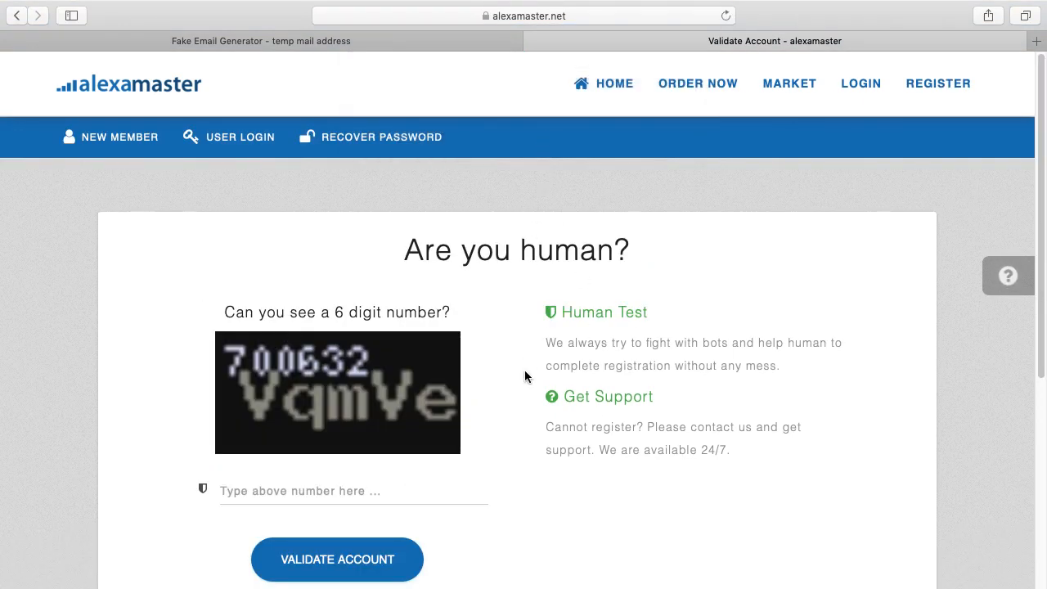
{"action": "scroll", "scroll_direction": "down", "scroll_amount": 3}
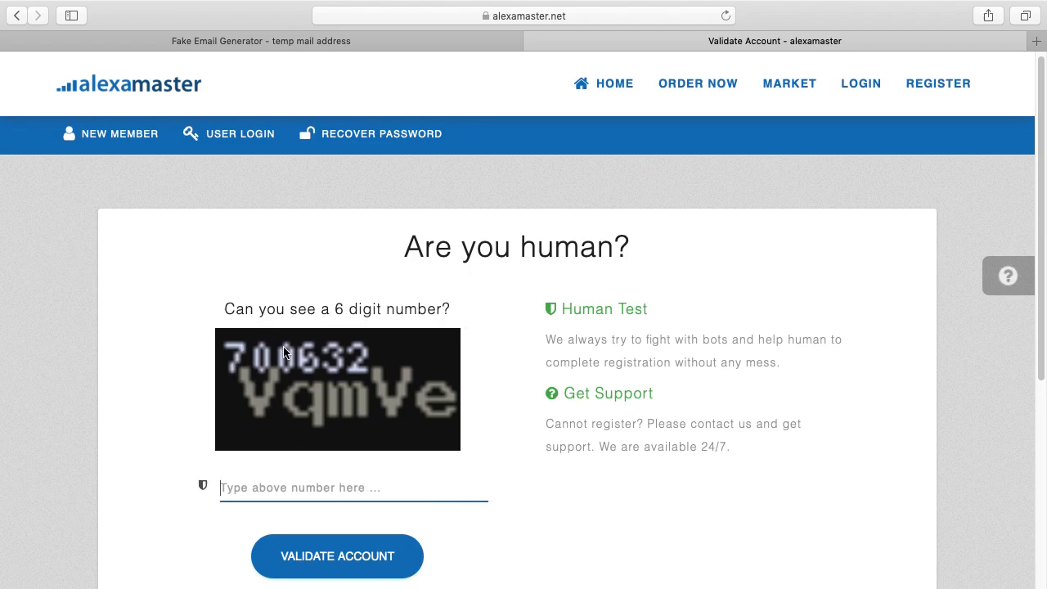
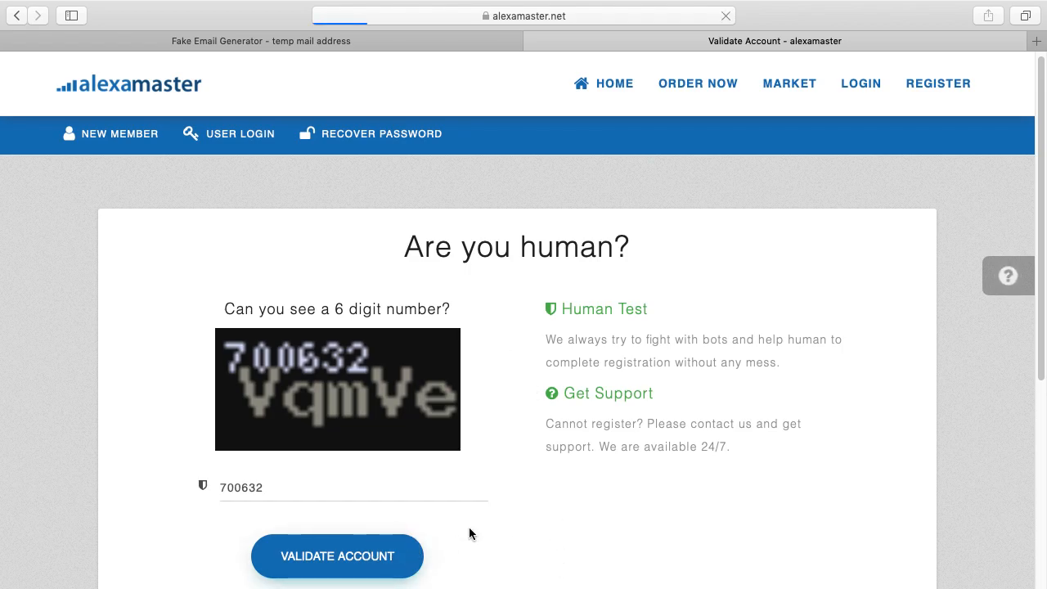
{"action": "left_click", "coordinate": [336, 556]}
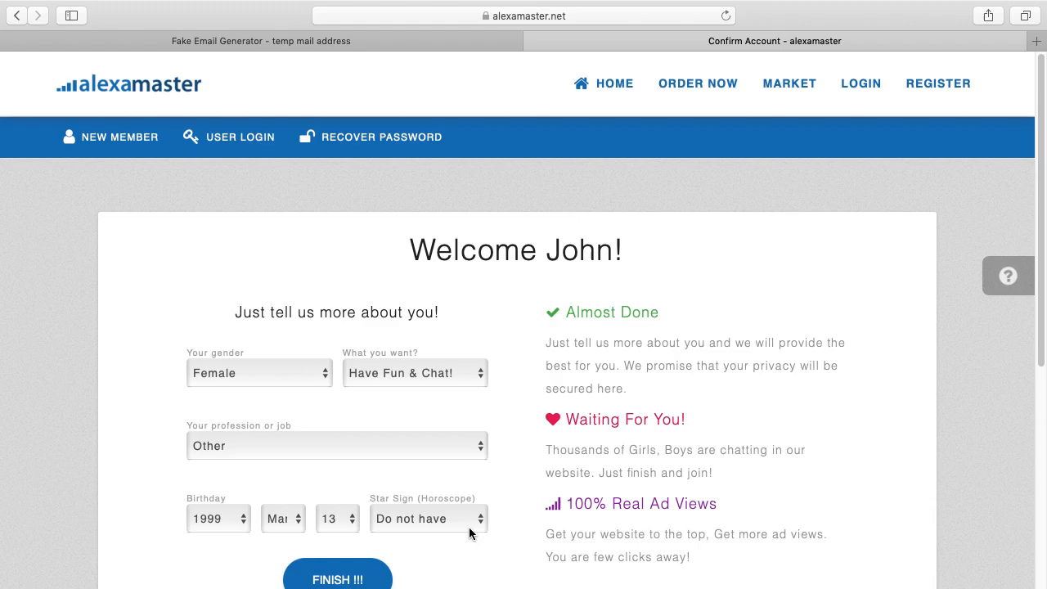
{"action": "mouse_move", "coordinate": [483, 313]}
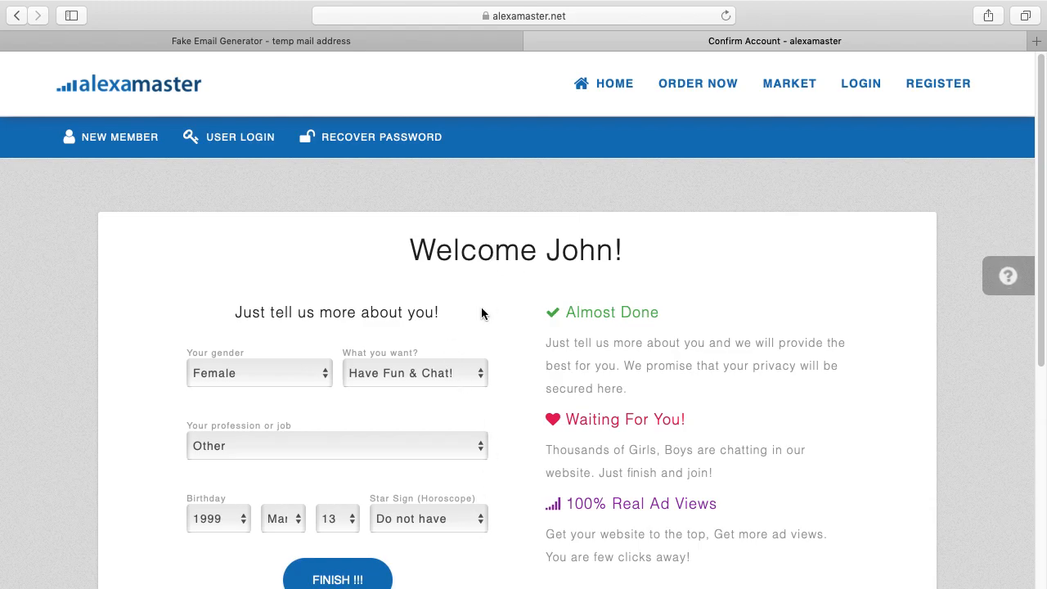
- Set profile to Male, Earn Money Online, Photo/Video Editor, 1997 Apr 9, Taurus, then finish
{"action": "scroll", "scroll_direction": "down", "scroll_amount": 3}
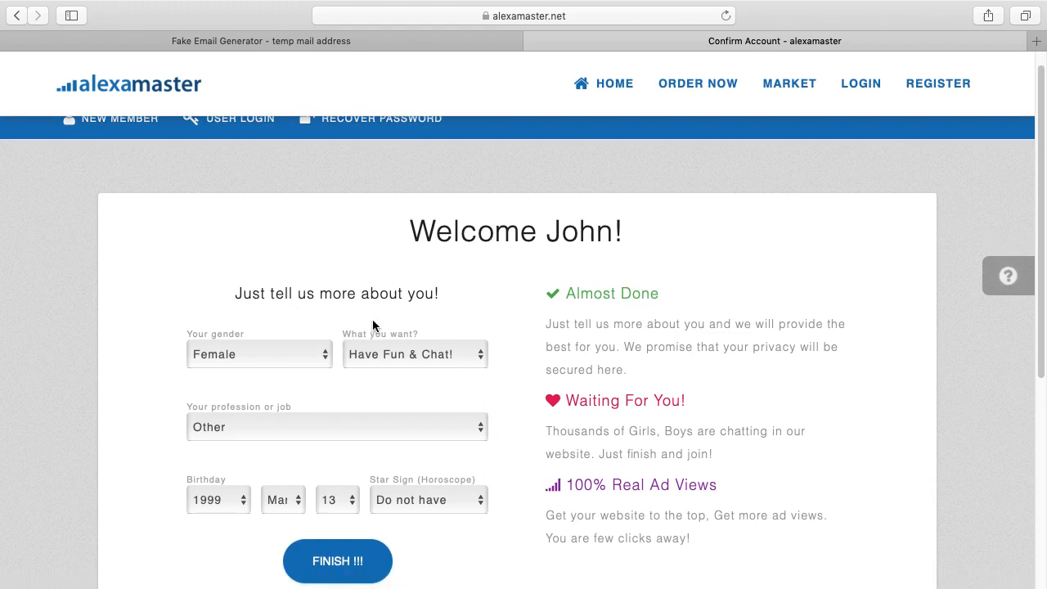
{"action": "left_click", "coordinate": [337, 426]}
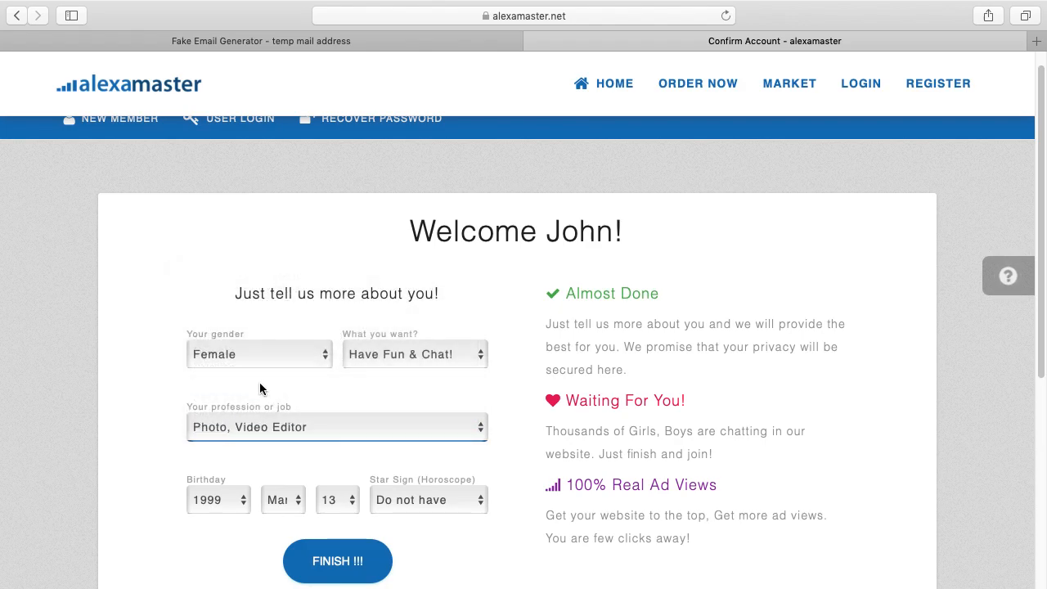
{"action": "left_click", "coordinate": [415, 354]}
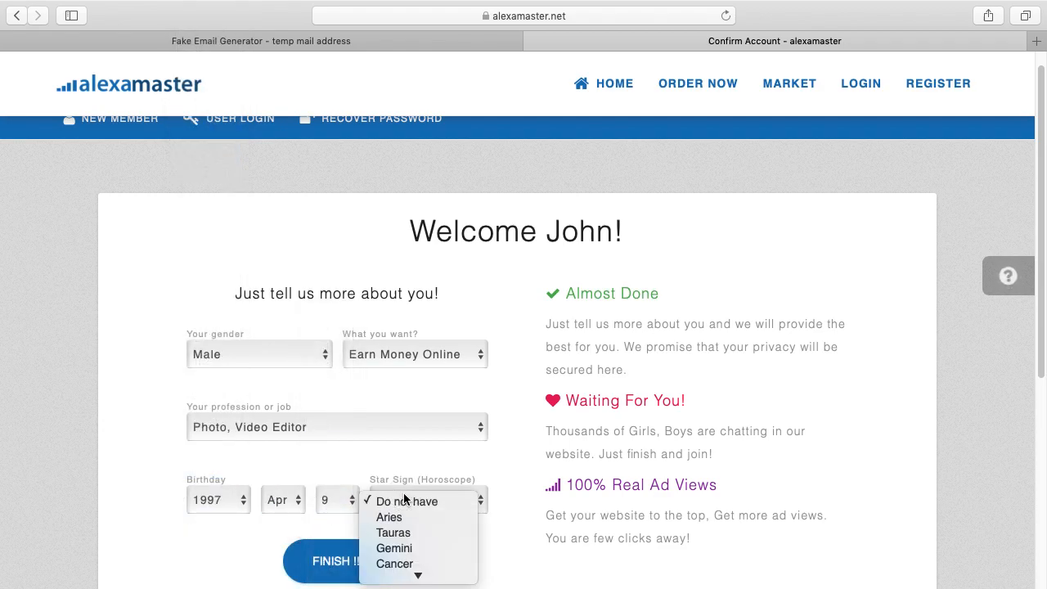
{"action": "left_click", "coordinate": [393, 533]}
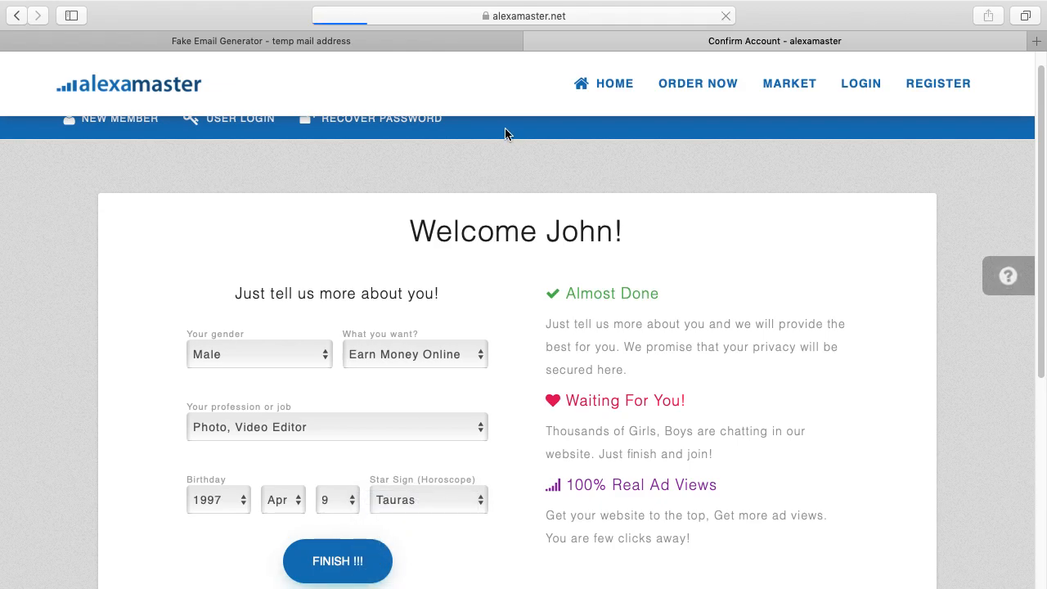
{"action": "left_click", "coordinate": [337, 560]}
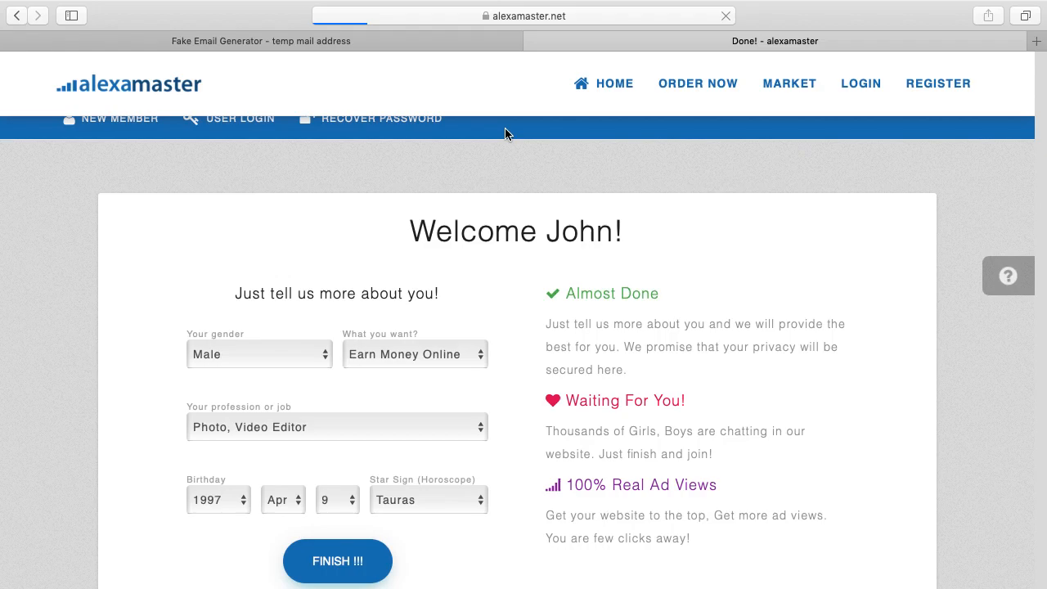
- Go to the new account's dashboard with 250.00 points and start the tour
{"action": "left_click", "coordinate": [337, 562]}
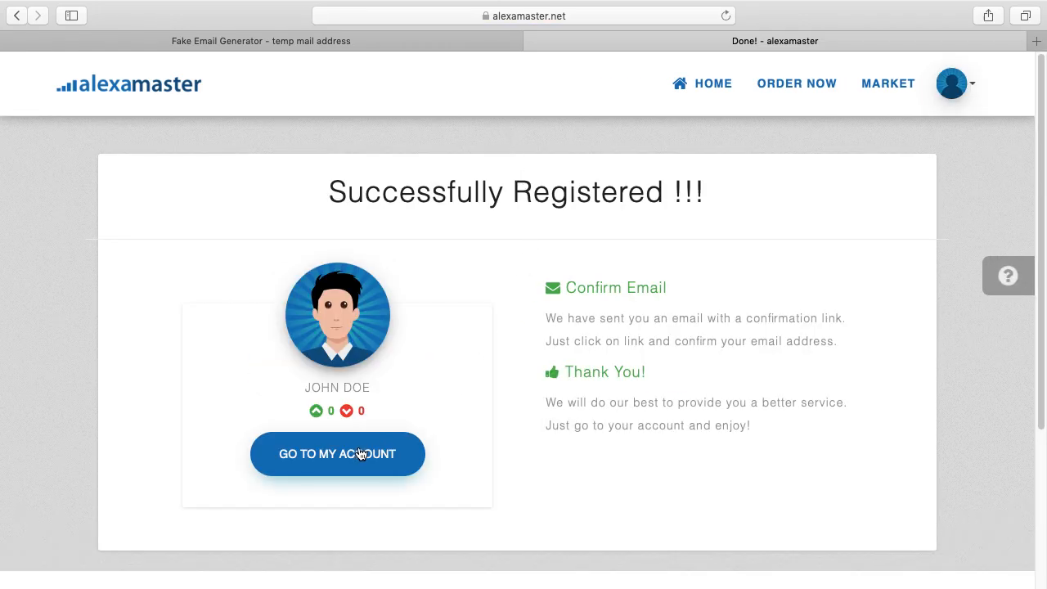
{"action": "left_click", "coordinate": [337, 454]}
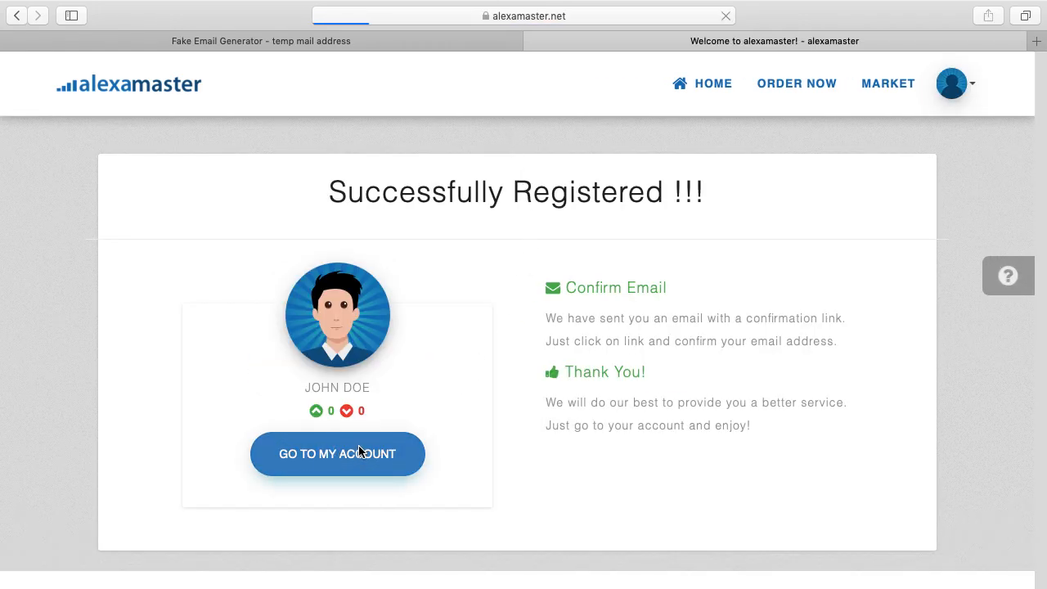
{"action": "left_click", "coordinate": [337, 453]}
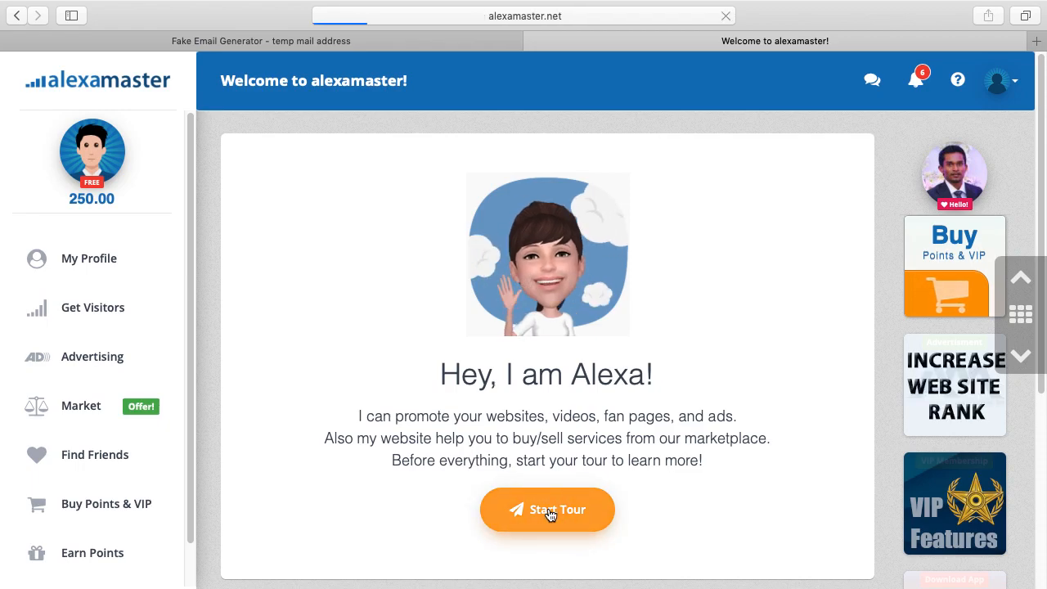
{"action": "left_click", "coordinate": [547, 509]}
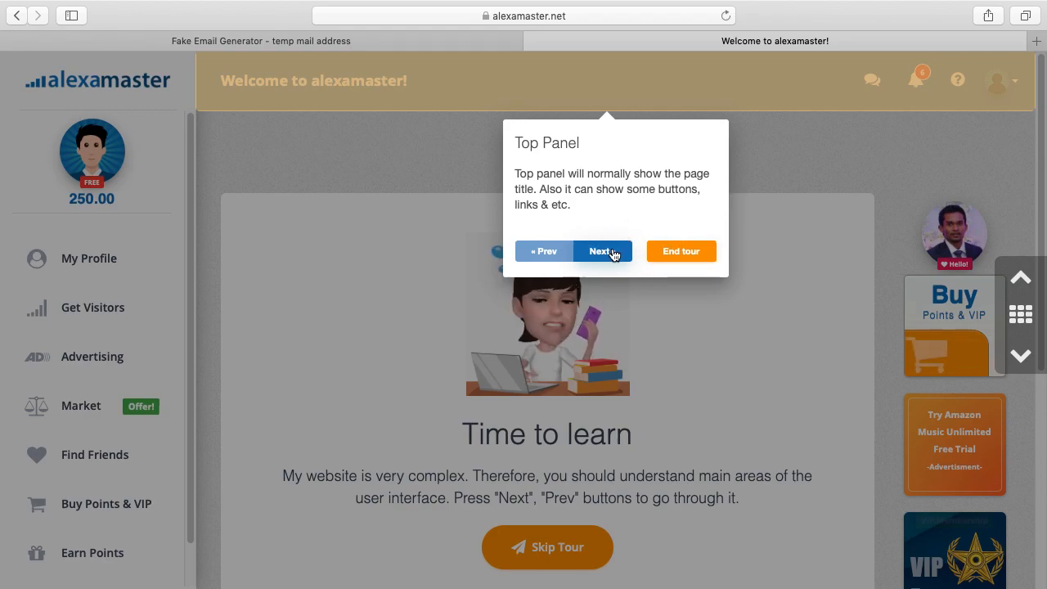
- Step through the side panel, points, chat, alerts, user menu and shortcuts, then end the tour
{"action": "left_click", "coordinate": [603, 251]}
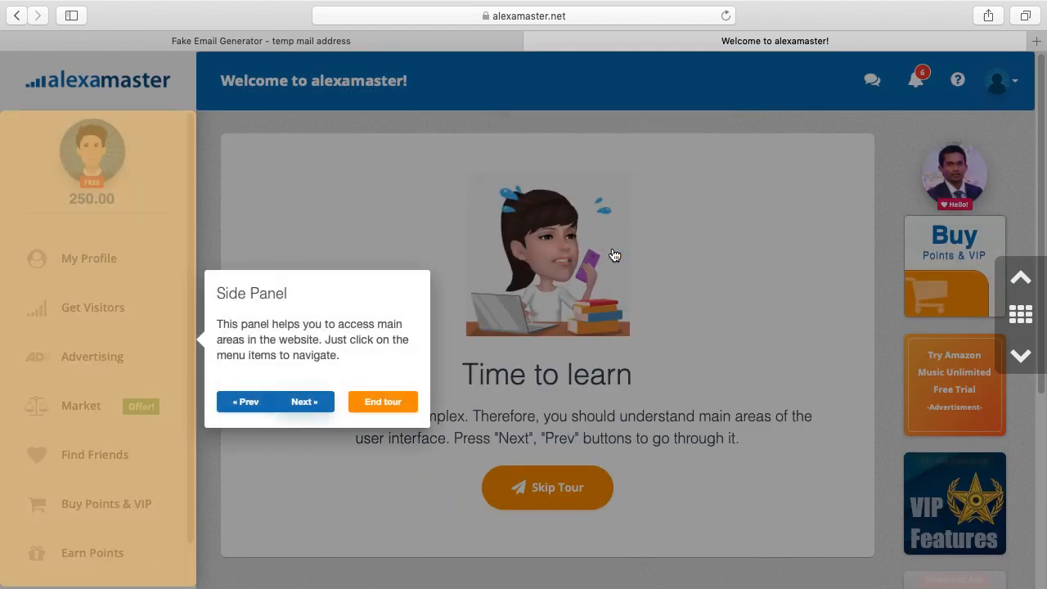
{"action": "left_click", "coordinate": [304, 402]}
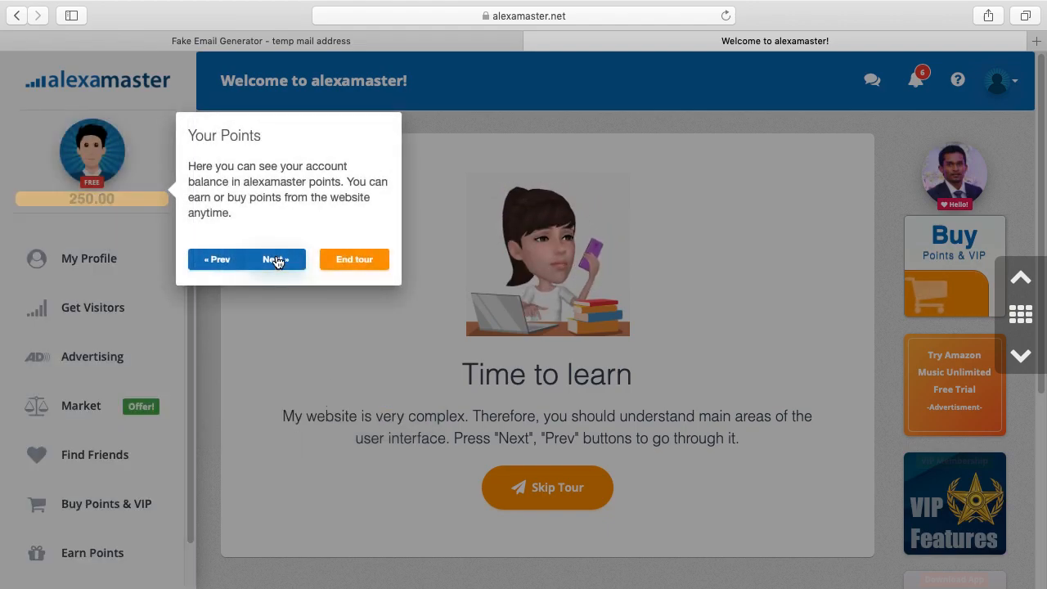
{"action": "left_click", "coordinate": [275, 259]}
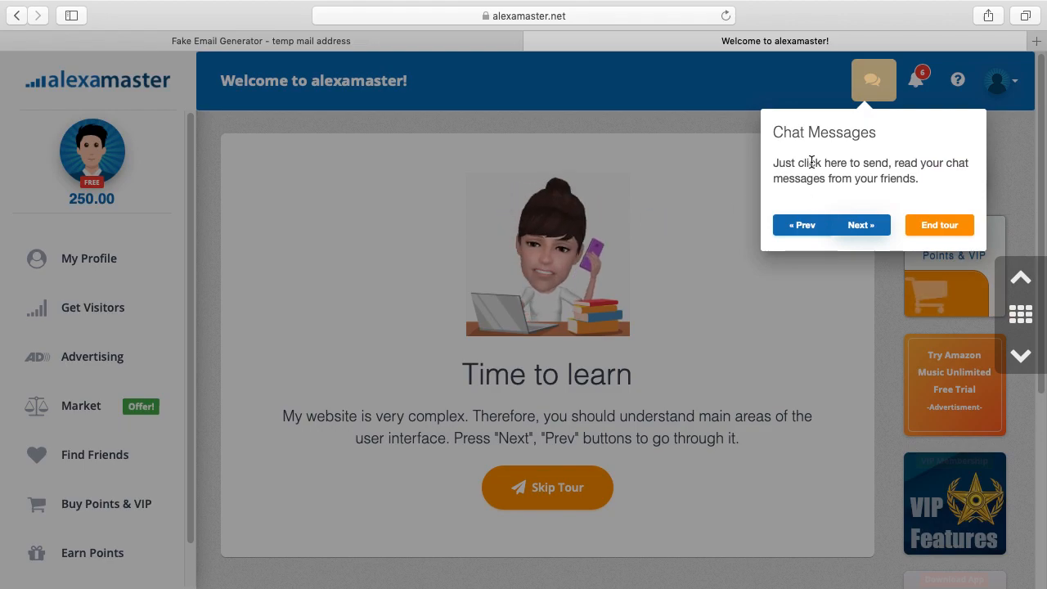
{"action": "left_click", "coordinate": [860, 225]}
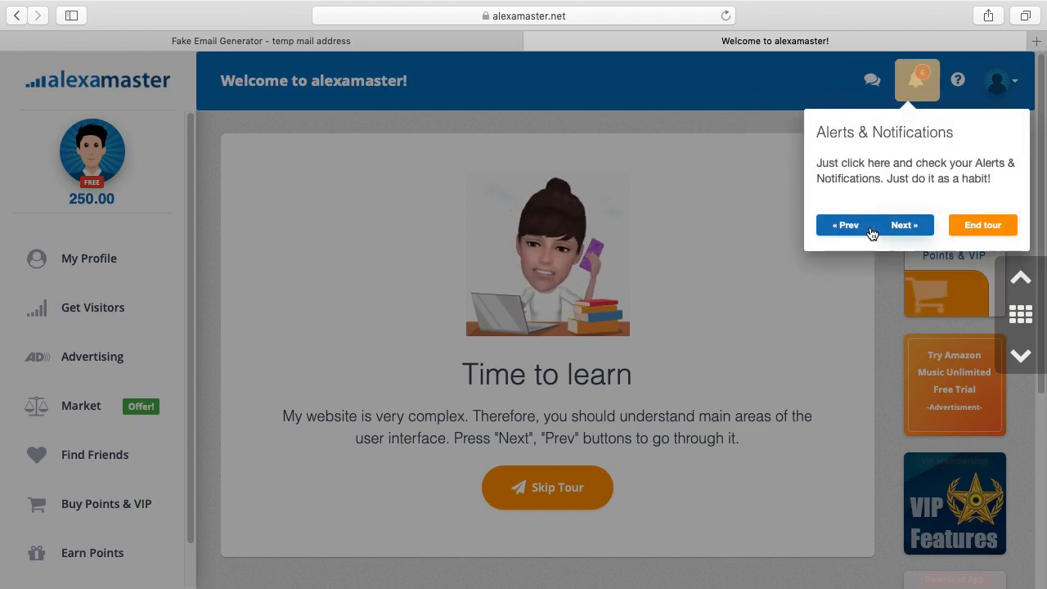
{"action": "left_click", "coordinate": [903, 224]}
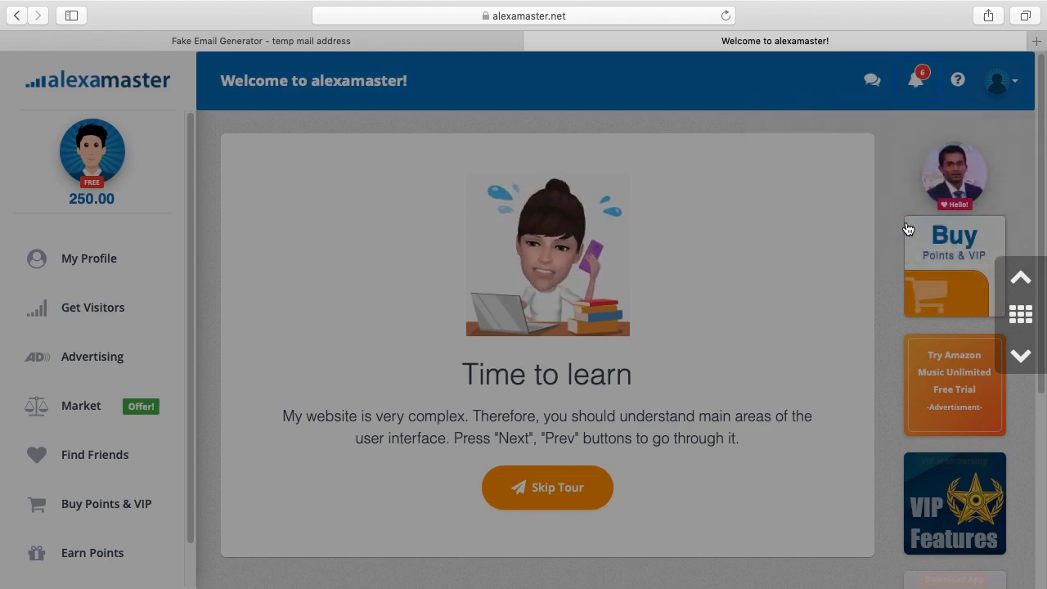
{"action": "left_click", "coordinate": [958, 80]}
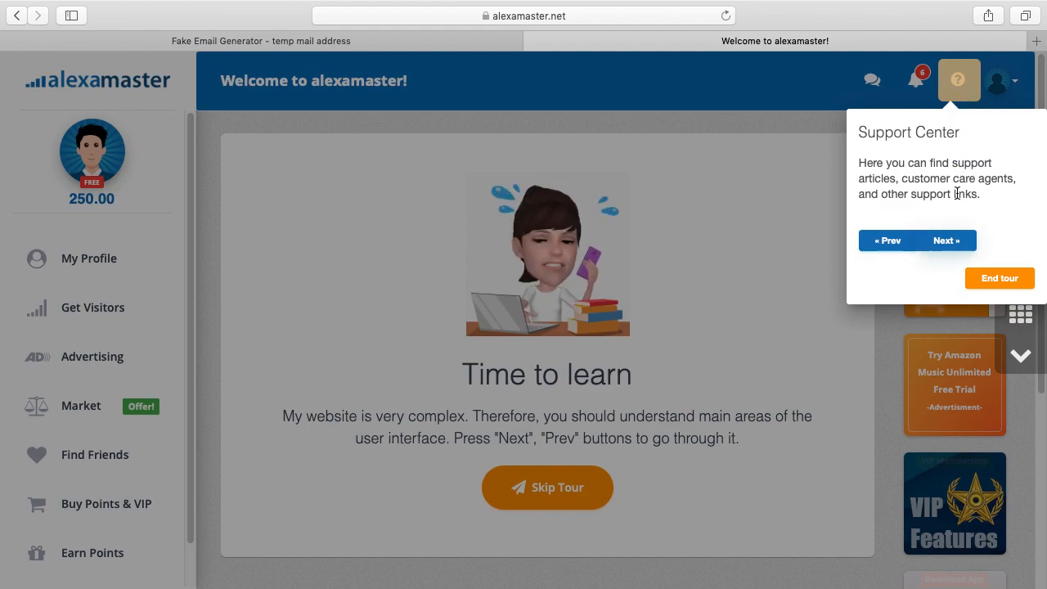
{"action": "left_click", "coordinate": [947, 240]}
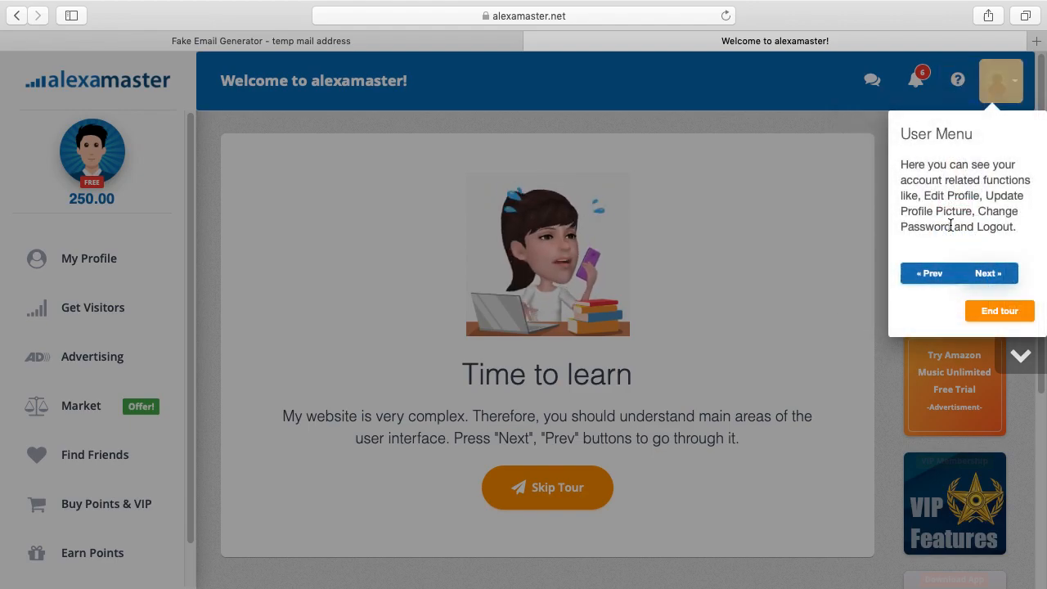
{"action": "left_click", "coordinate": [987, 273]}
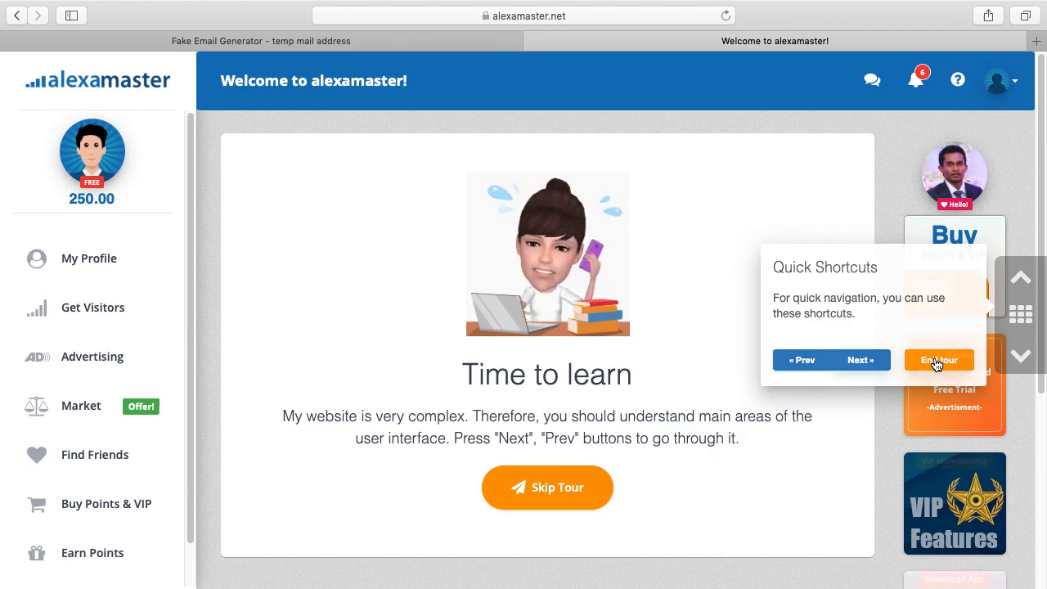
{"action": "left_click", "coordinate": [939, 360]}
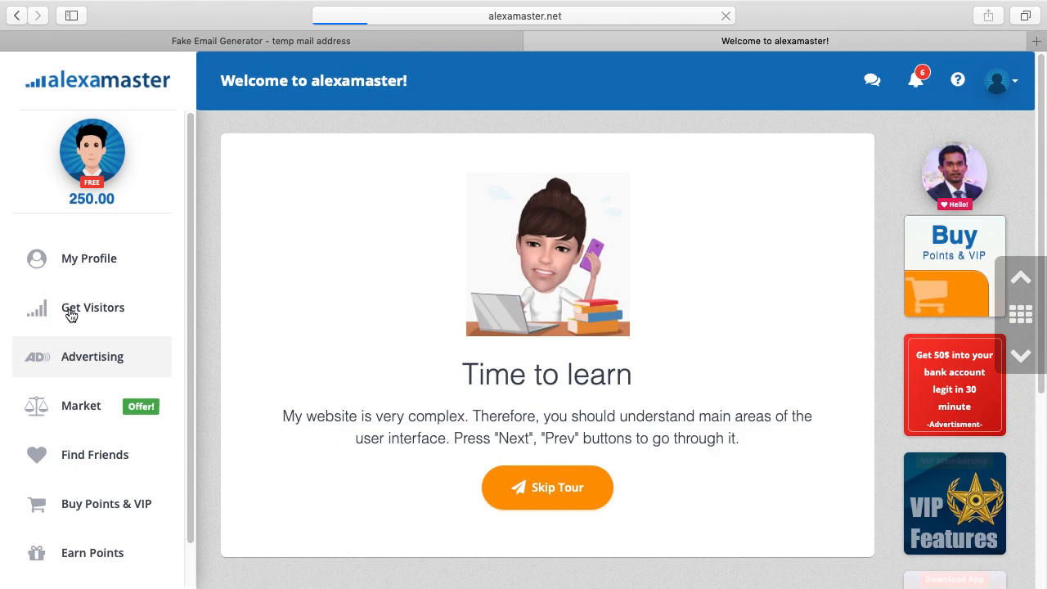
- Open Advertising > Get Visitors, which leads to the Email Settings confirmation page
{"action": "left_click", "coordinate": [92, 356]}
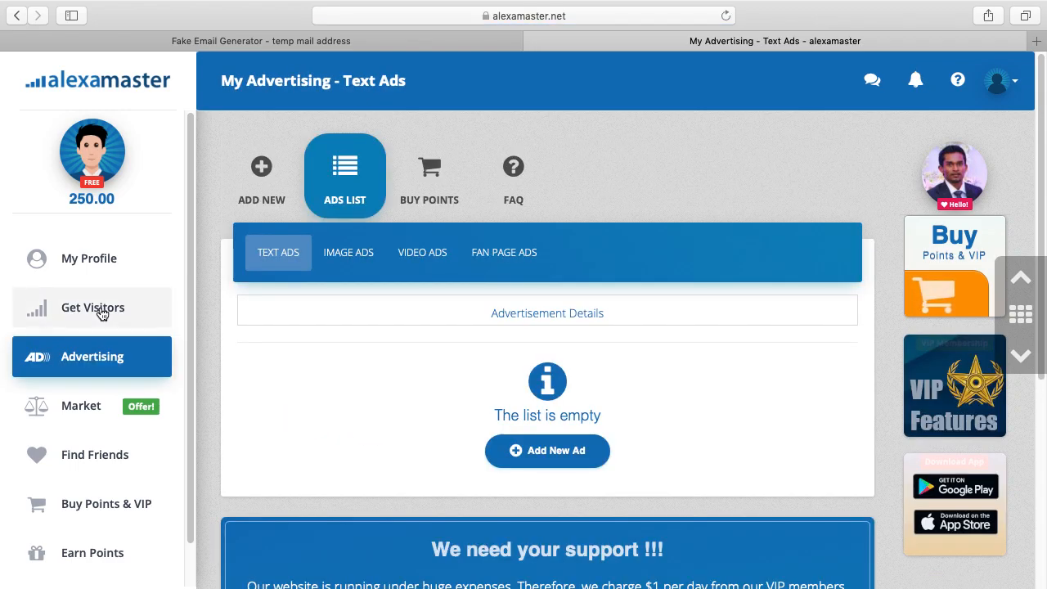
{"action": "left_click", "coordinate": [92, 306]}
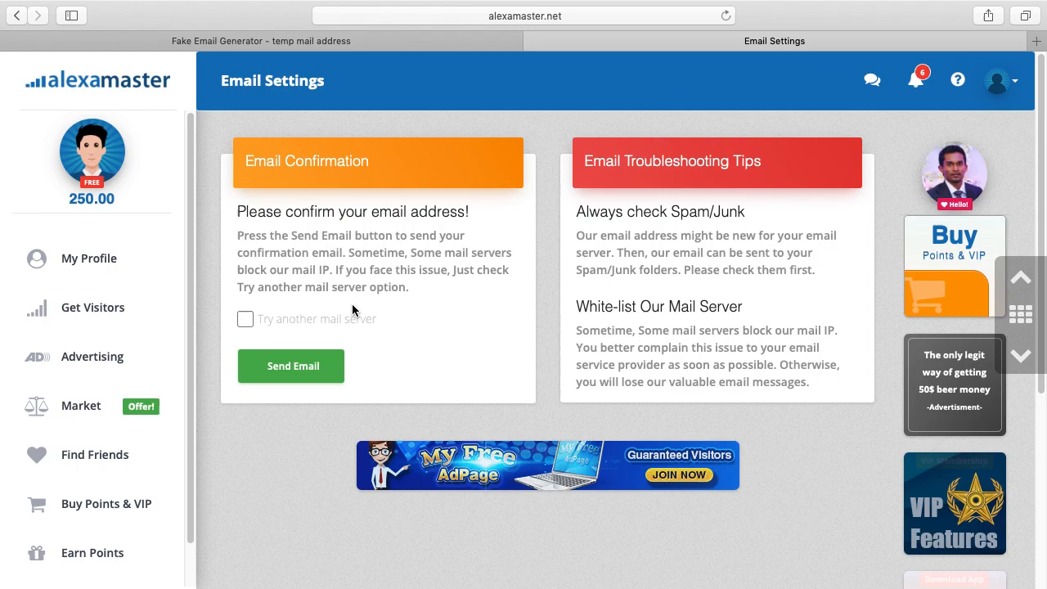
- Return to the temporary email tab and scroll its inbox for the confirmation email
{"action": "left_click", "coordinate": [260, 41]}
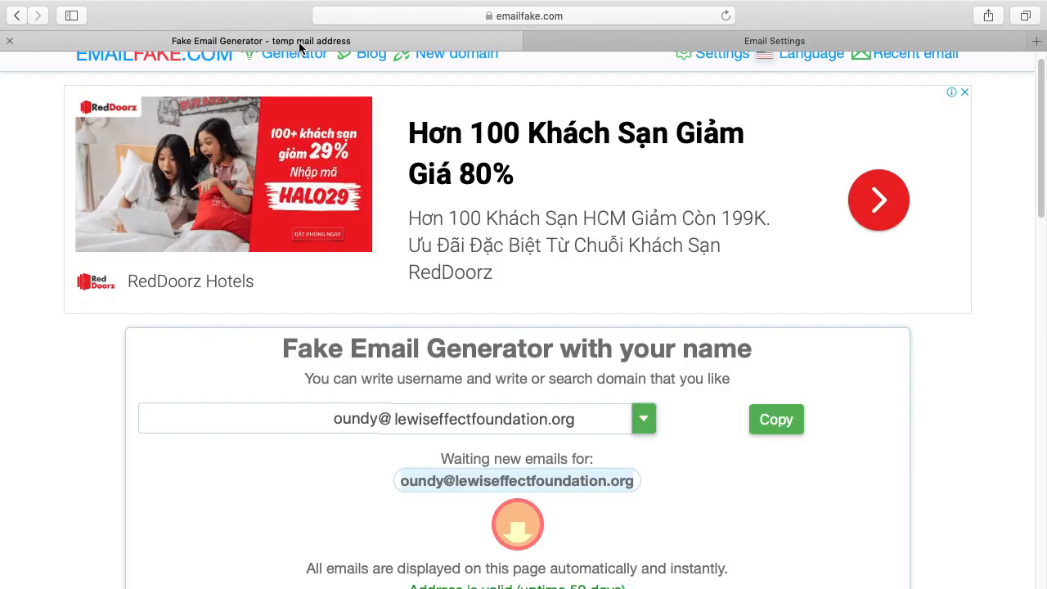
{"action": "scroll", "scroll_direction": "down", "scroll_amount": 3}
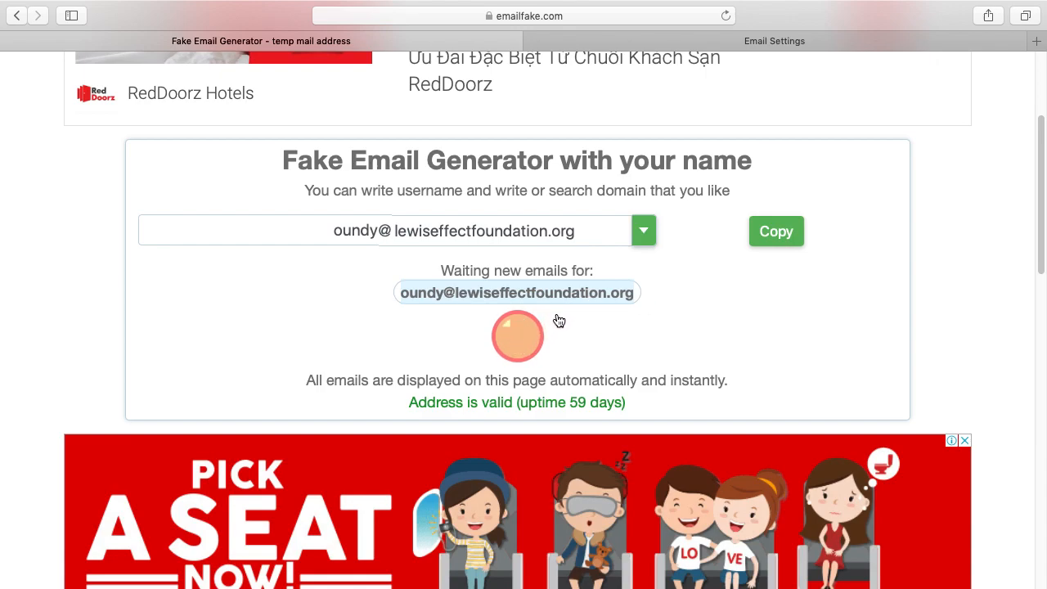
{"action": "scroll", "scroll_direction": "down", "scroll_amount": 3}
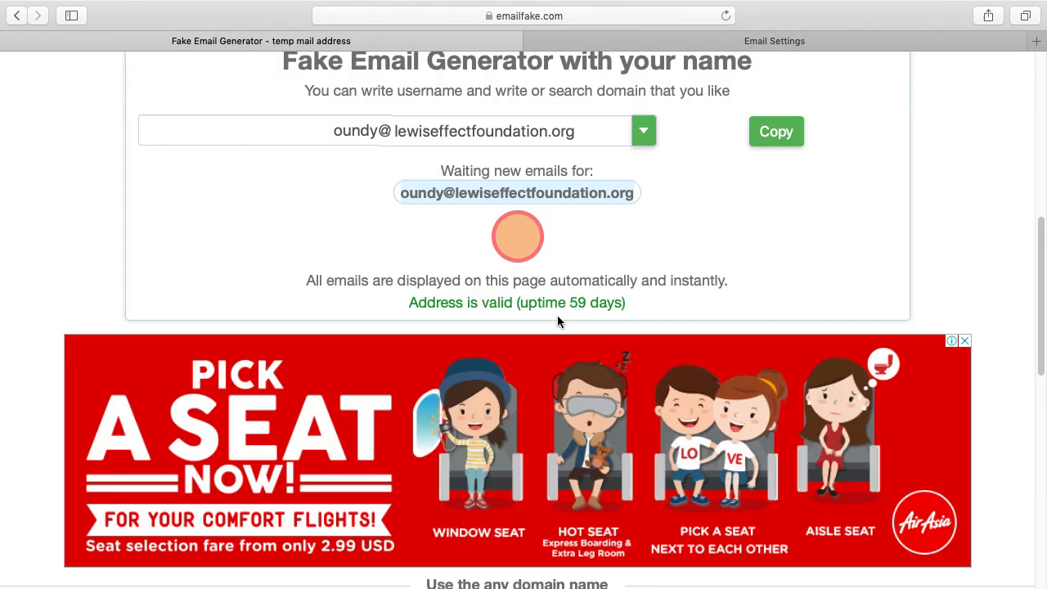
{"action": "left_click", "coordinate": [916, 68]}
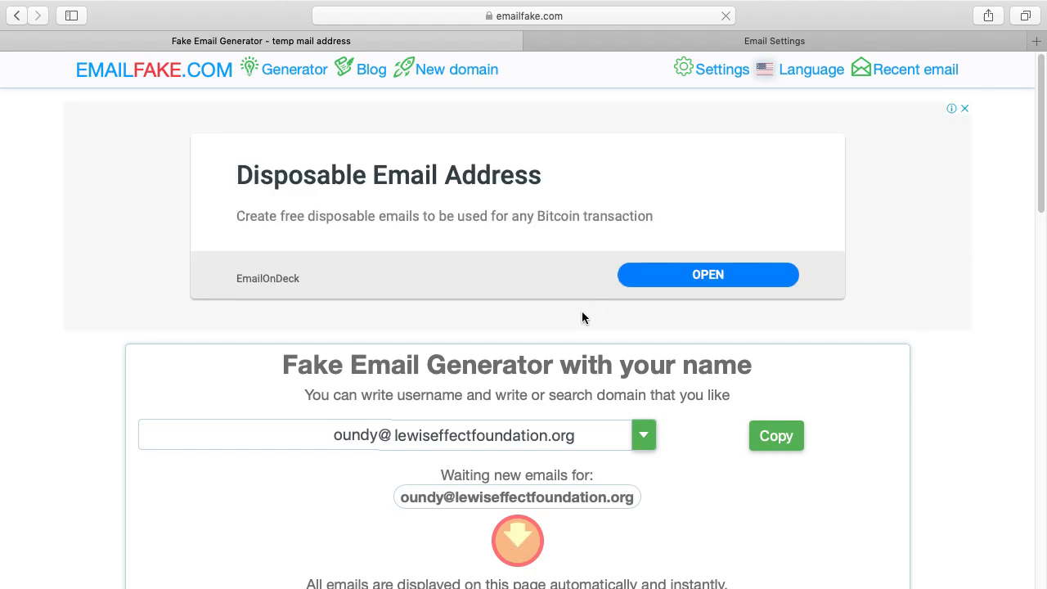
{"action": "scroll", "scroll_direction": "down", "scroll_amount": 3}
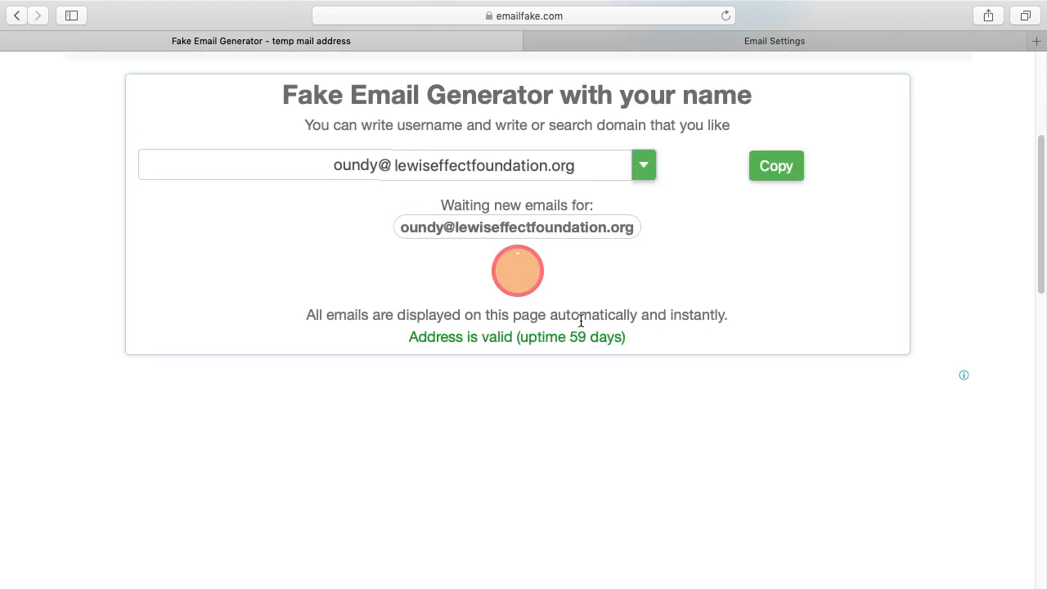
{"action": "scroll", "scroll_direction": "down", "scroll_amount": 3}
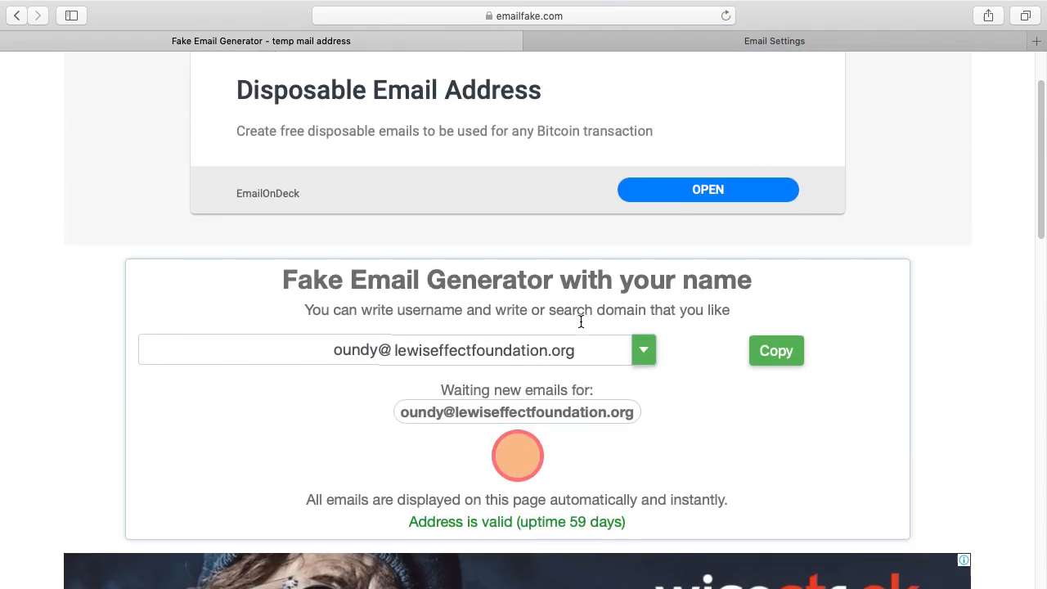
{"action": "mouse_move", "coordinate": [733, 42]}
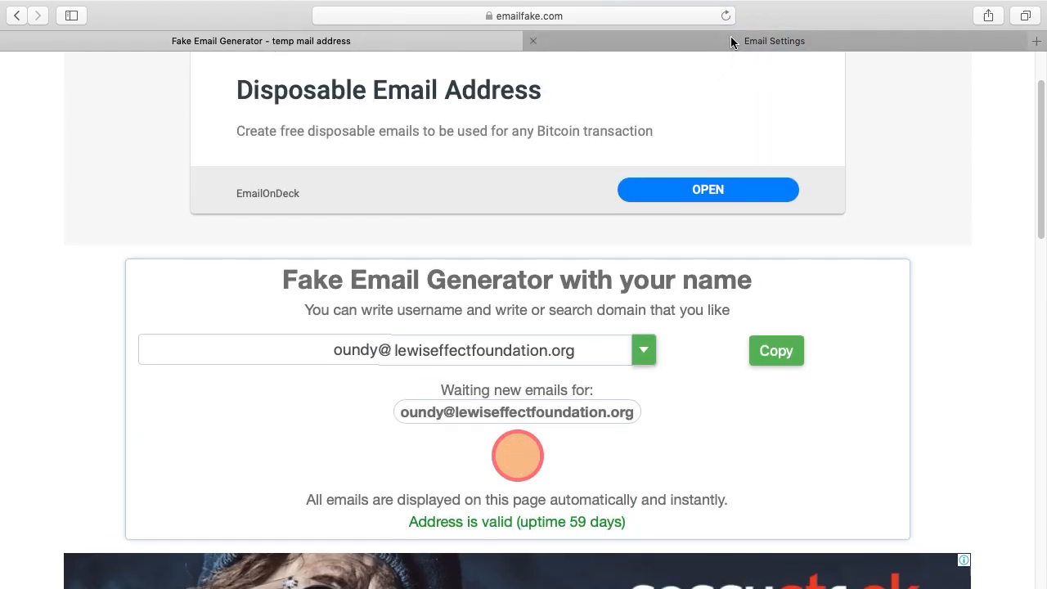
- Resend the Alexa Master confirmation email via another mail server, then check the temporary inbox
{"action": "left_click", "coordinate": [773, 40]}
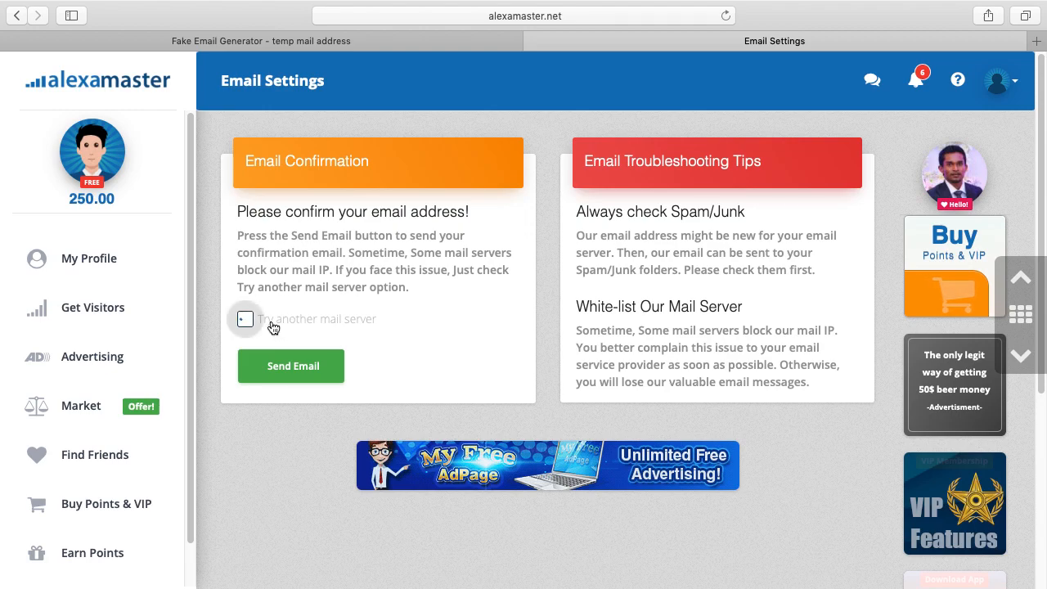
{"action": "left_click", "coordinate": [246, 319]}
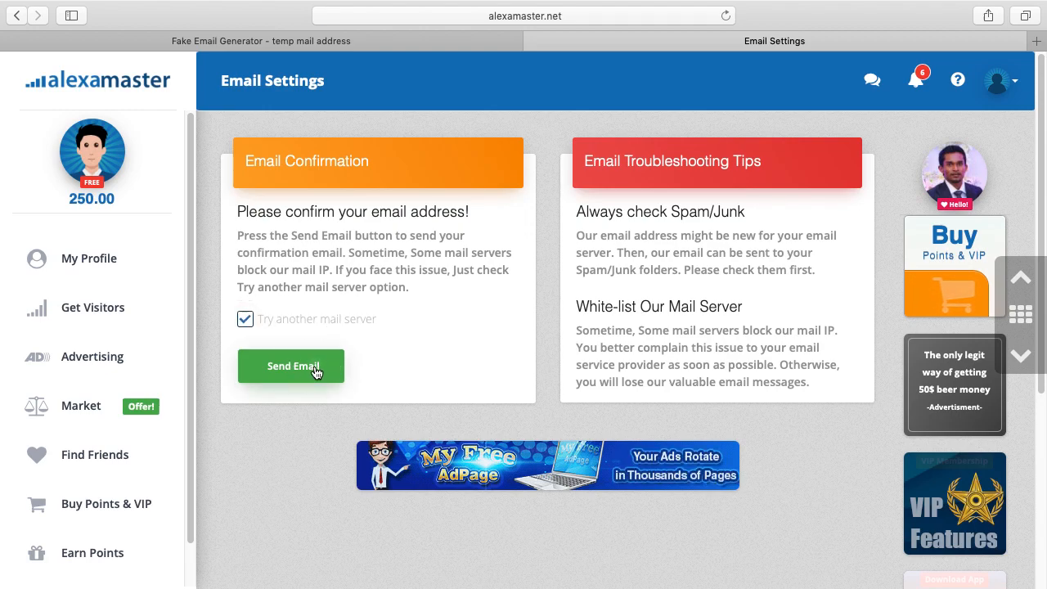
{"action": "left_click", "coordinate": [291, 366]}
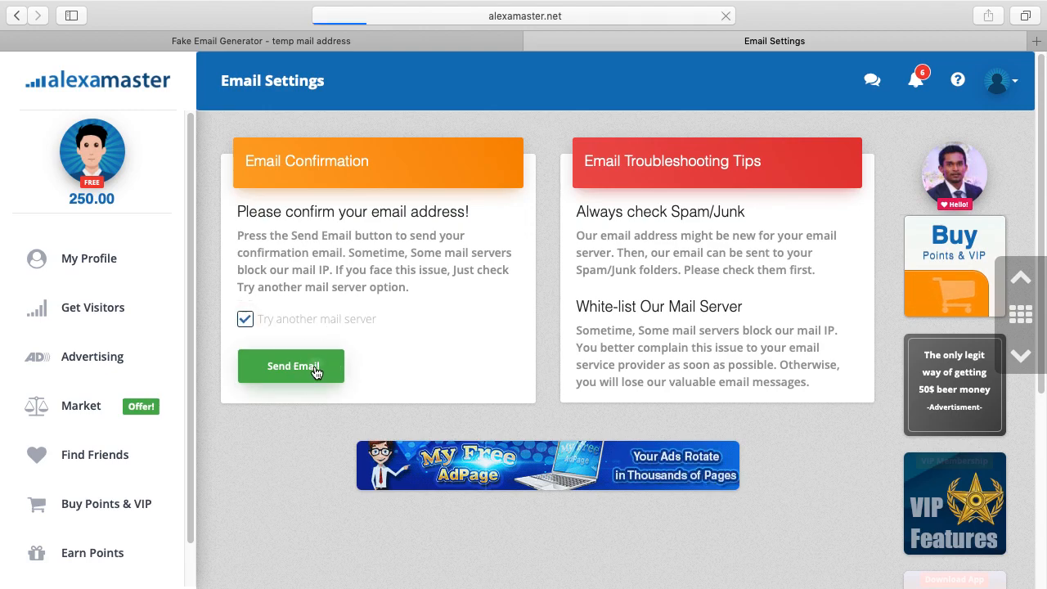
{"action": "left_click", "coordinate": [291, 366]}
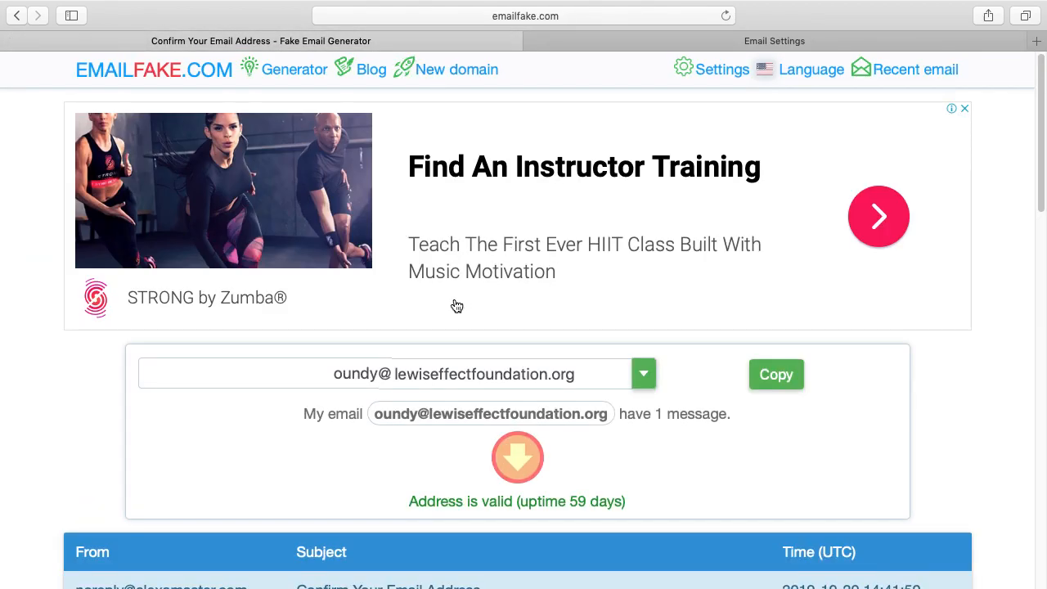
- Open the confirmation link in the 'Confirm Your Email Address' message
{"action": "scroll", "scroll_direction": "down", "scroll_amount": 3}
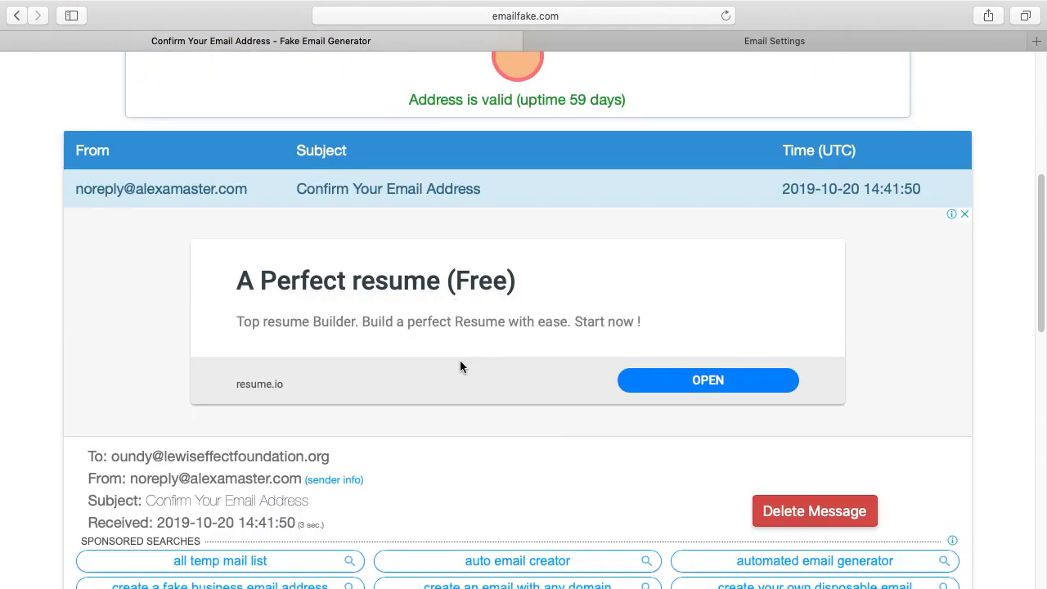
{"action": "scroll", "scroll_direction": "down", "scroll_amount": 3}
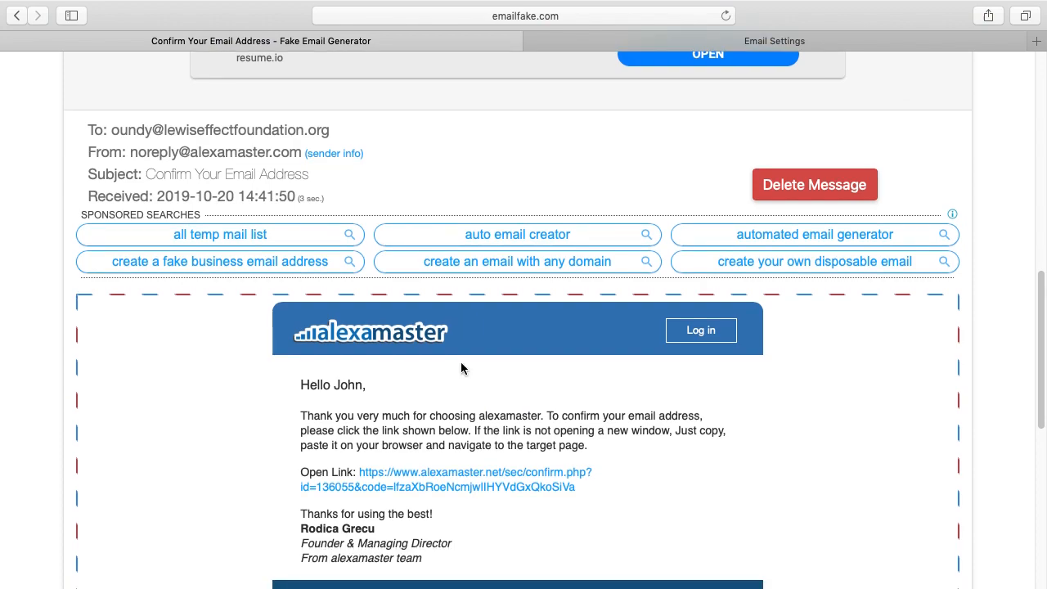
{"action": "mouse_move", "coordinate": [435, 430]}
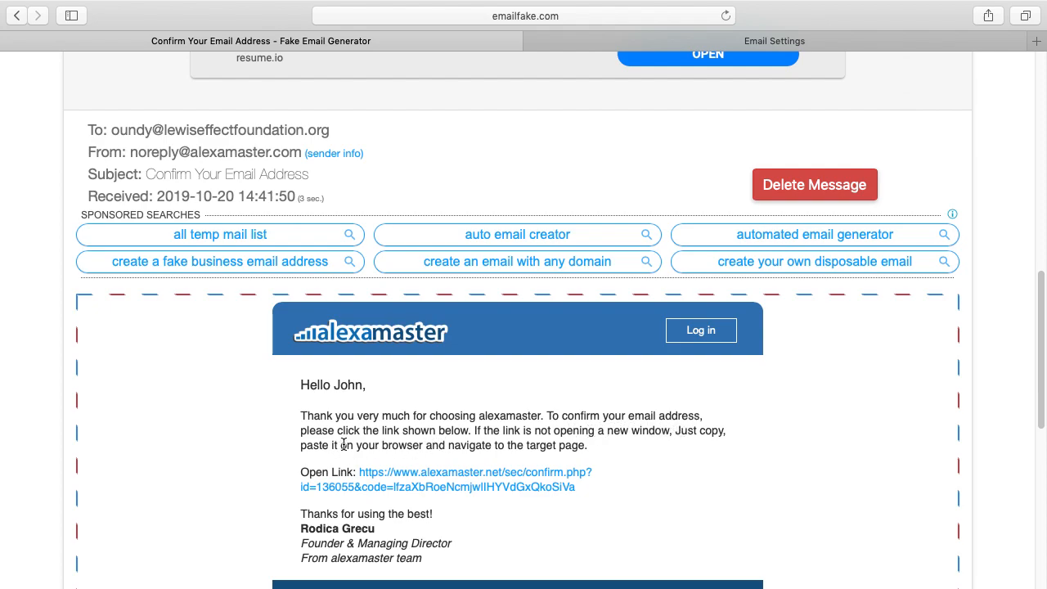
{"action": "mouse_move", "coordinate": [434, 487]}
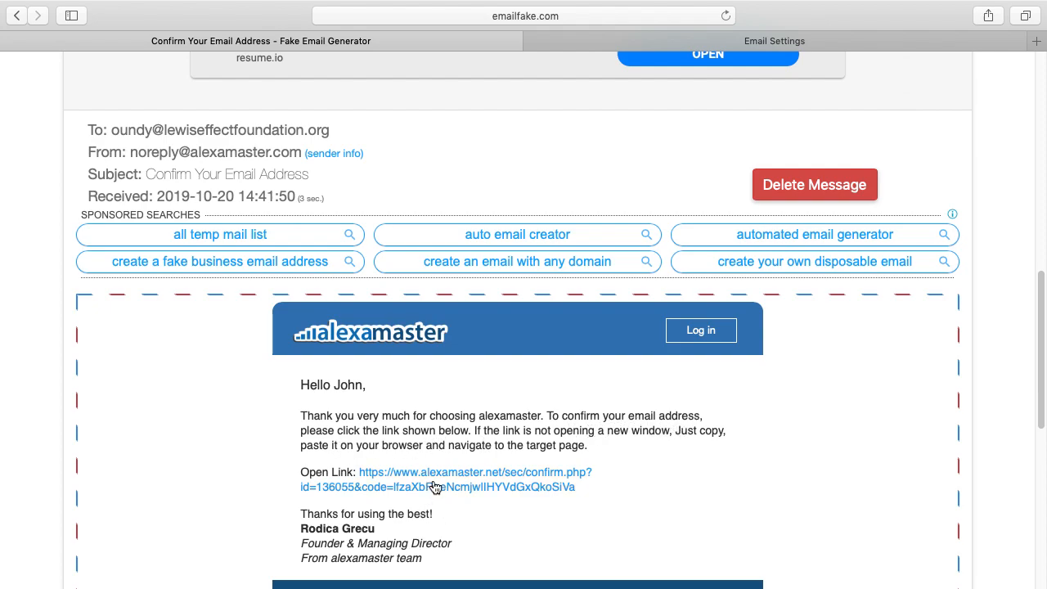
{"action": "mouse_move", "coordinate": [462, 479]}
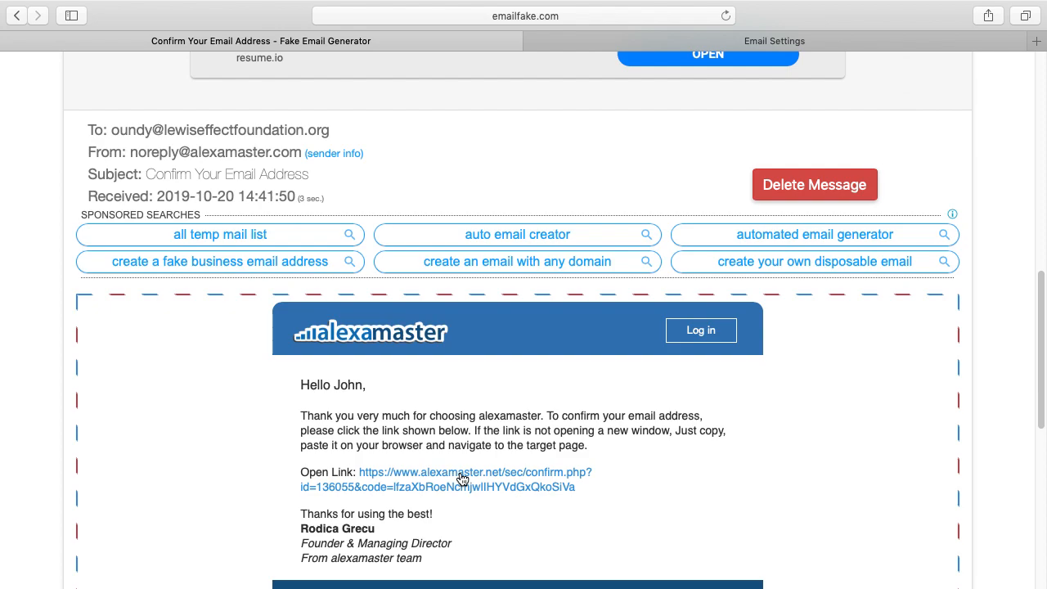
{"action": "left_click", "coordinate": [475, 472]}
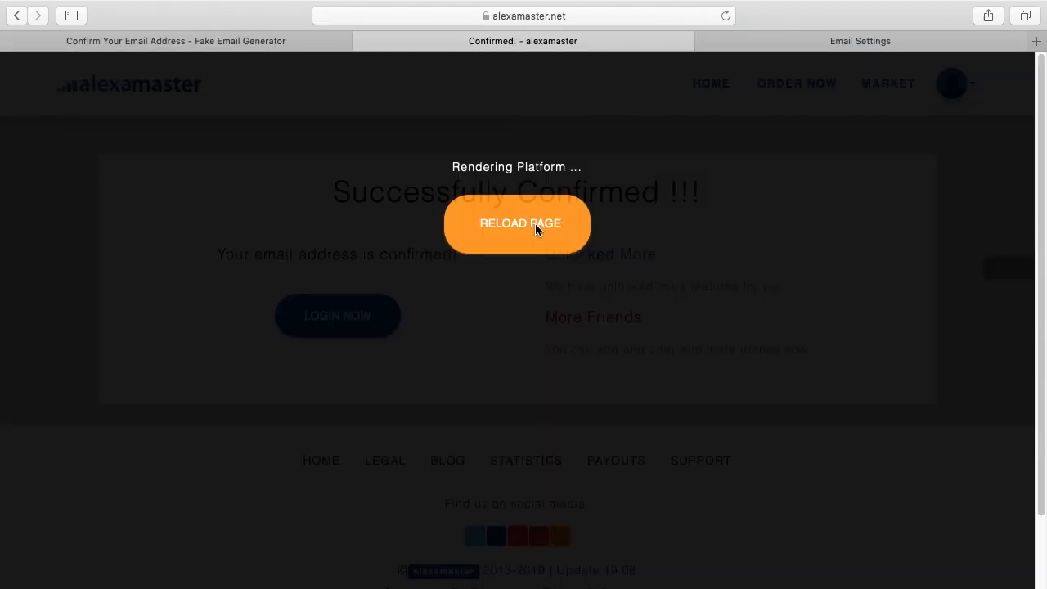
- Reload the Alexa Master confirmation page to show the confirmed email address
{"action": "left_click", "coordinate": [516, 223]}
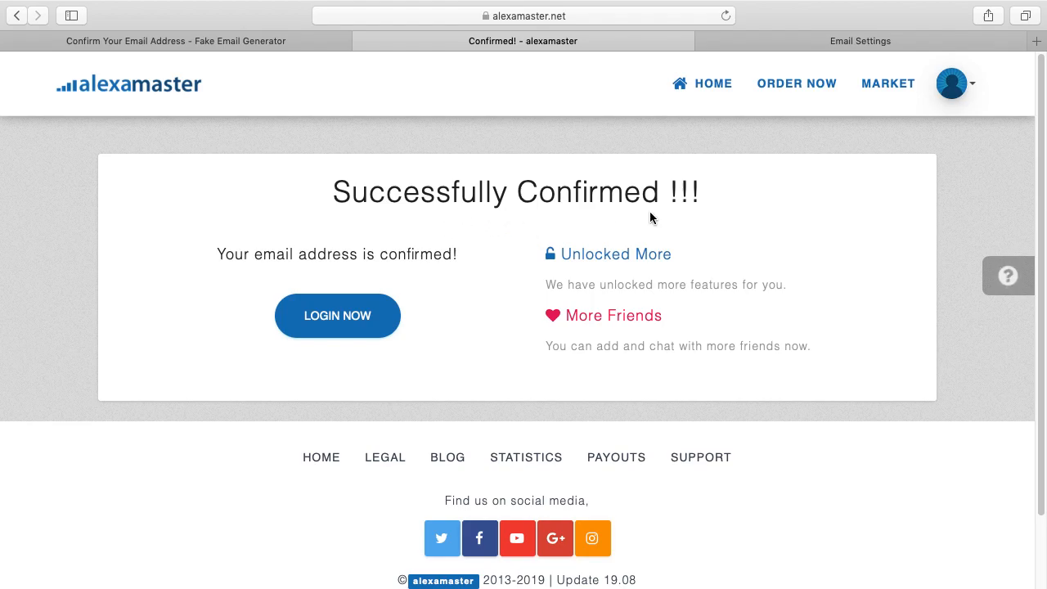
{"action": "mouse_move", "coordinate": [715, 241]}
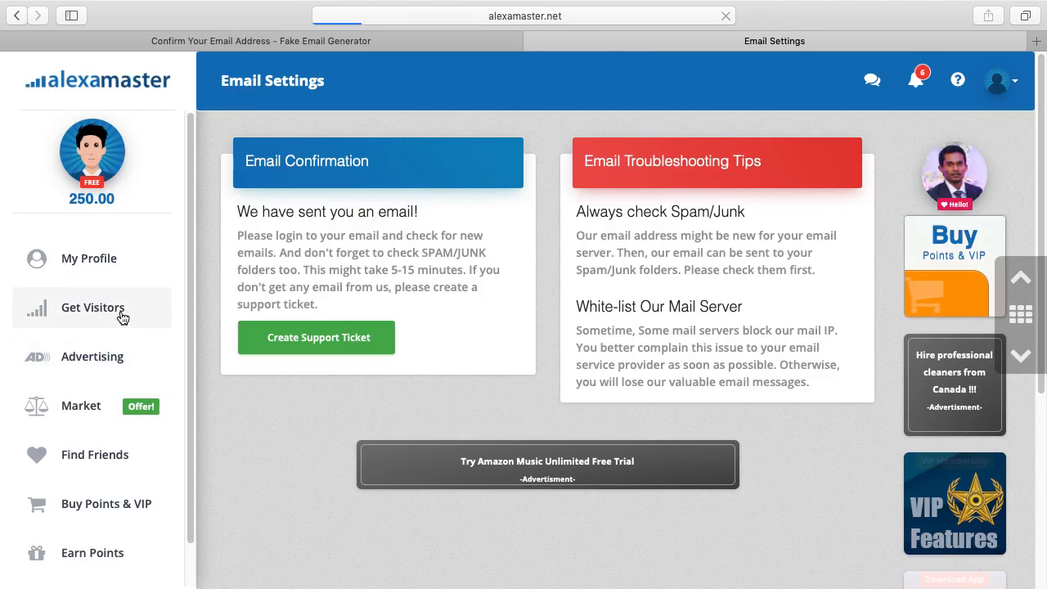
- Open Get Visitors' Add New Website form, then return to the emailfake inbox tab
{"action": "left_click", "coordinate": [92, 307]}
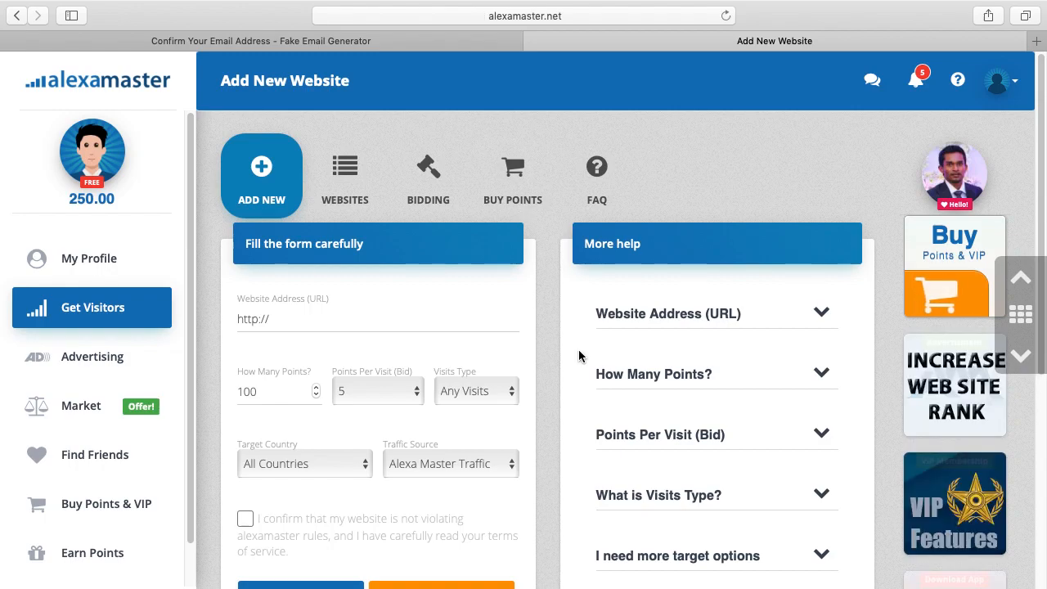
{"action": "mouse_move", "coordinate": [540, 358]}
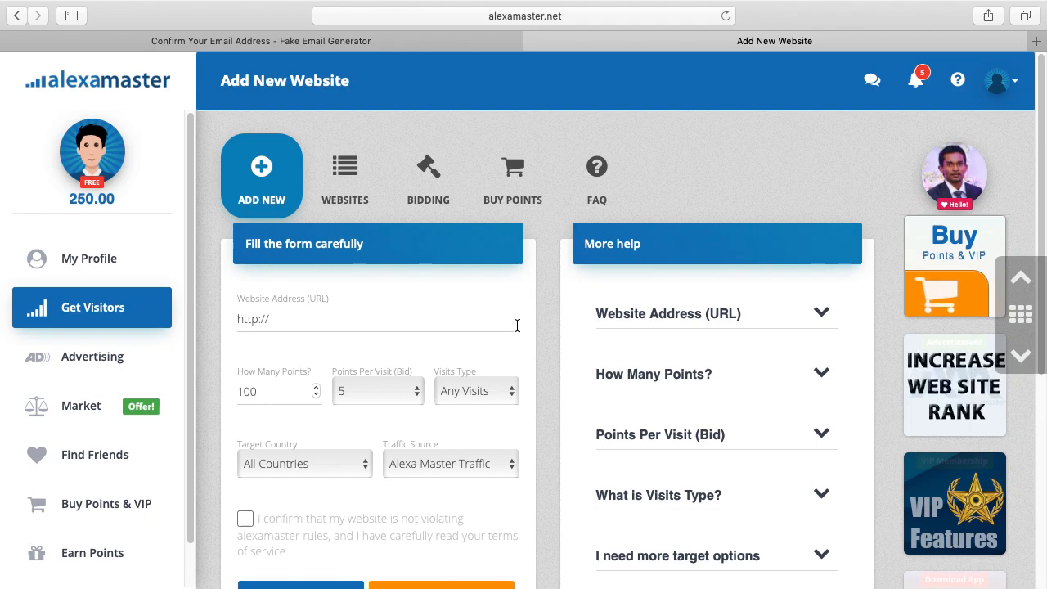
{"action": "left_click", "coordinate": [260, 41]}
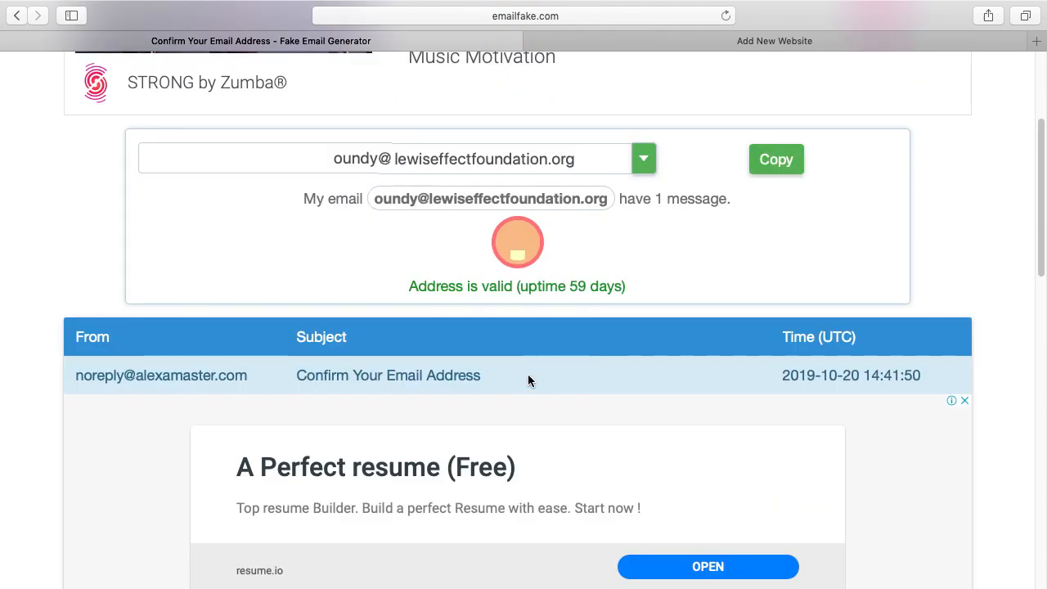
- Google 'fake email generators' in the inbox tab, then return to Alexa Master
{"action": "left_click", "coordinate": [773, 41]}
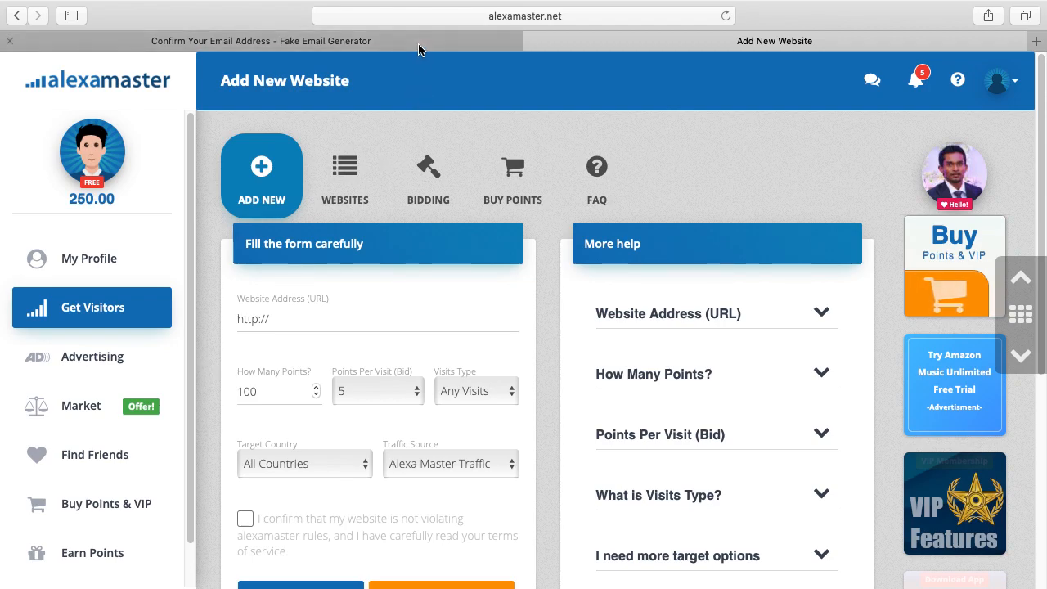
{"action": "mouse_move", "coordinate": [419, 41]}
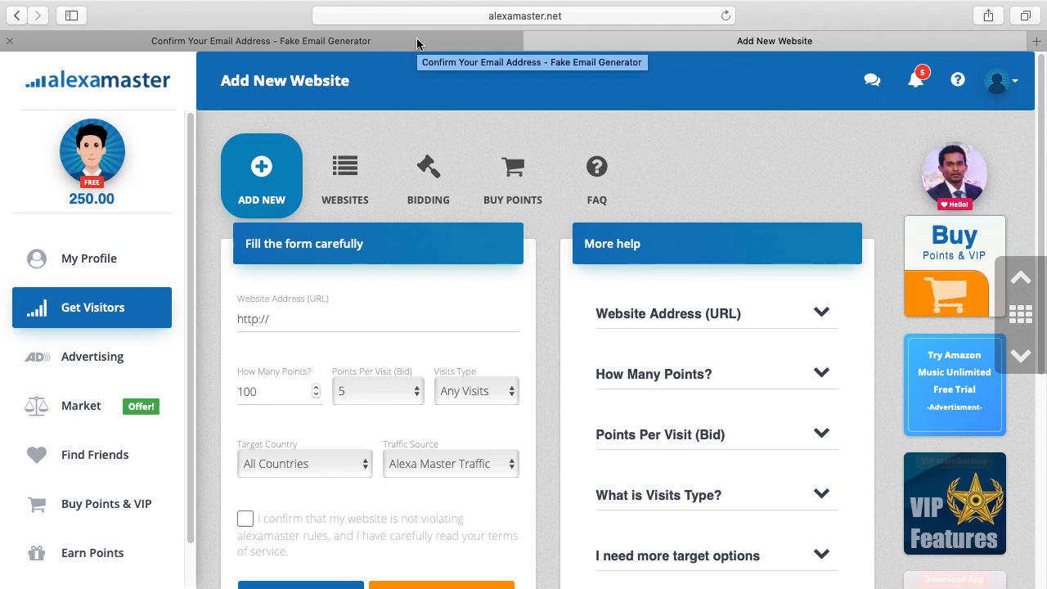
{"action": "left_click", "coordinate": [261, 41]}
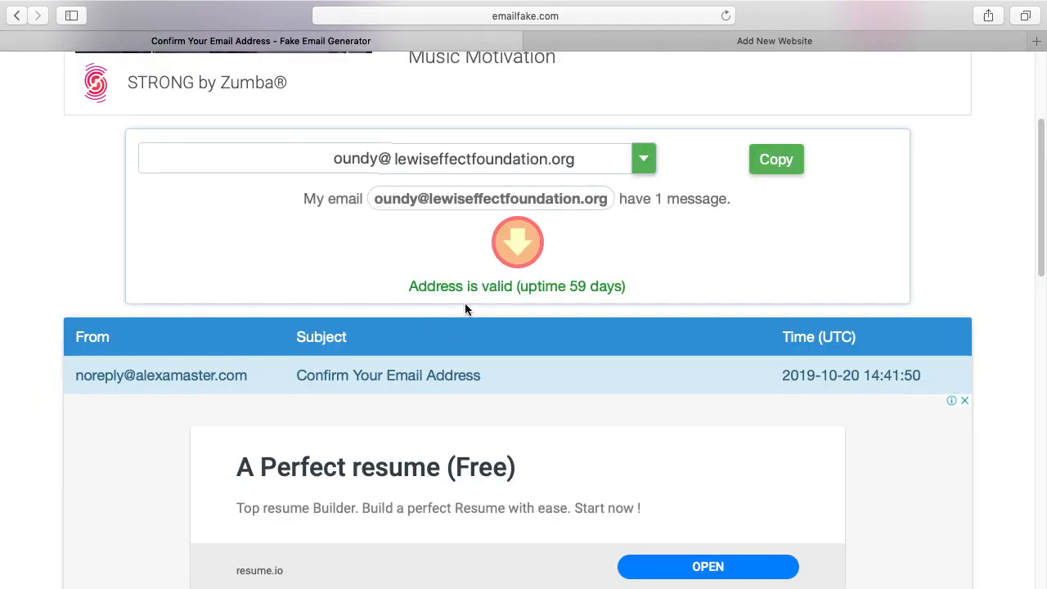
{"action": "scroll", "scroll_direction": "up", "scroll_amount": 3}
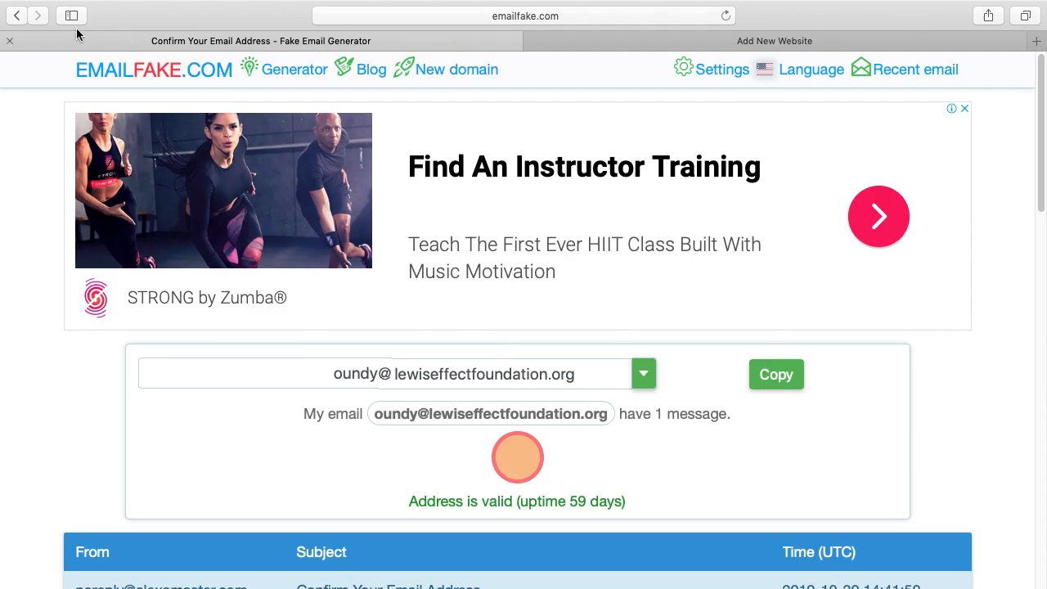
{"action": "left_click", "coordinate": [523, 16]}
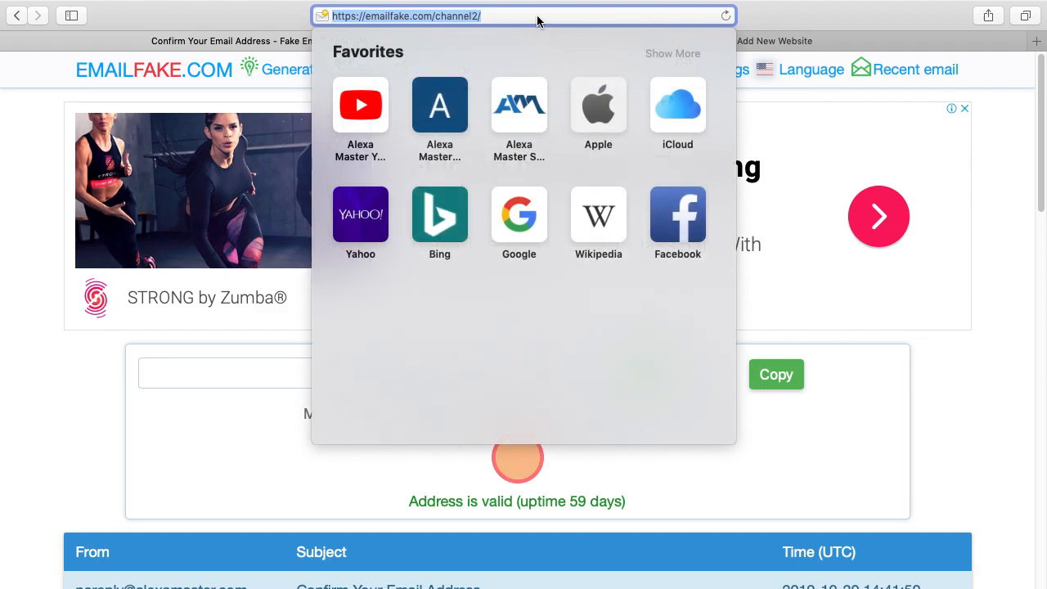
{"action": "left_click", "coordinate": [519, 217]}
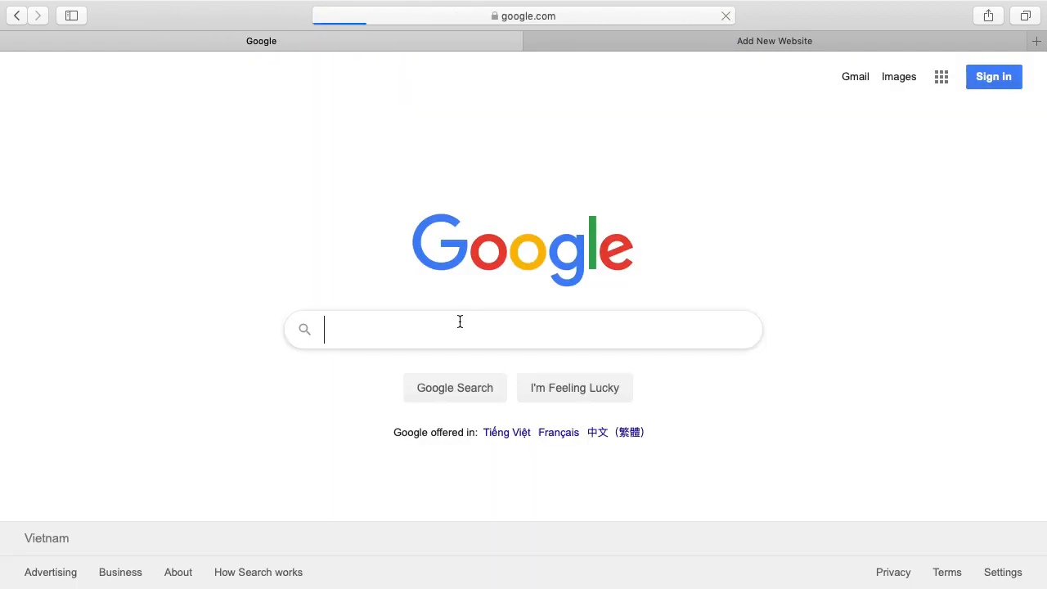
{"action": "type", "text": "fake email generators"}
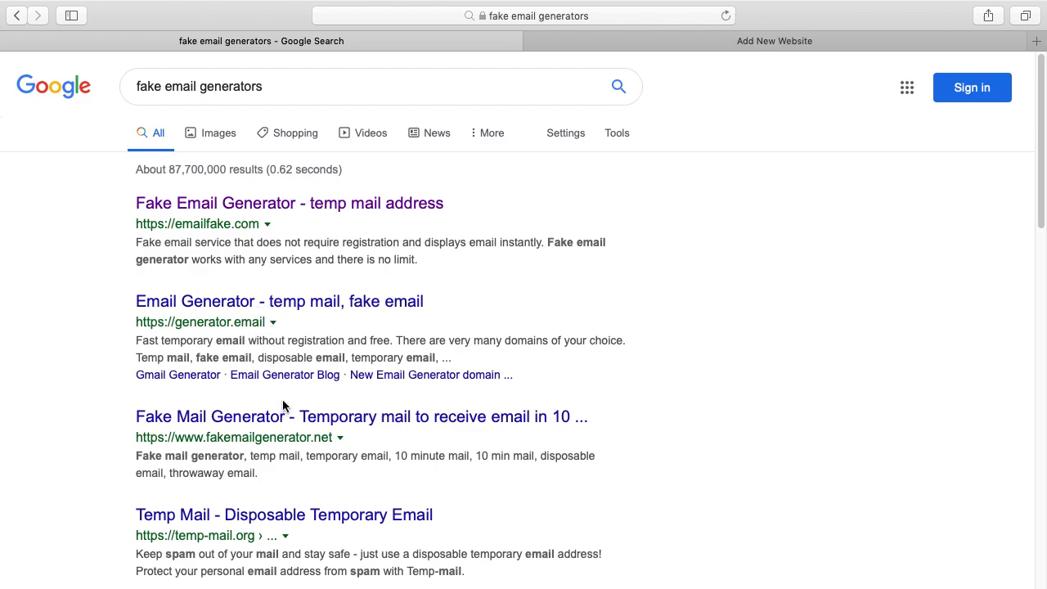
{"action": "mouse_move", "coordinate": [435, 475]}
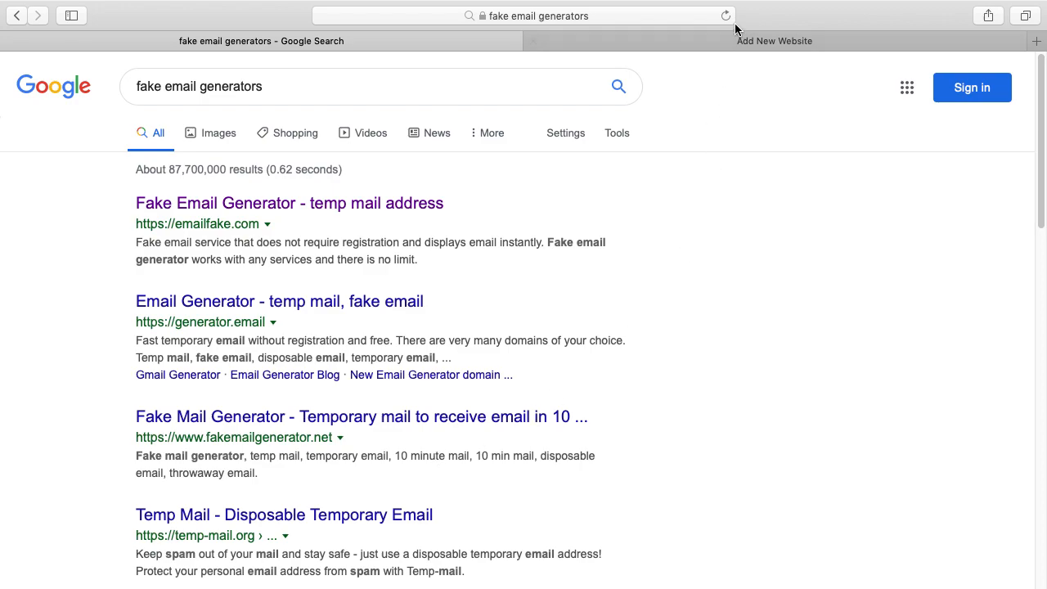
{"action": "left_click", "coordinate": [772, 41]}
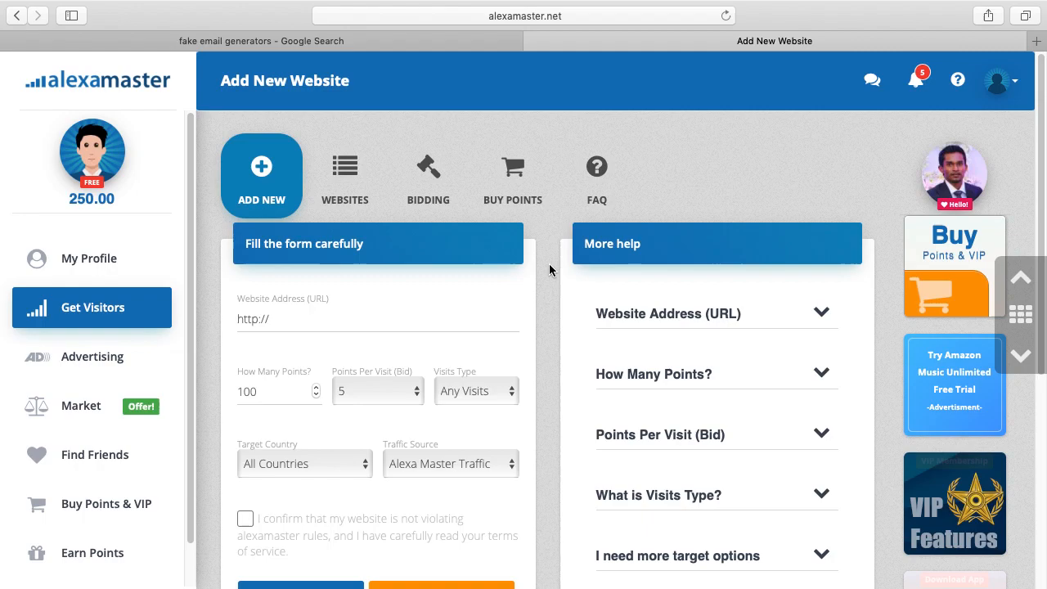
{"action": "mouse_move", "coordinate": [540, 268]}
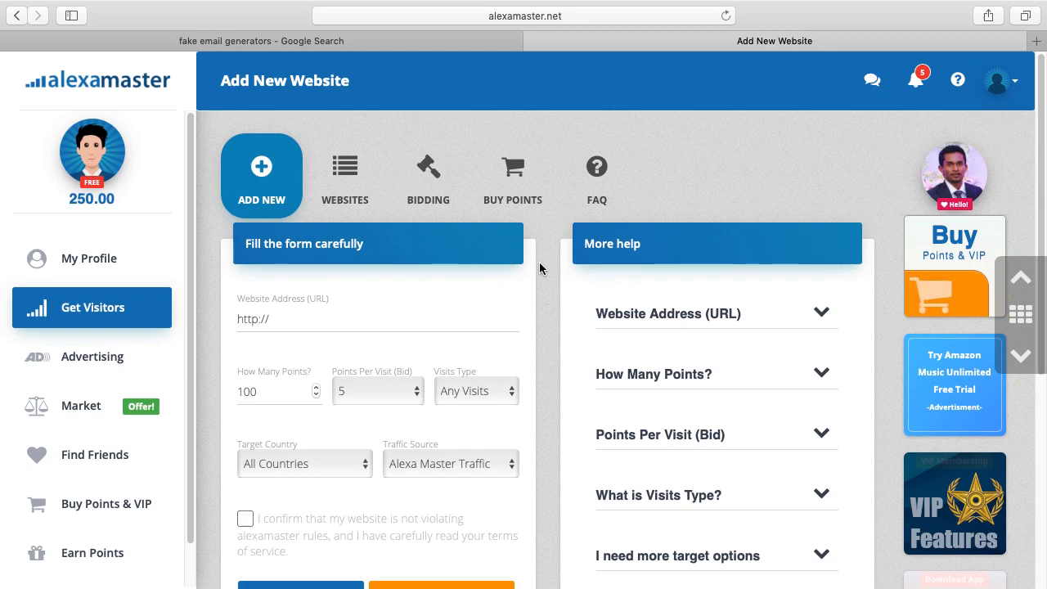
{"action": "mouse_move", "coordinate": [546, 307]}
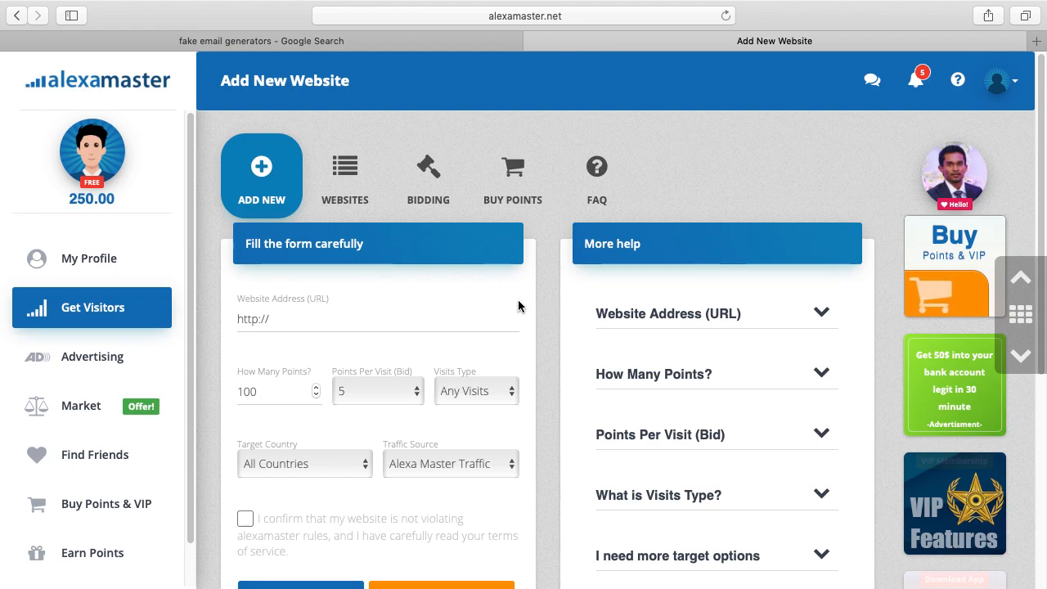
{"action": "mouse_move", "coordinate": [70, 209]}
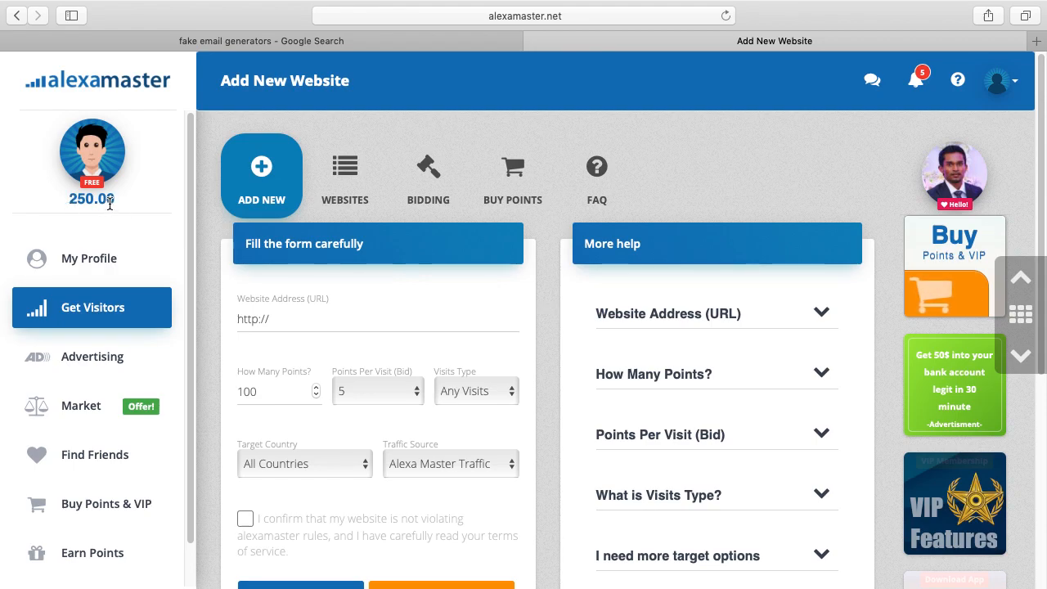
{"action": "mouse_move", "coordinate": [119, 215]}
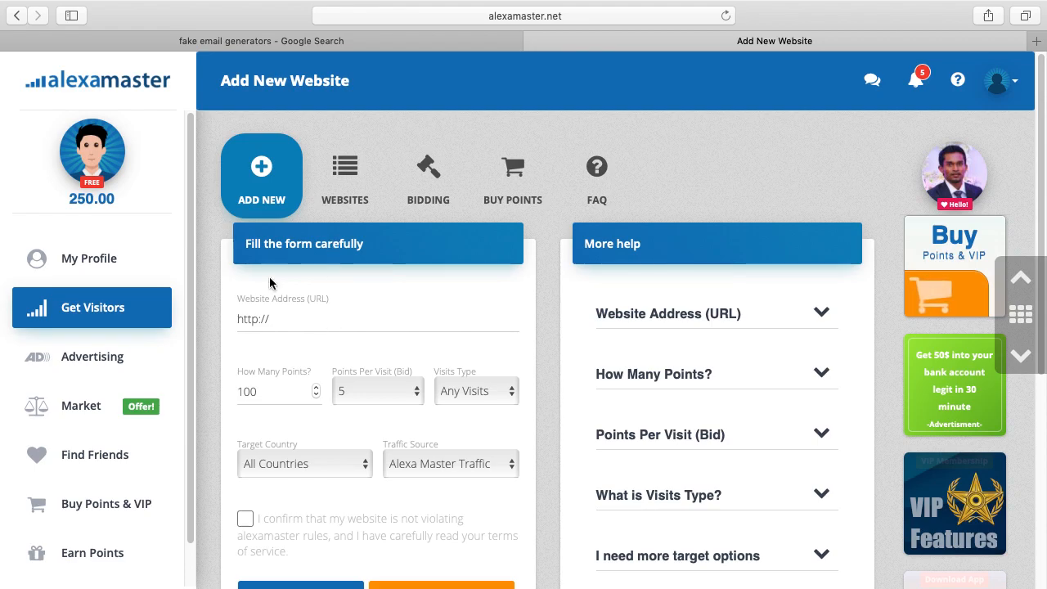
{"action": "mouse_move", "coordinate": [106, 503]}
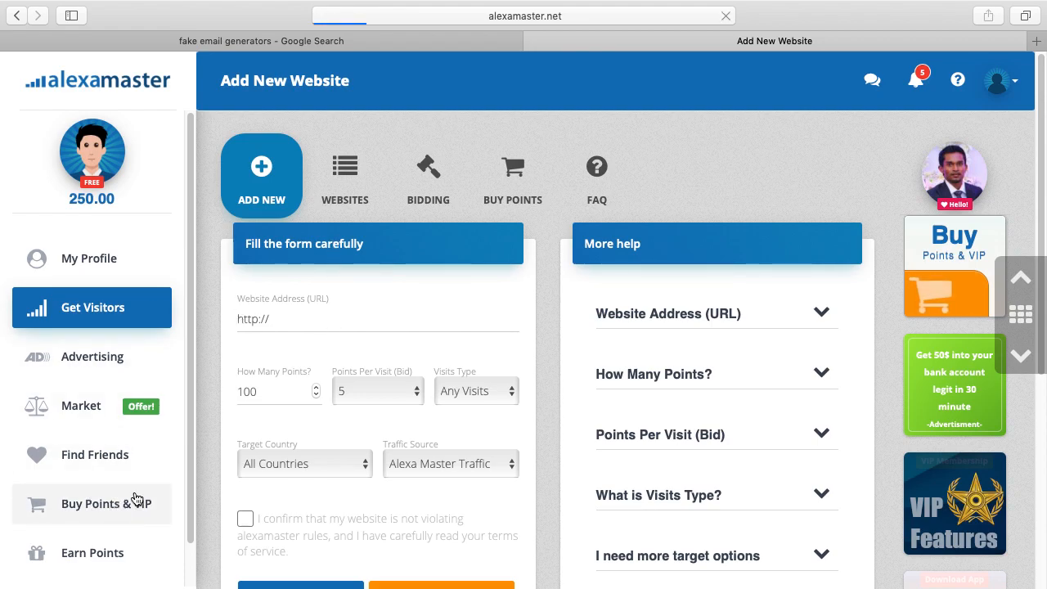
- Open the Buy Points & VIP page to view the 2019 special offers
{"action": "left_click", "coordinate": [106, 503]}
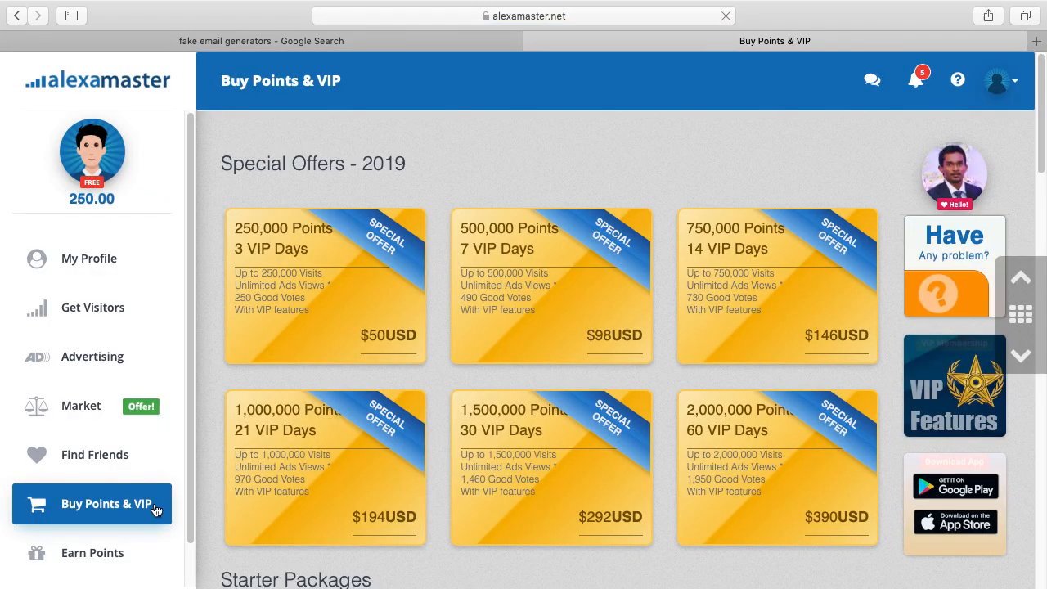
- Browse the Earn Points page's options, including AutoSurf, Daily Points and video tasks
{"action": "left_click", "coordinate": [91, 552]}
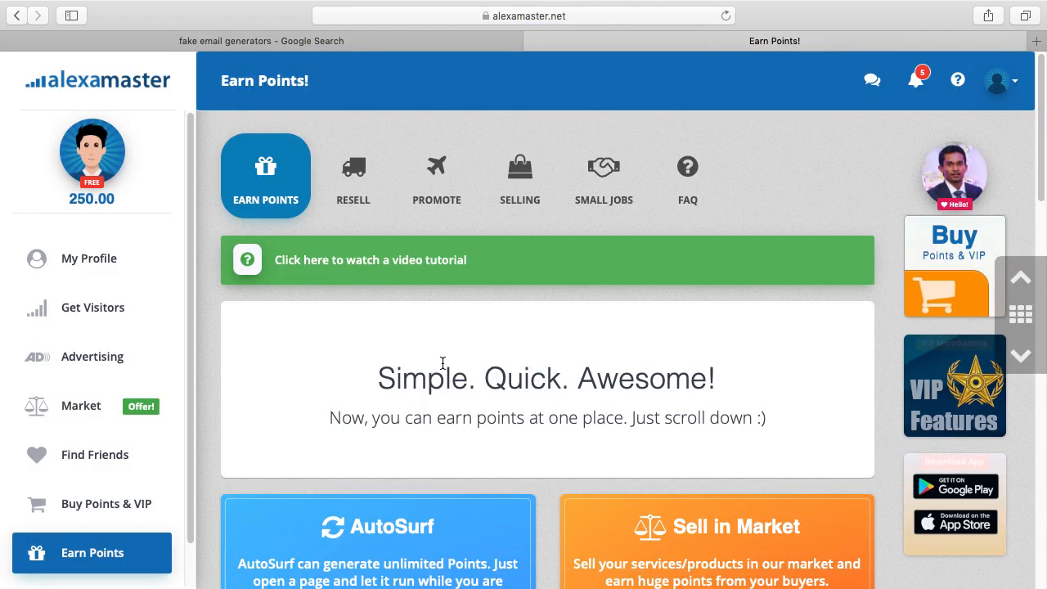
{"action": "scroll", "scroll_direction": "down", "scroll_amount": 3}
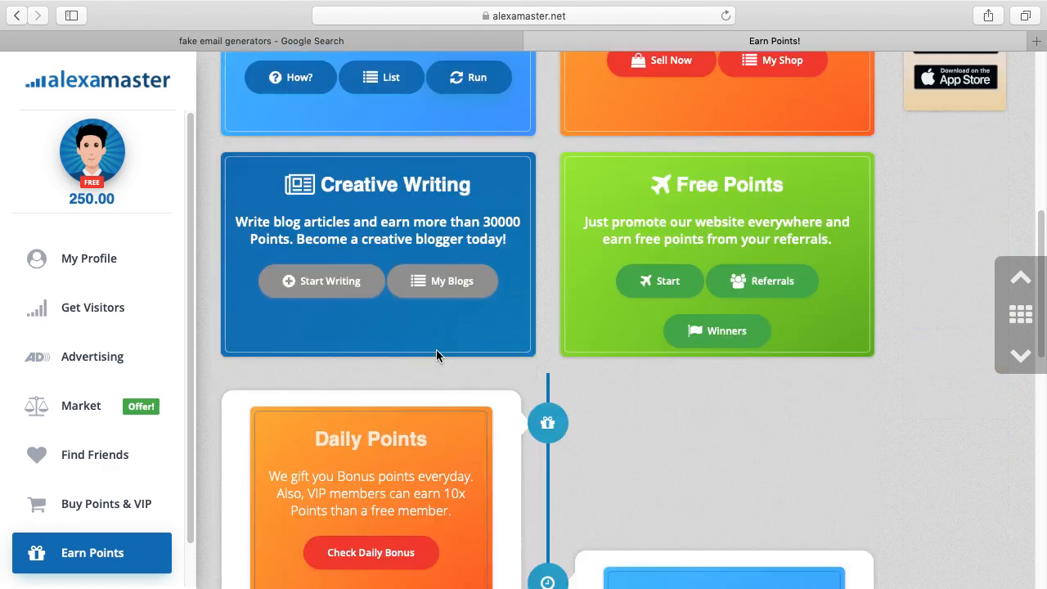
{"action": "scroll", "scroll_direction": "down", "scroll_amount": 3}
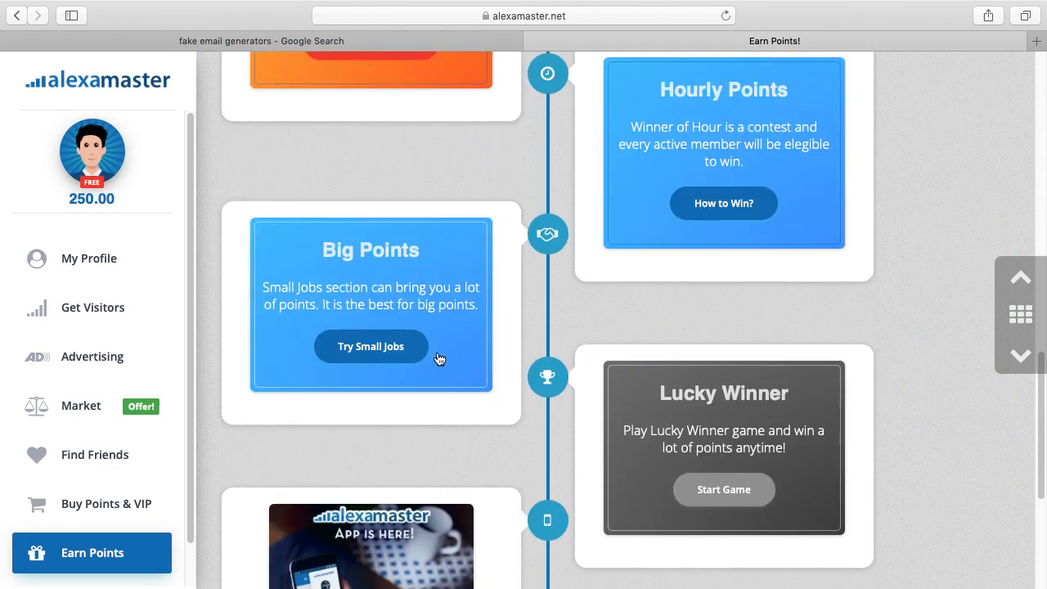
{"action": "scroll", "scroll_direction": "down", "scroll_amount": 3}
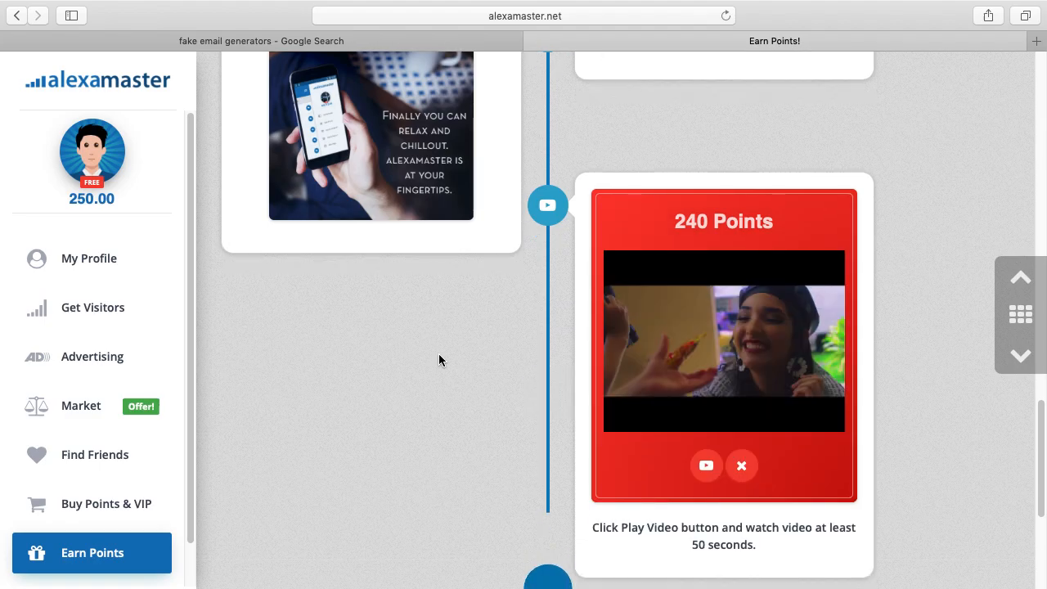
{"action": "scroll", "scroll_direction": "down", "scroll_amount": 3}
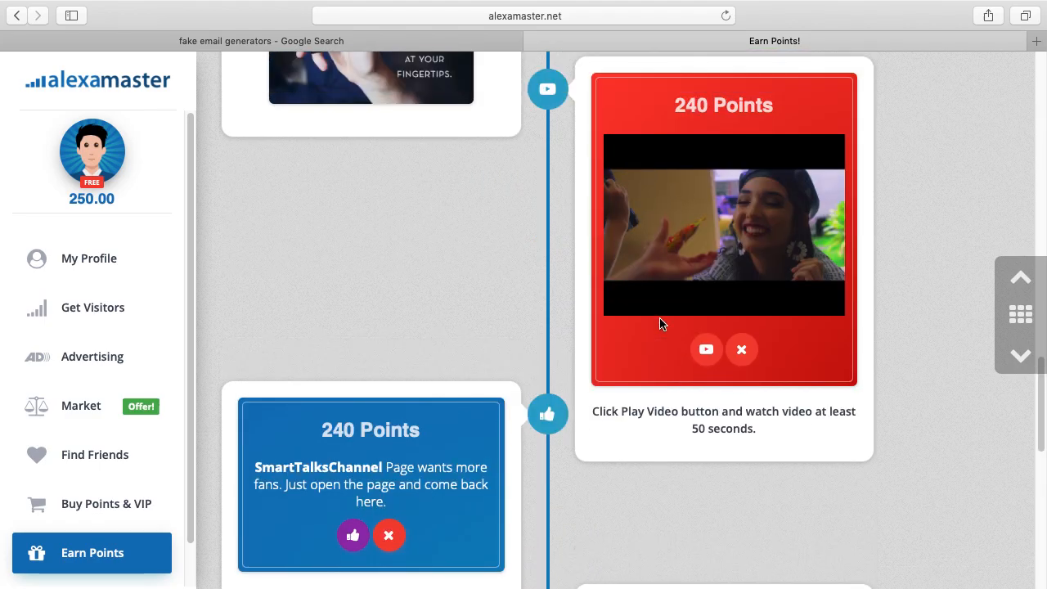
{"action": "scroll", "scroll_direction": "down", "scroll_amount": 3}
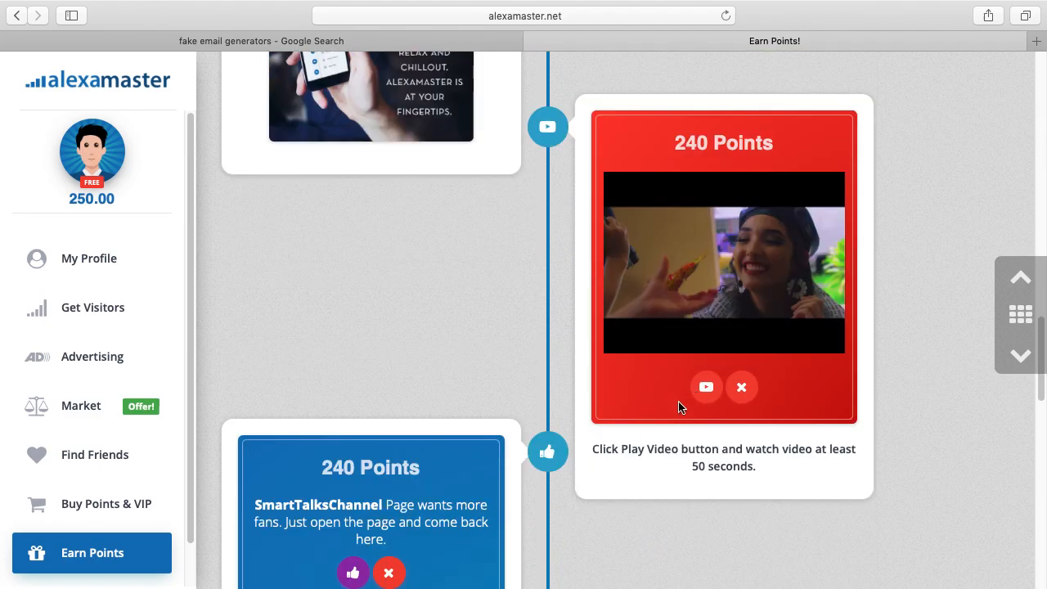
{"action": "scroll", "scroll_direction": "down", "scroll_amount": 3}
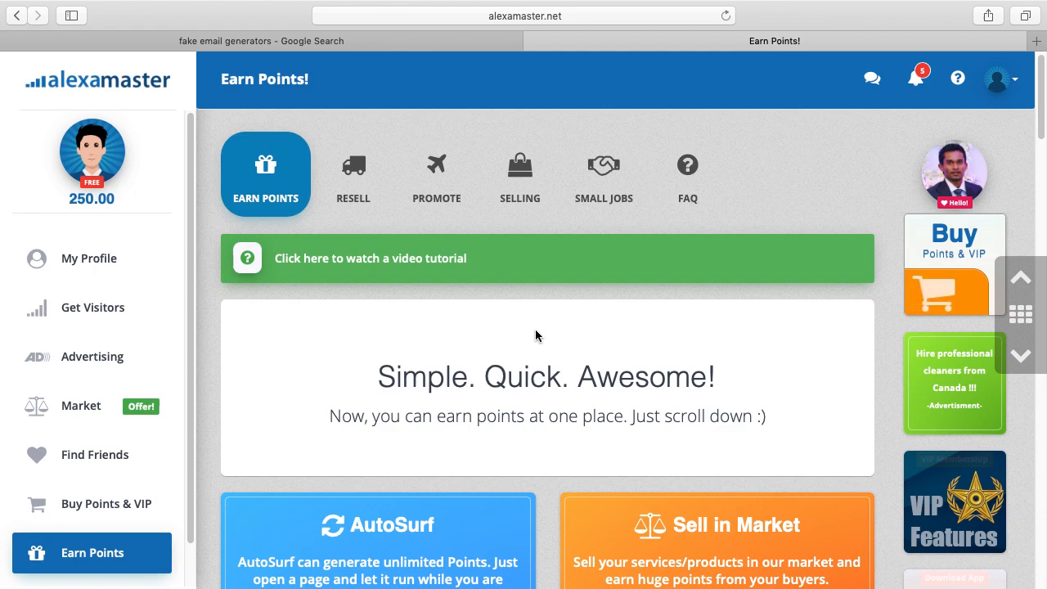
{"action": "mouse_move", "coordinate": [446, 336]}
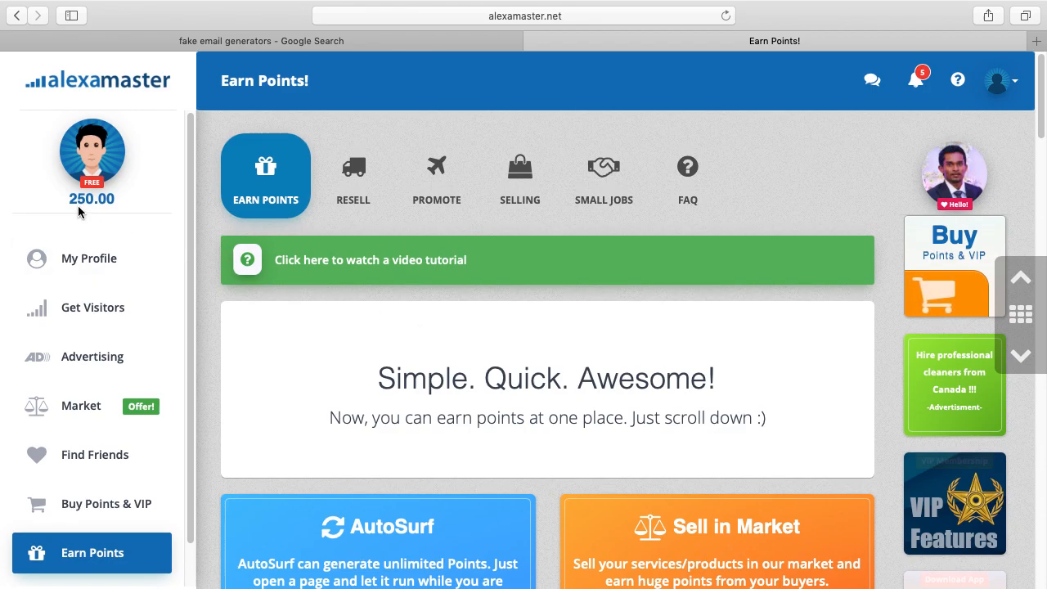
{"action": "mouse_move", "coordinate": [511, 305]}
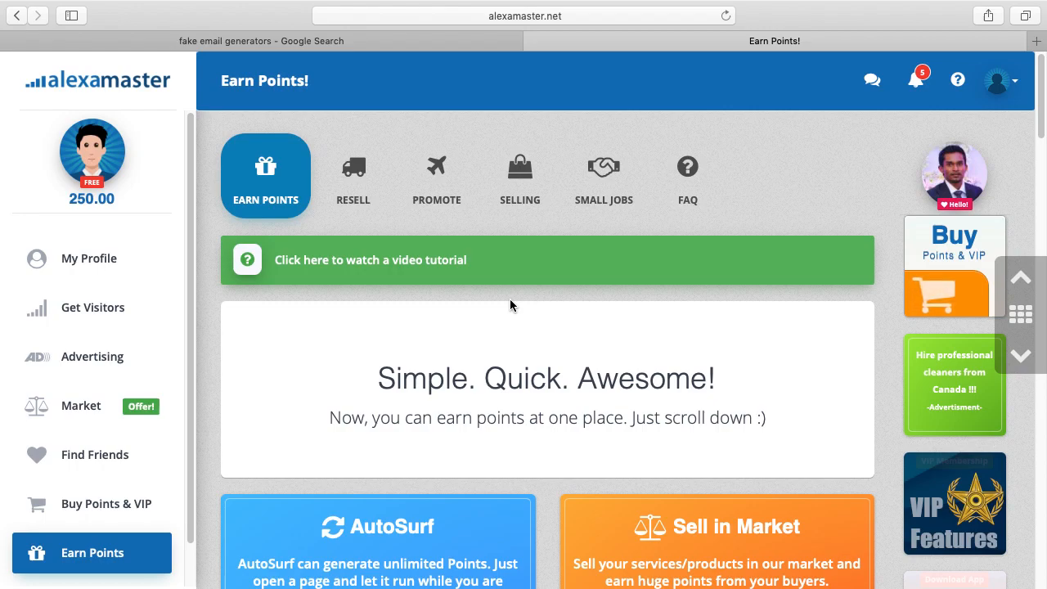
{"action": "mouse_move", "coordinate": [507, 305]}
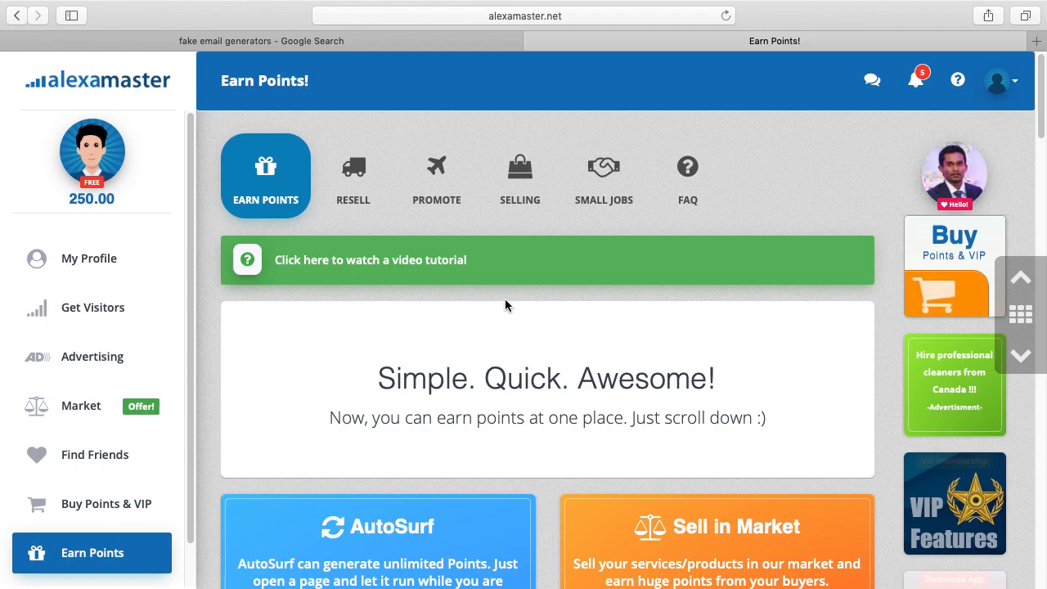
{"action": "mouse_move", "coordinate": [539, 293]}
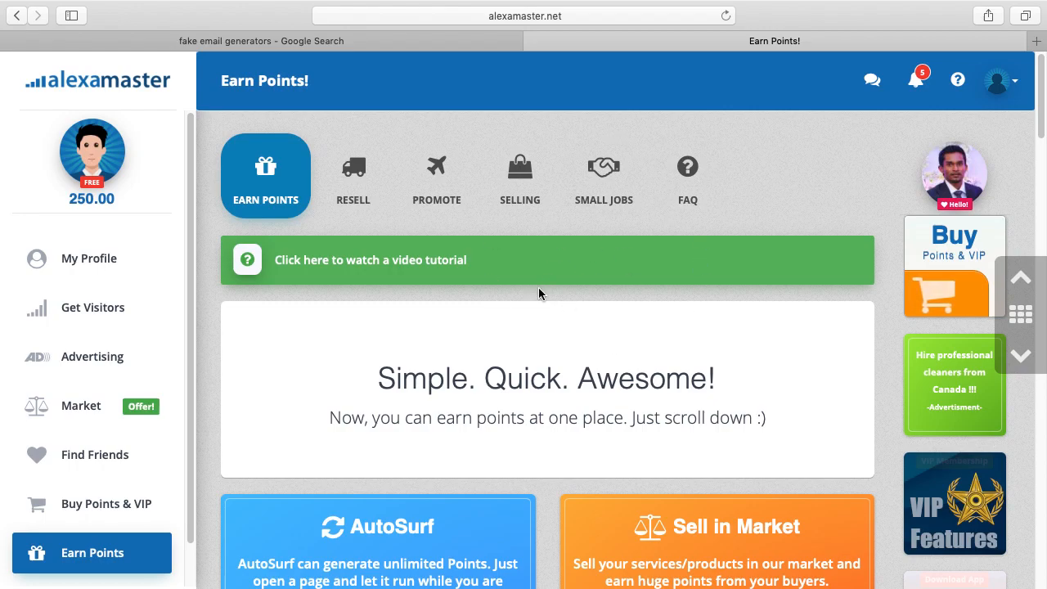
{"action": "mouse_move", "coordinate": [726, 289]}
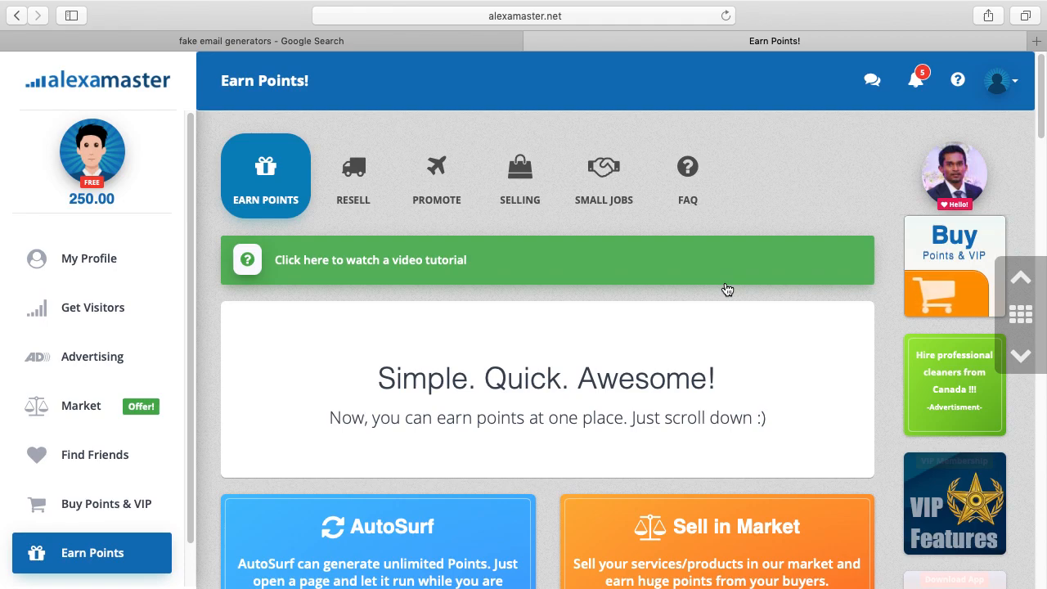
{"action": "mouse_move", "coordinate": [721, 287]}
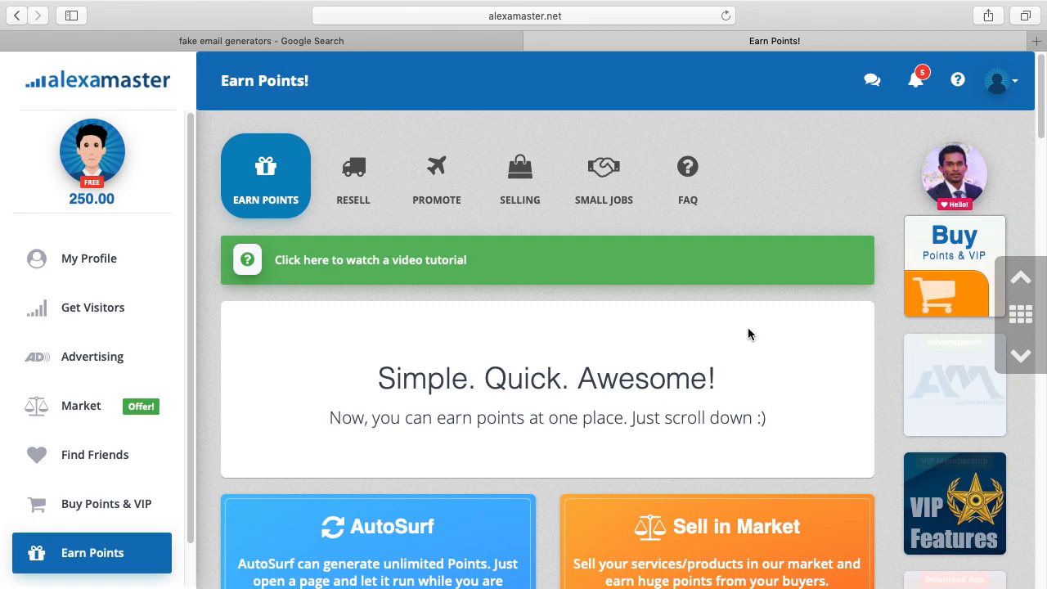
{"action": "mouse_move", "coordinate": [368, 62]}
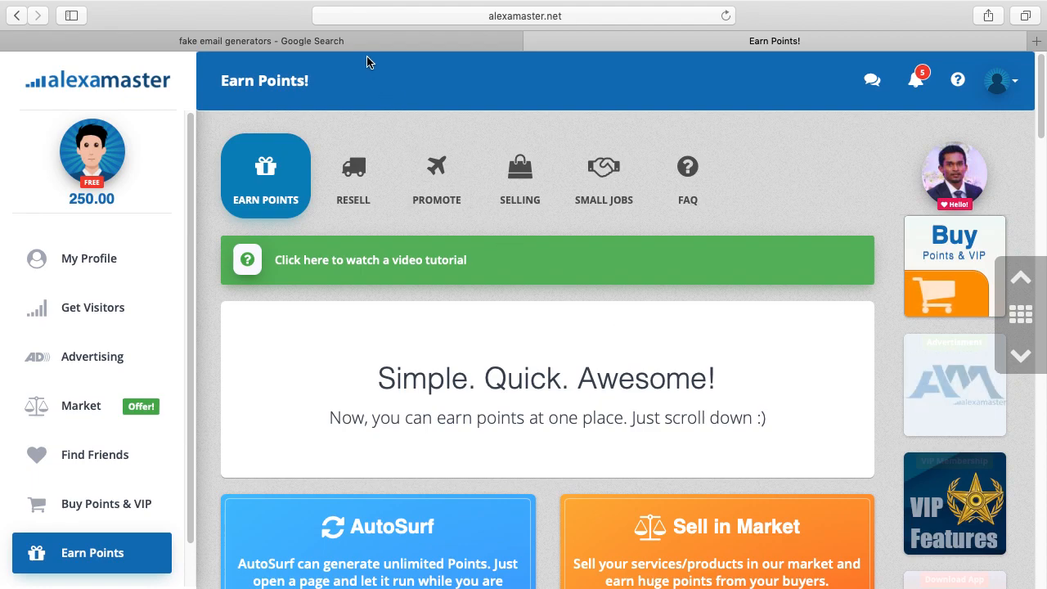
{"action": "mouse_move", "coordinate": [485, 339]}
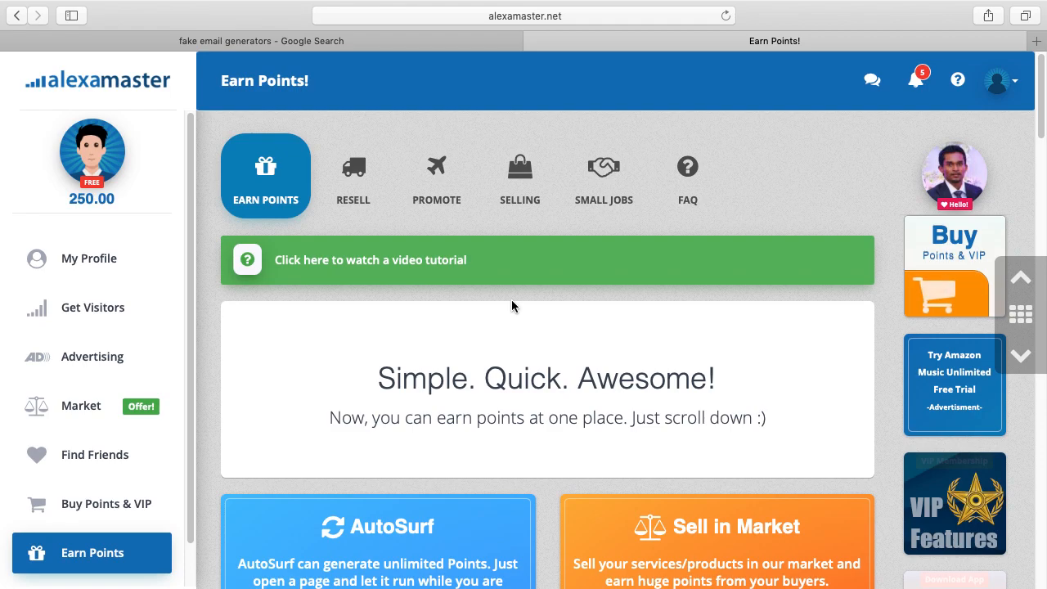
{"action": "scroll", "scroll_direction": "down", "scroll_amount": 3}
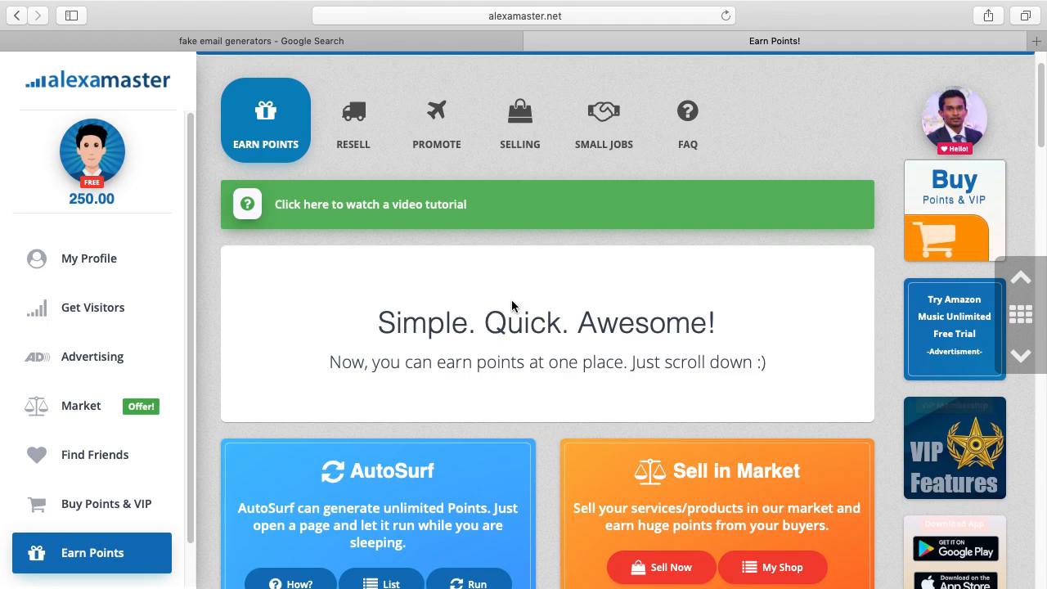
{"action": "scroll", "scroll_direction": "down", "scroll_amount": 3}
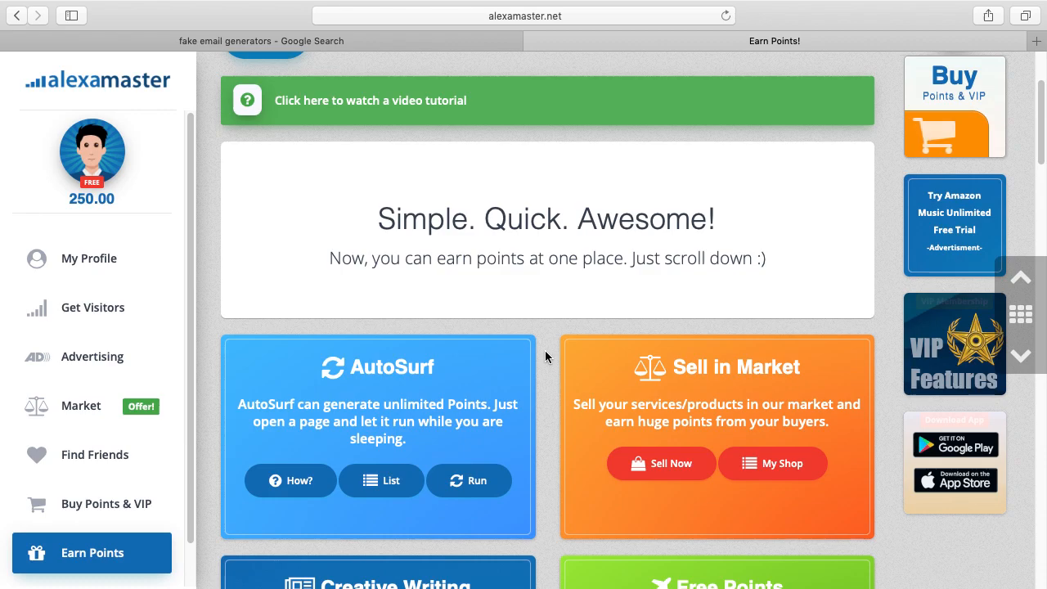
{"action": "scroll", "scroll_direction": "down", "scroll_amount": 3}
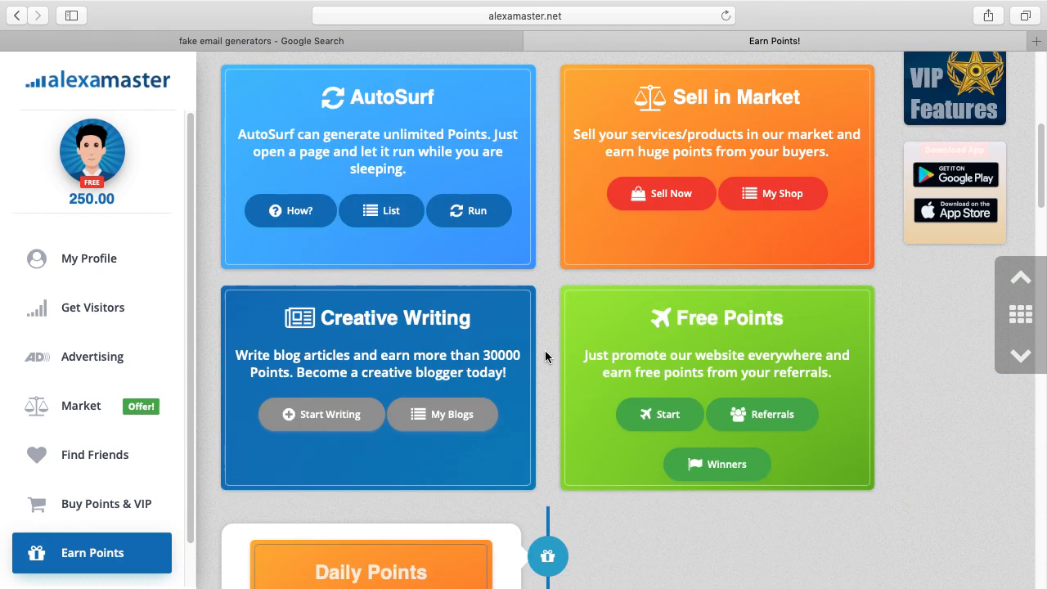
{"action": "scroll", "scroll_direction": "down", "scroll_amount": 3}
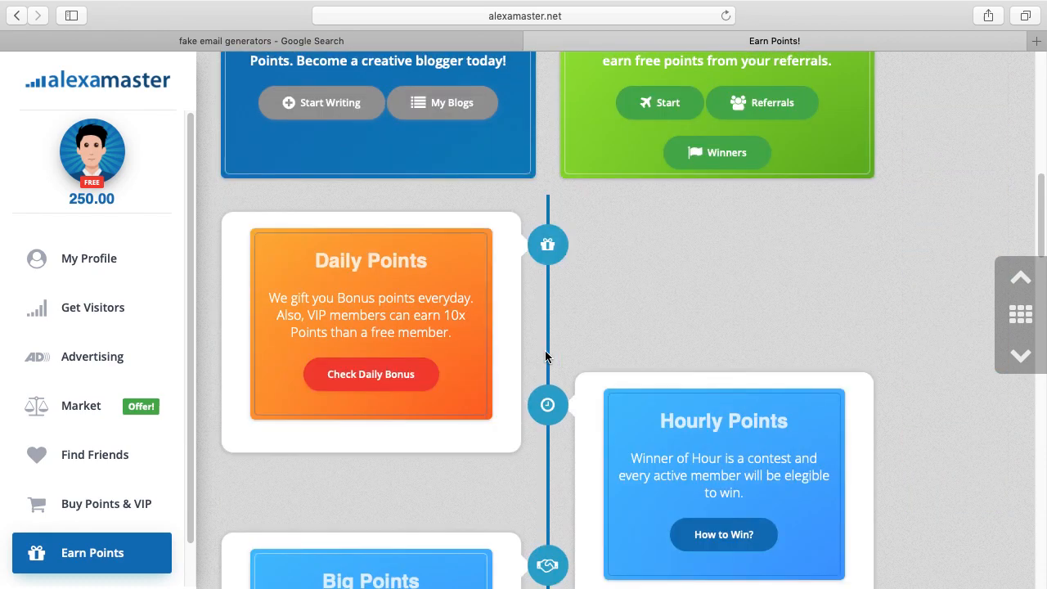
{"action": "scroll", "scroll_direction": "up", "scroll_amount": 3}
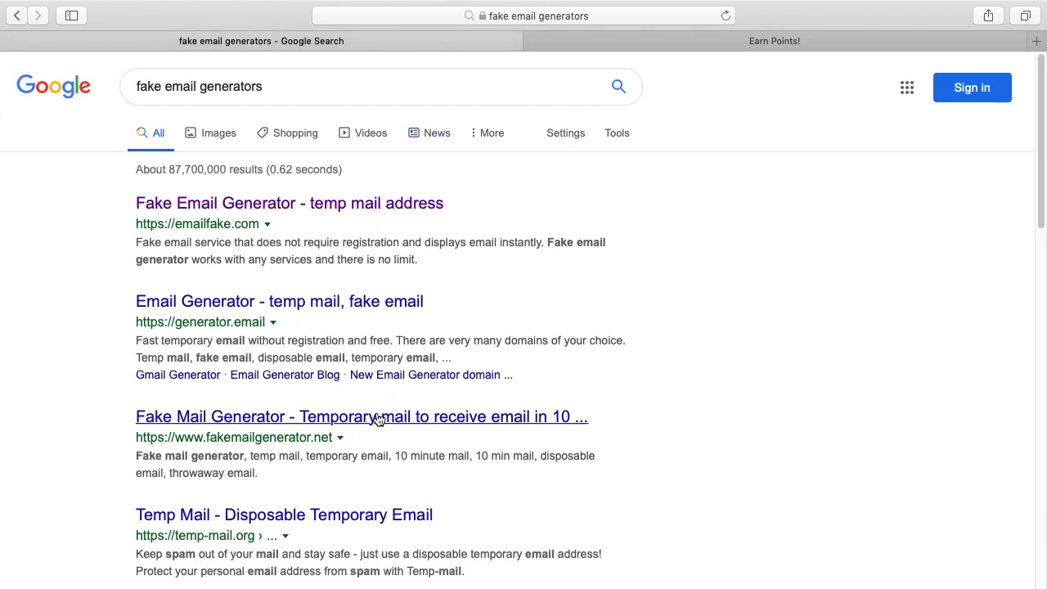
{"action": "mouse_move", "coordinate": [675, 343]}
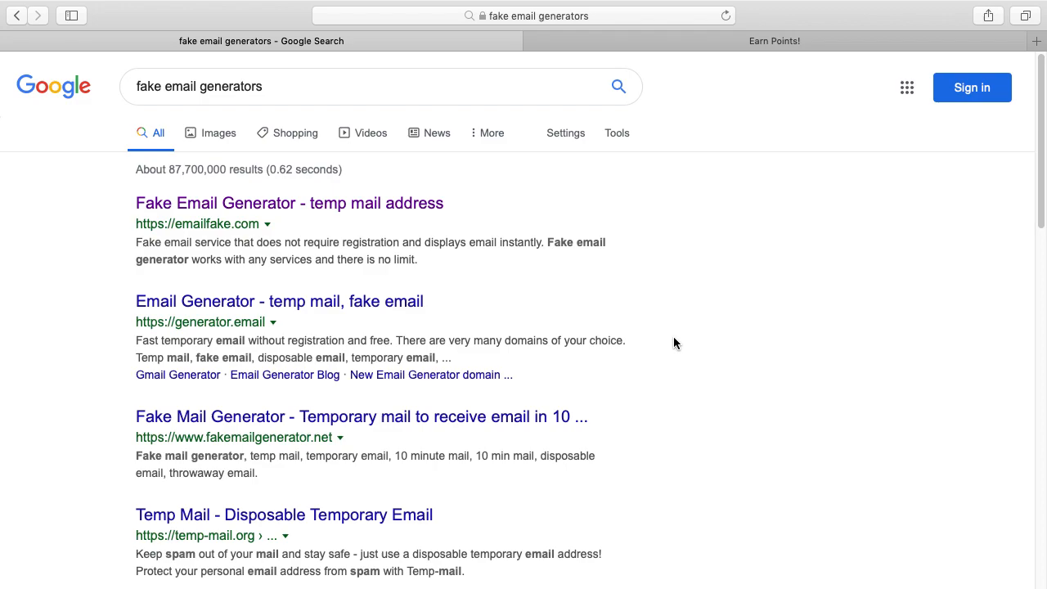
{"action": "mouse_move", "coordinate": [679, 306]}
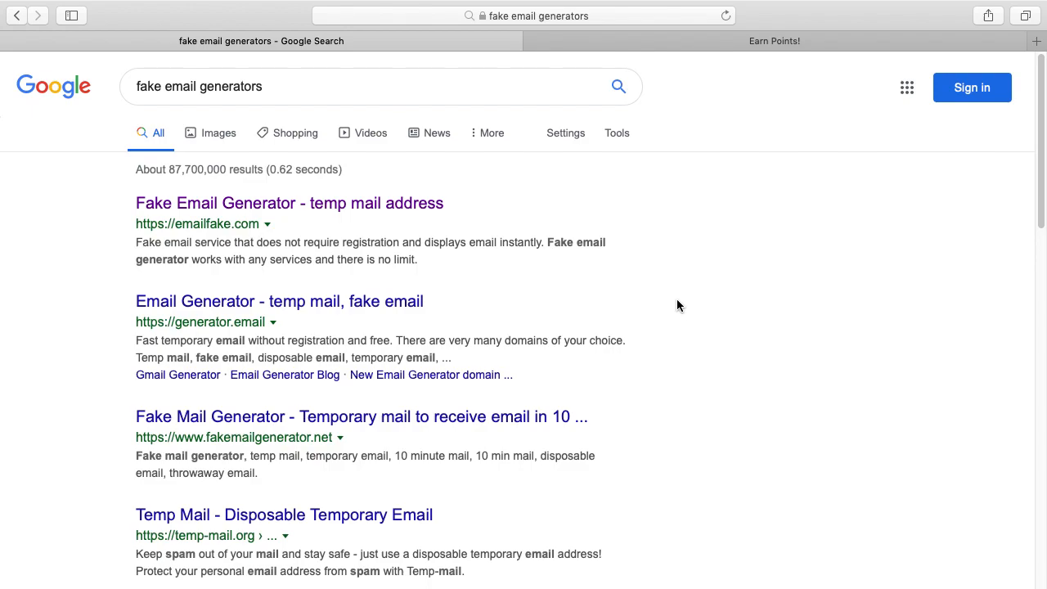
{"action": "mouse_move", "coordinate": [757, 88]}
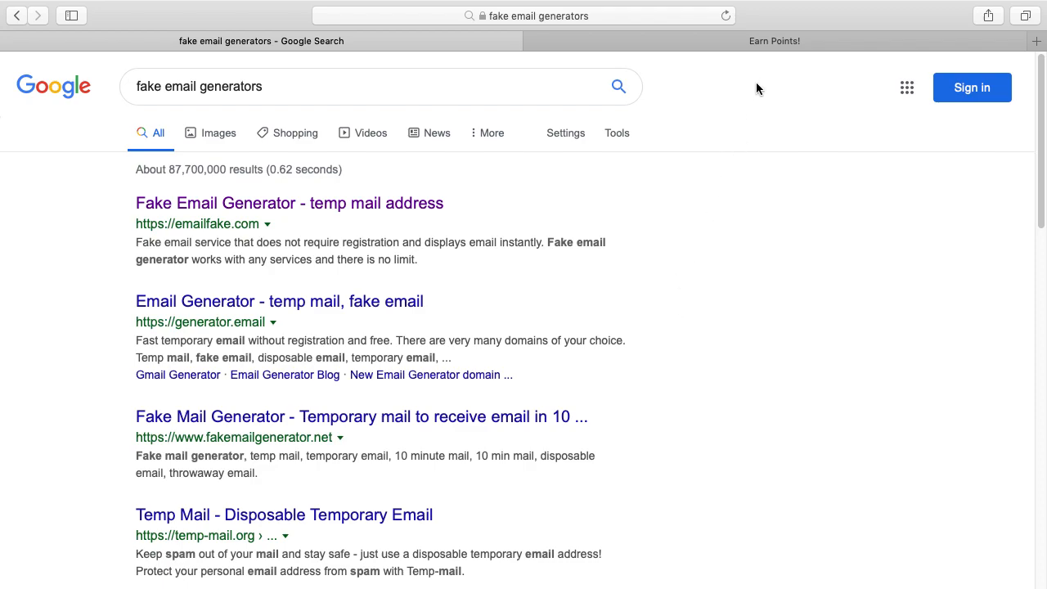
{"action": "mouse_move", "coordinate": [774, 41]}
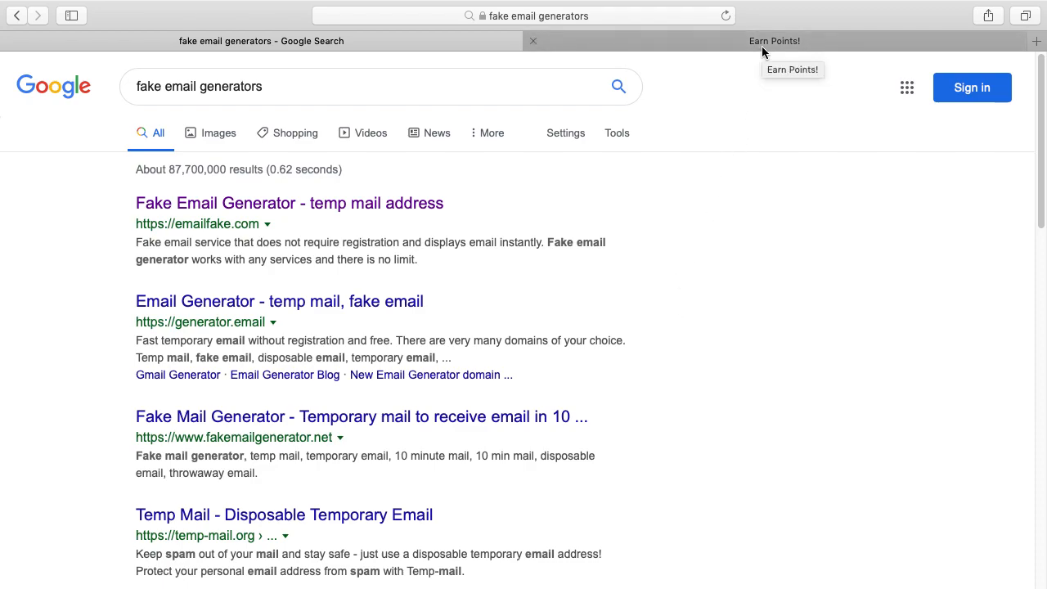